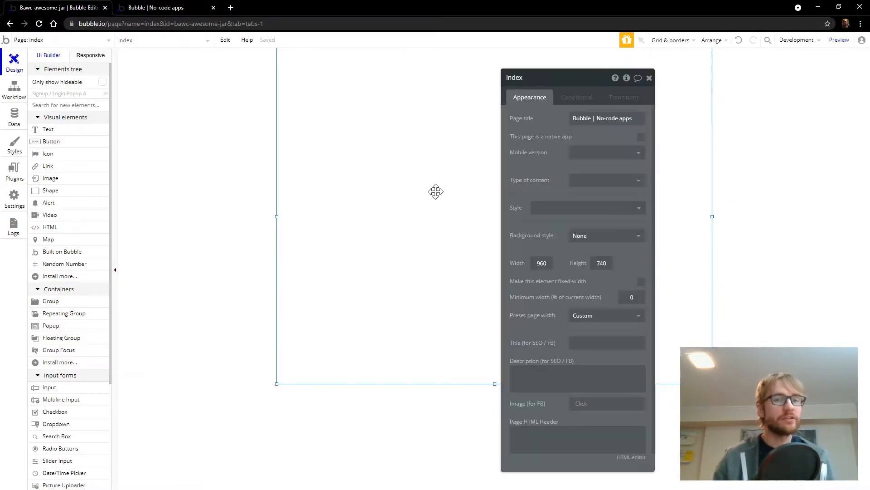
Size the new group to 320 wide by 740 tall after checking the page dimensions
click(542, 263)
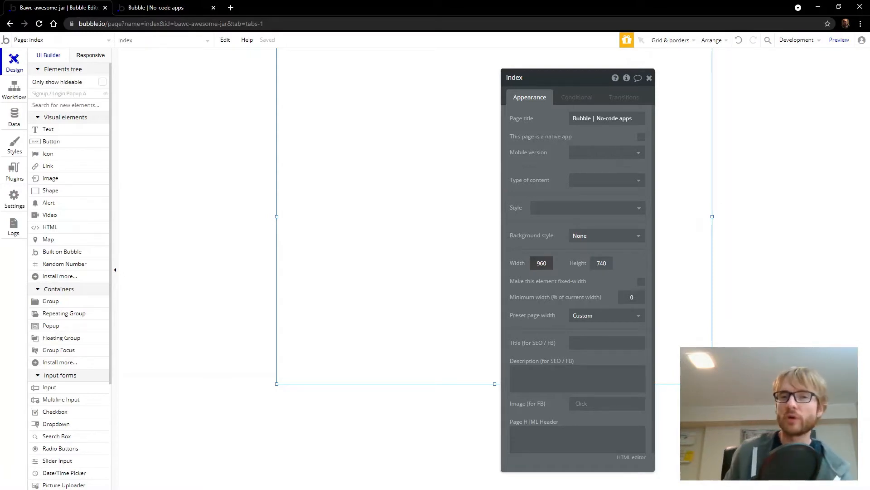
click(542, 263)
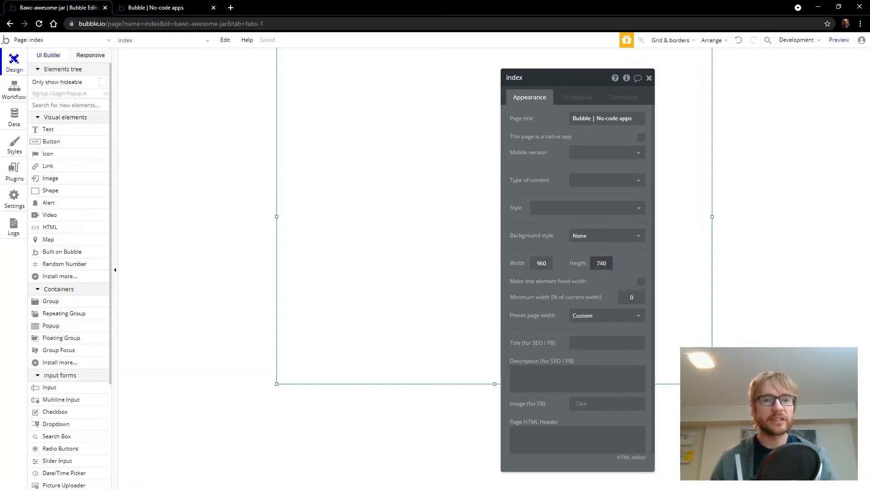
click(648, 78)
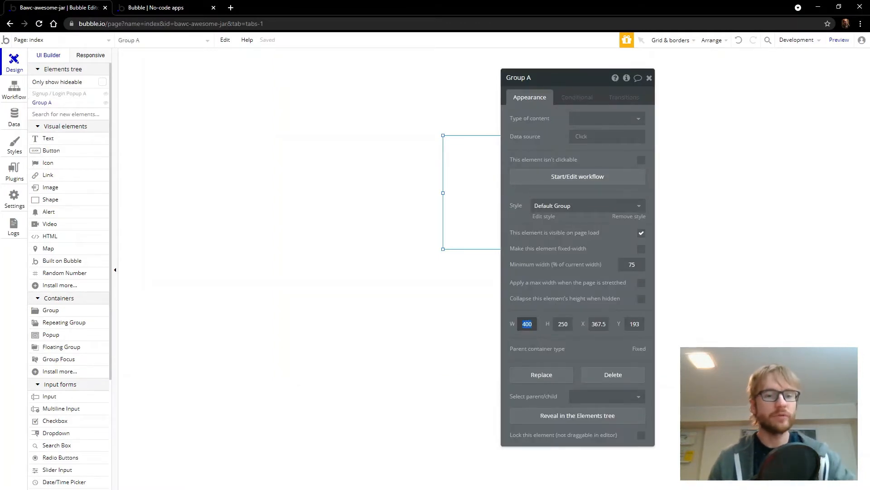
text(320)
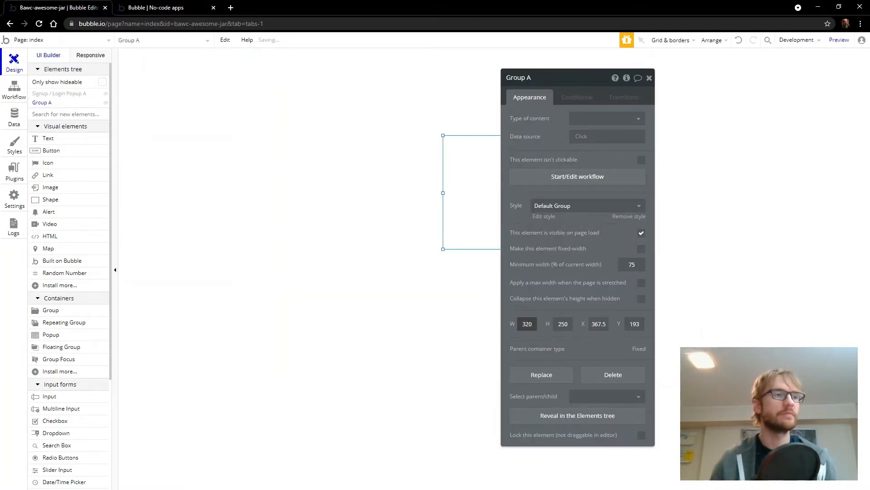
click(562, 323)
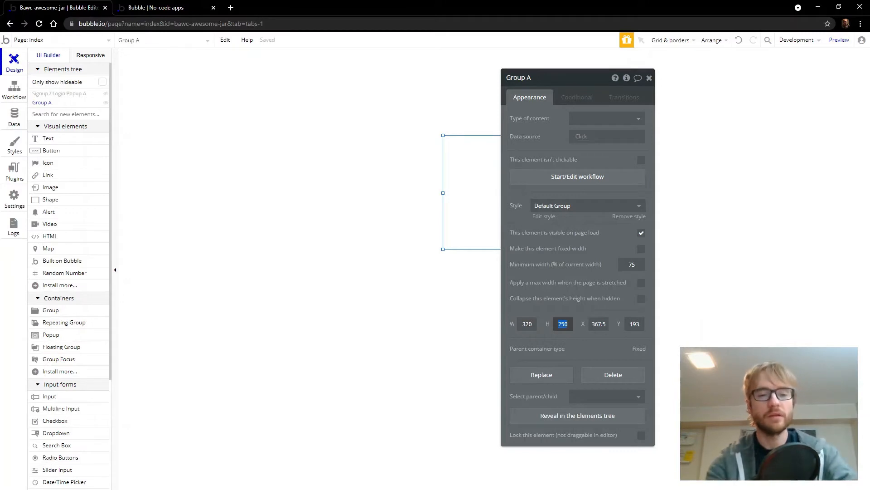
text(740)
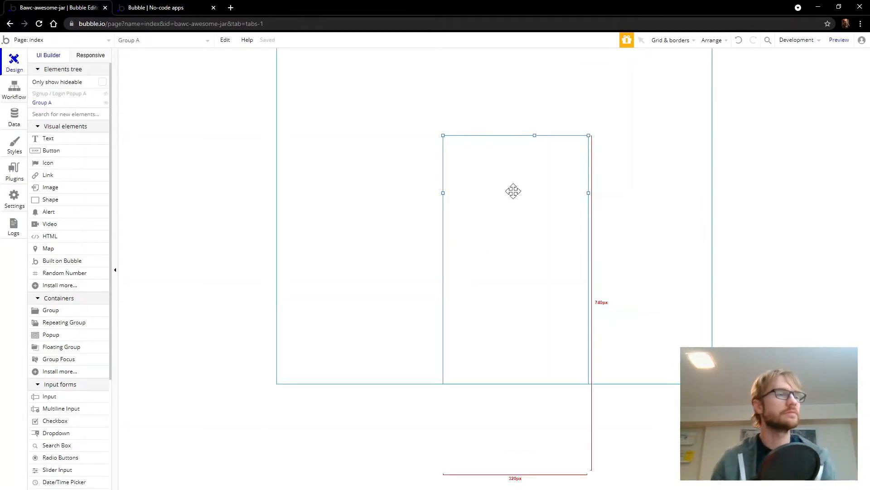
Centre the group horizontally and make it fixed-width as Group Center
right_click(514, 191)
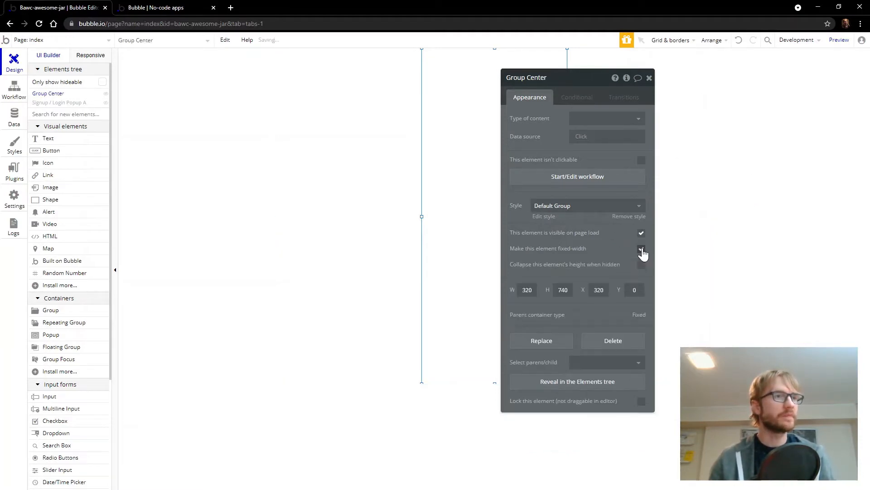
click(641, 248)
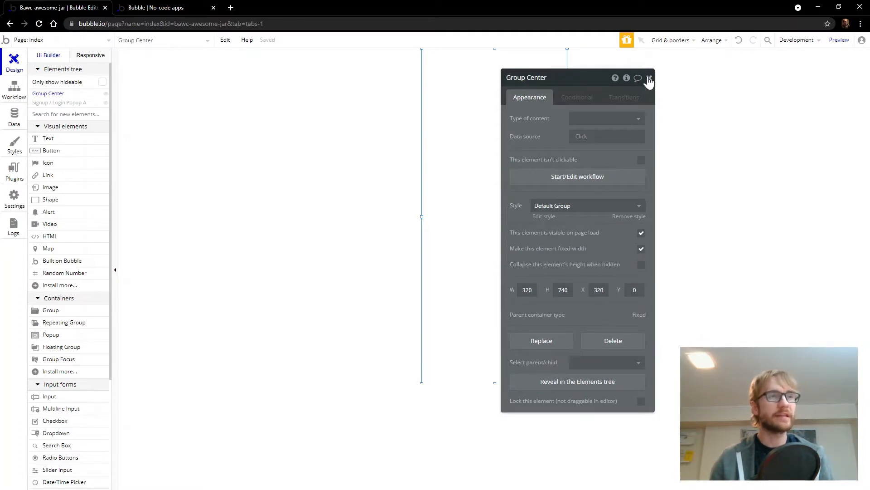
click(649, 78)
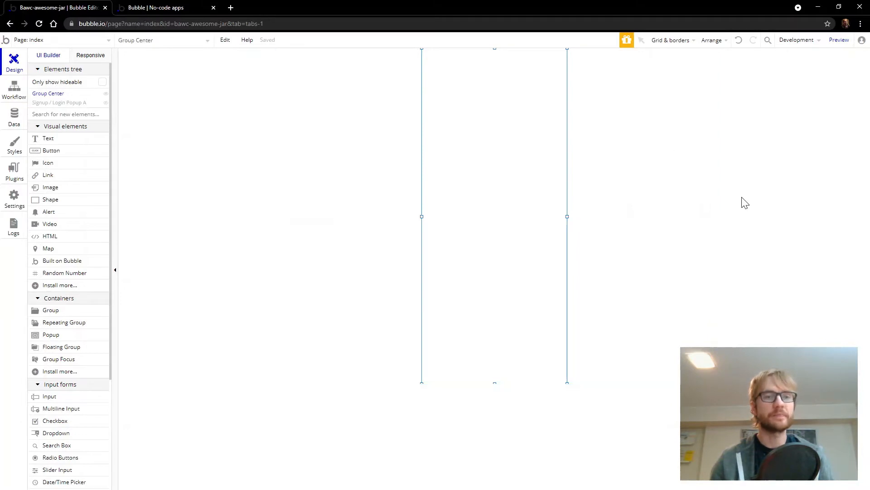
mouse_move(819, 155)
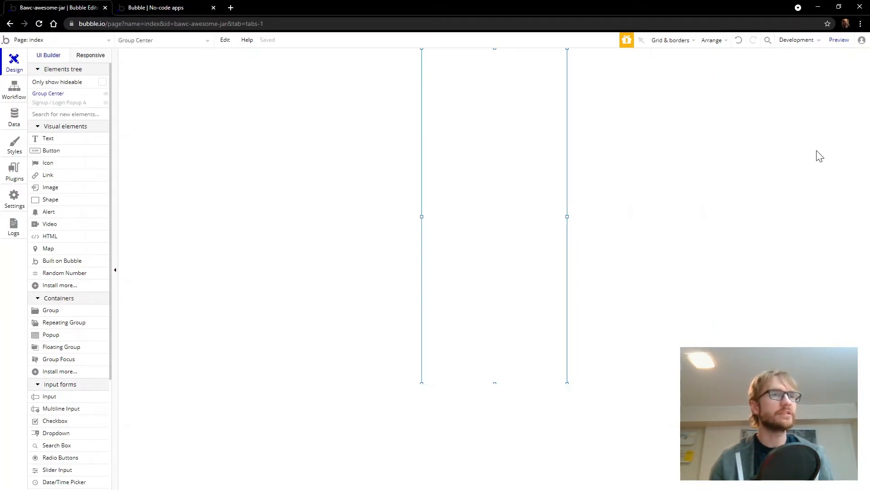
click(671, 40)
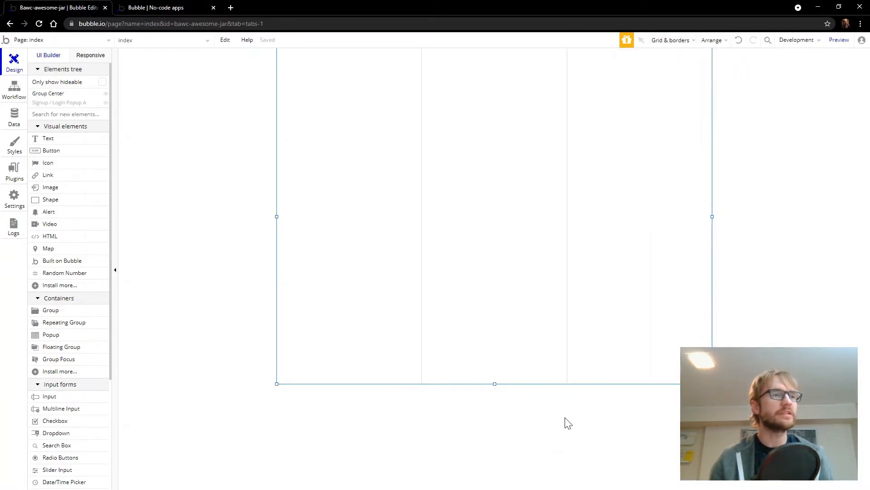
mouse_move(575, 387)
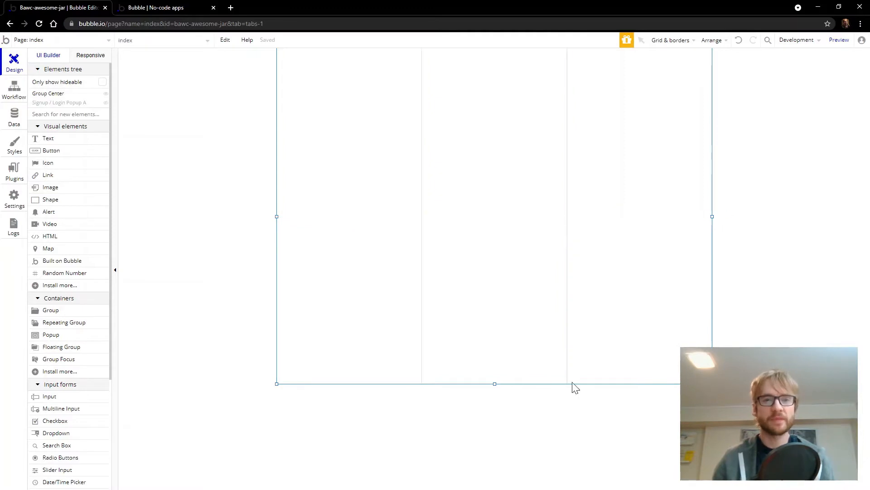
mouse_move(618, 447)
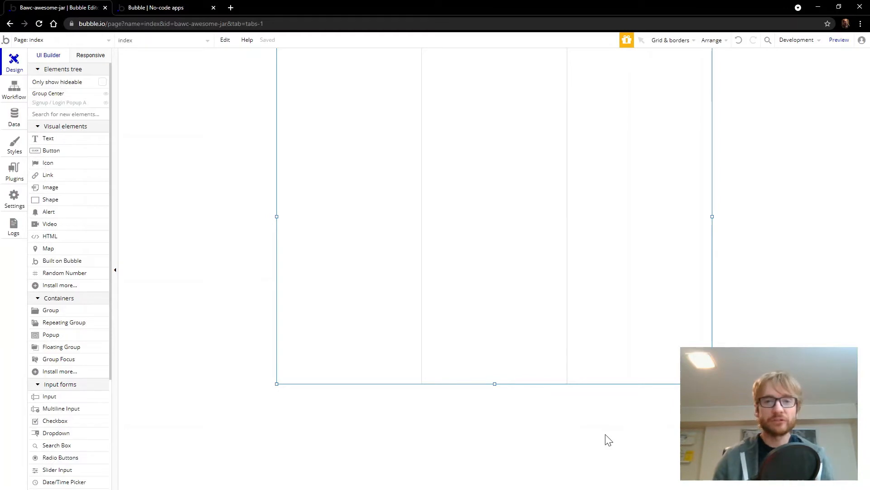
mouse_move(612, 433)
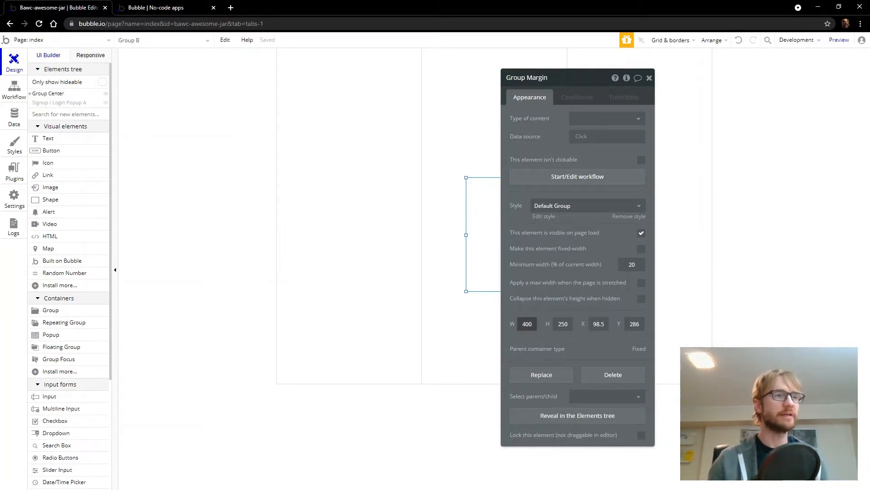
Size Group Margin to 280 by 700 at X 20, Y 20 inside Group Center
click(527, 323)
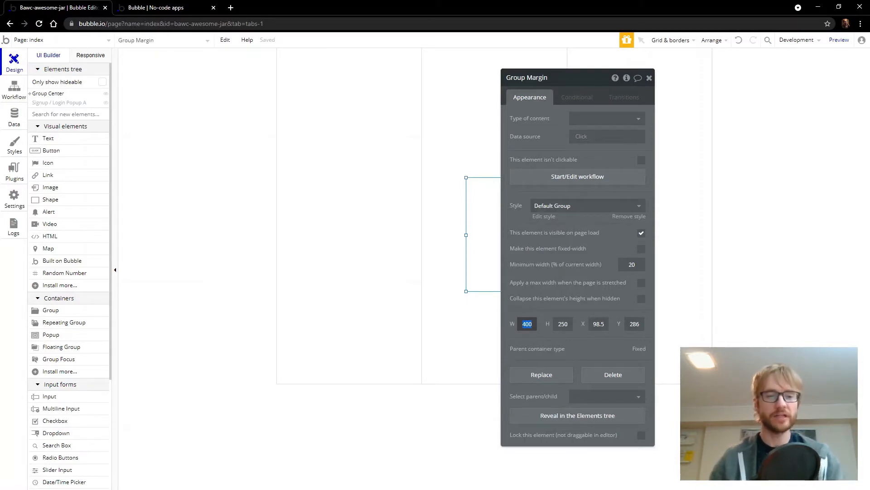
text(280)
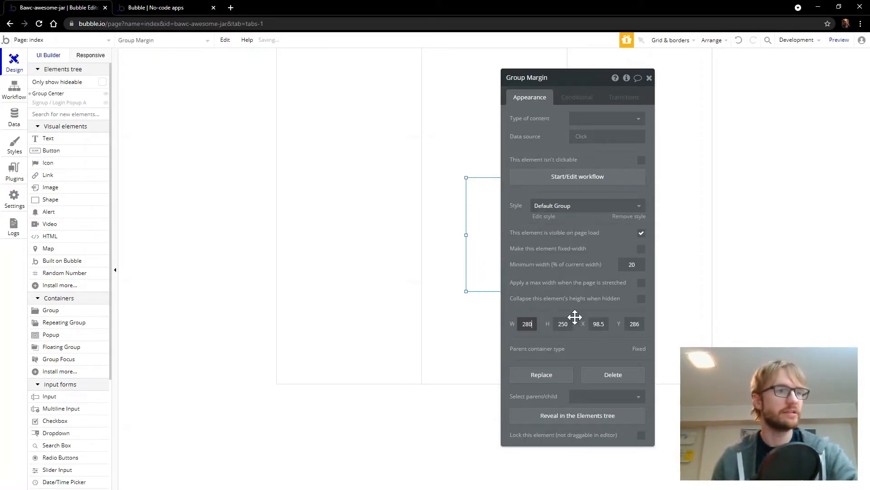
click(562, 324)
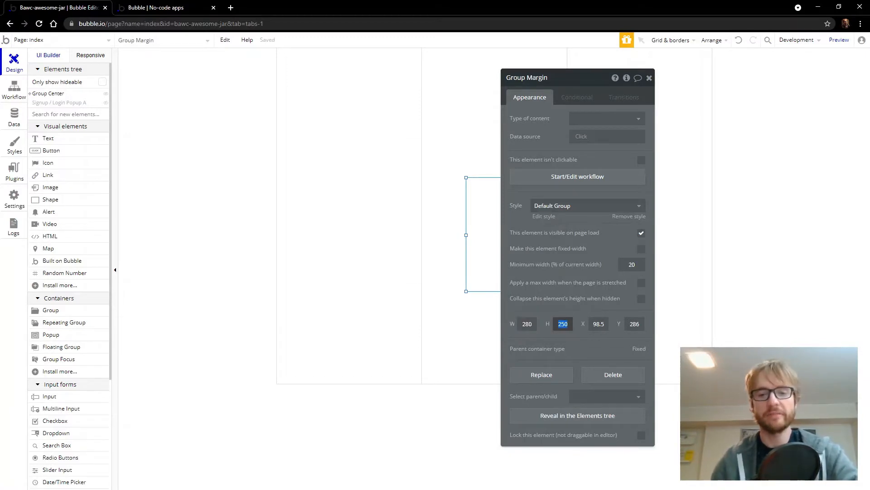
text(700)
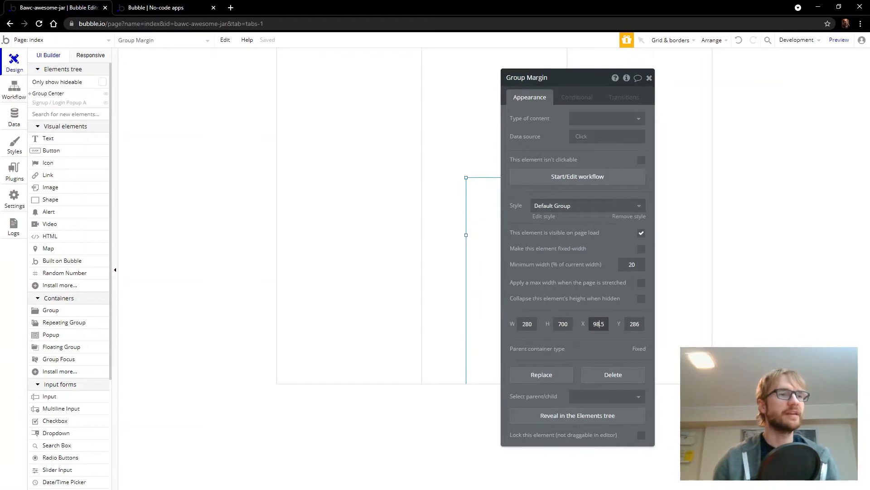
text(20)
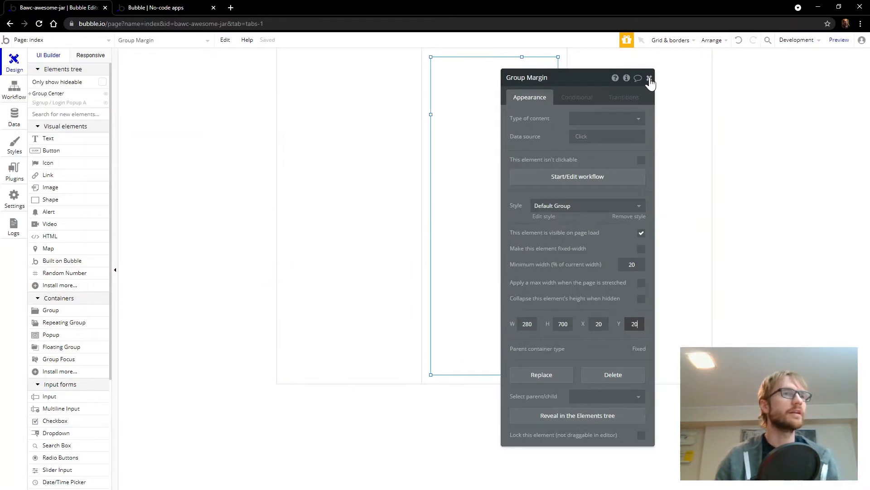
click(649, 78)
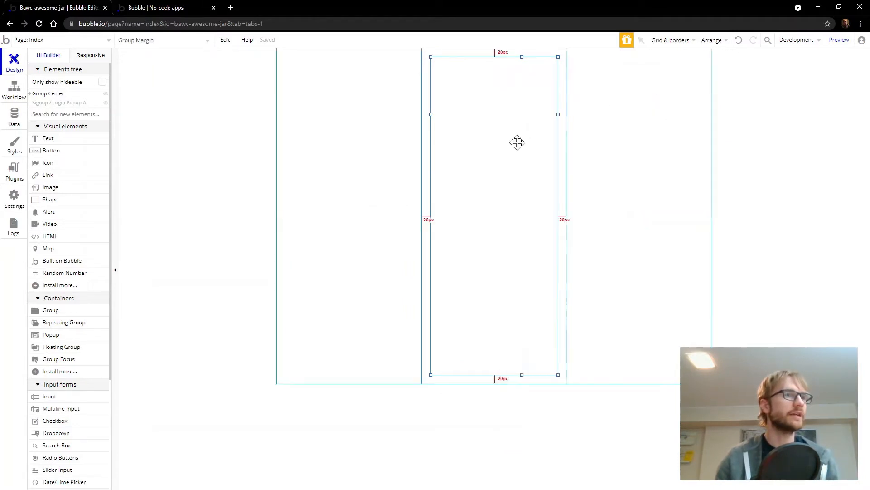
mouse_move(488, 162)
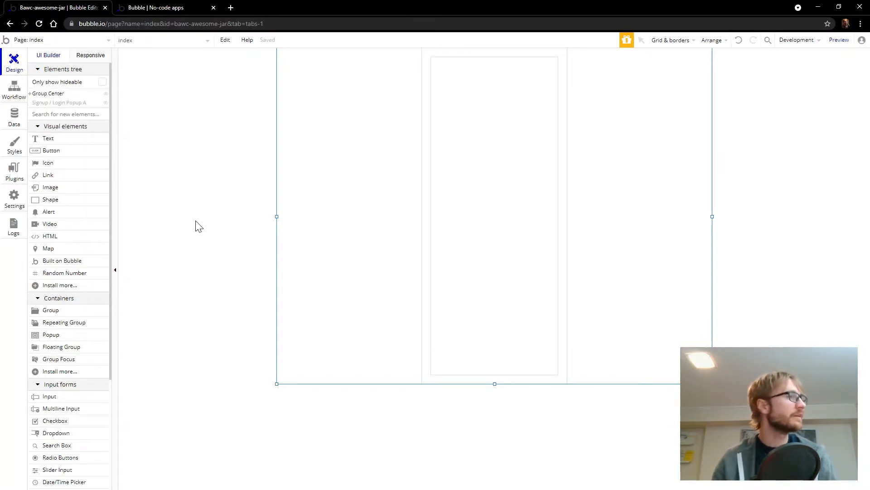
mouse_move(83, 128)
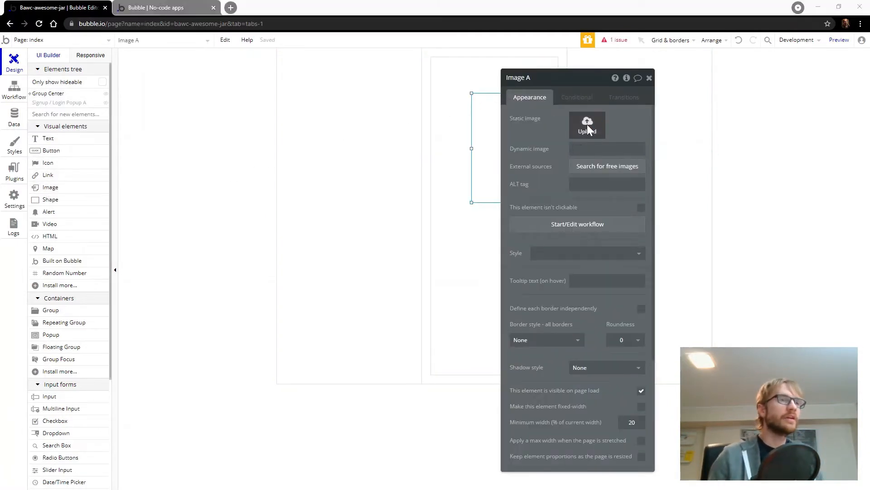
Upload the awesome jar logo, size it 150 by 75 and centre it horizontally
click(586, 126)
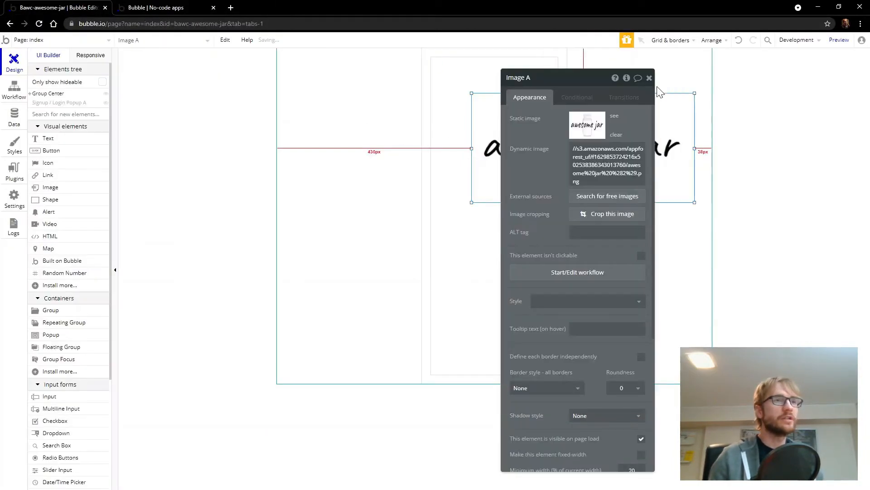
scroll(down, 3)
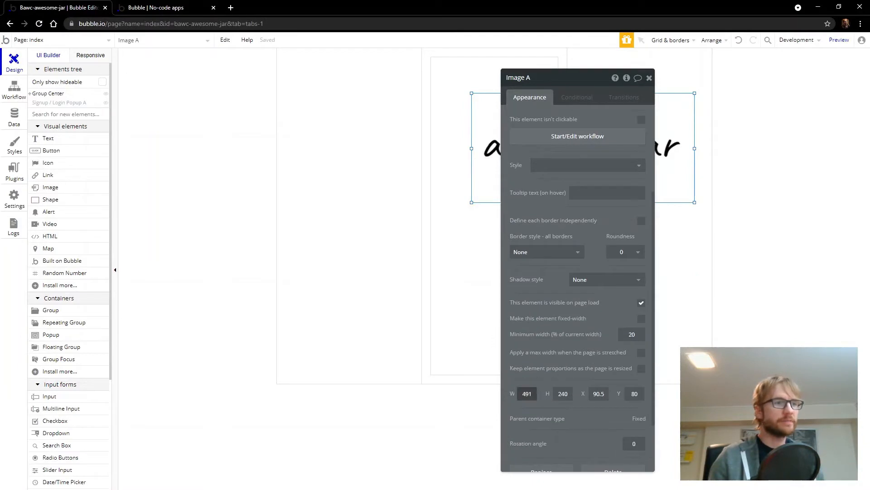
text(150)
click(563, 394)
text(75)
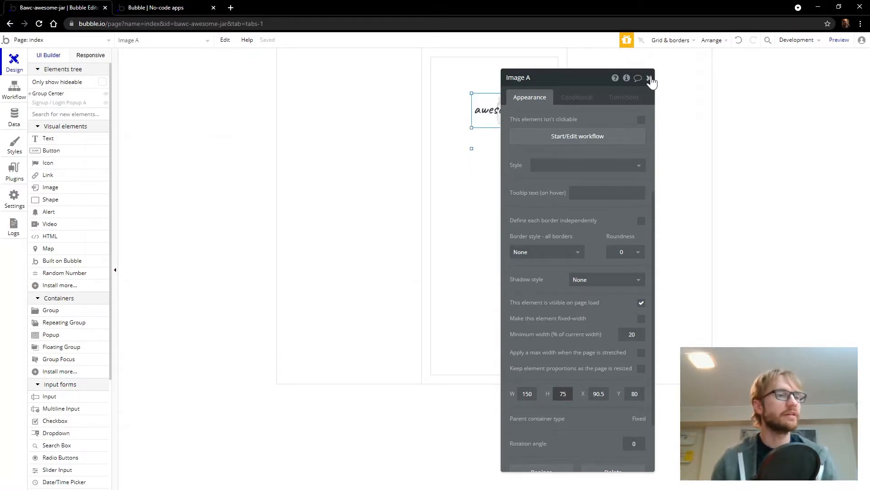
click(649, 78)
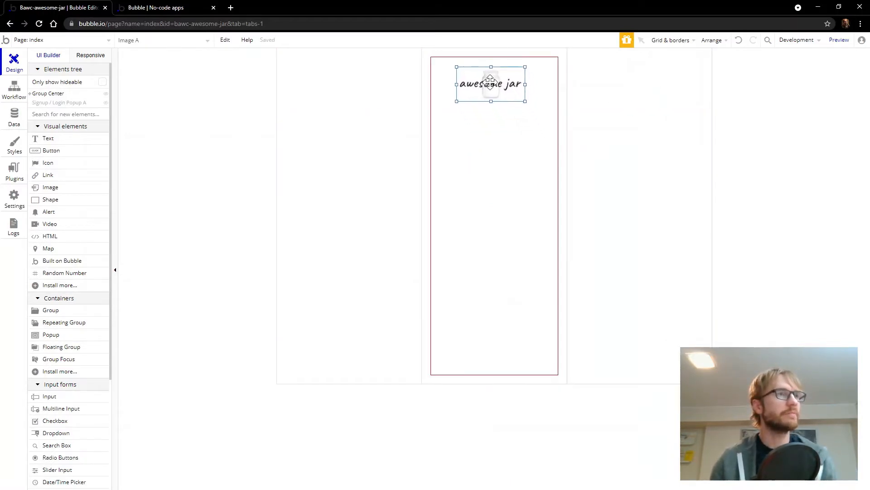
right_click(490, 84)
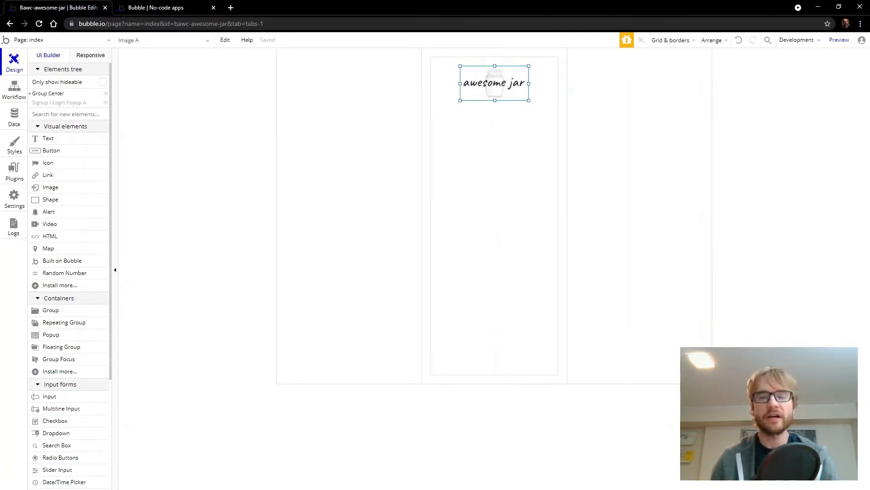
mouse_move(783, 173)
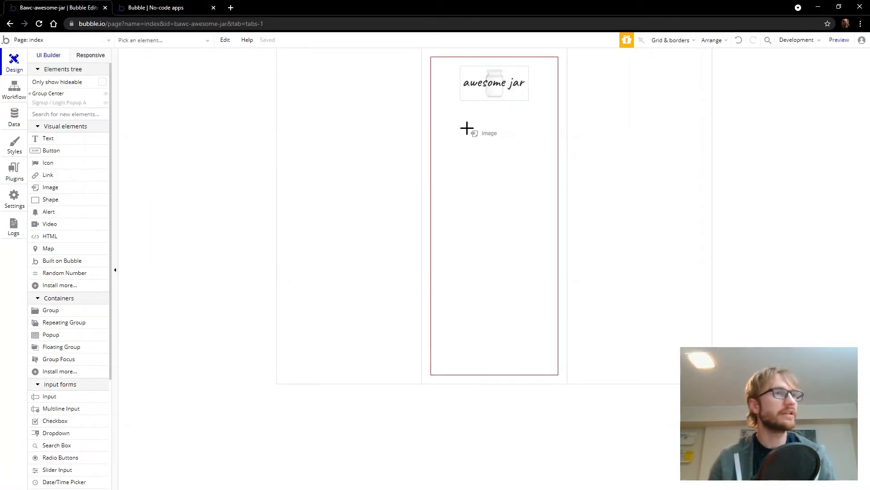
Add a second image below the logo and make it a 250 by 250 sticky-note square
drag(472, 128, 618, 235)
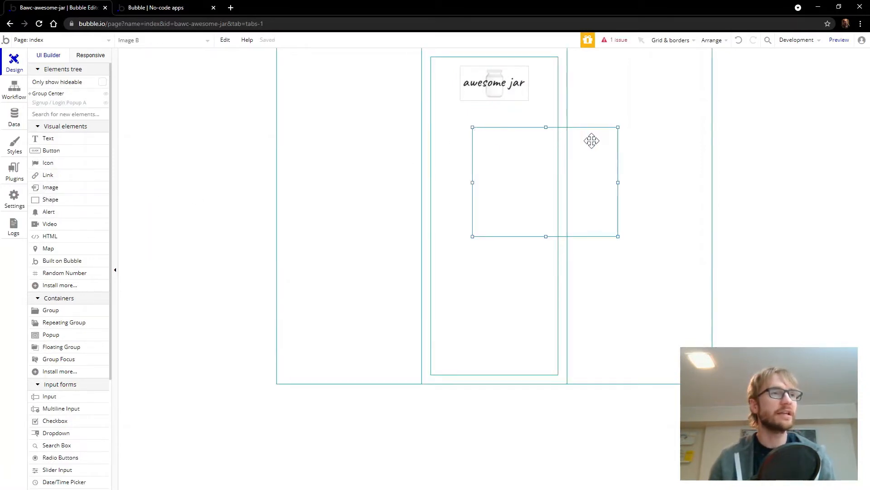
mouse_move(595, 167)
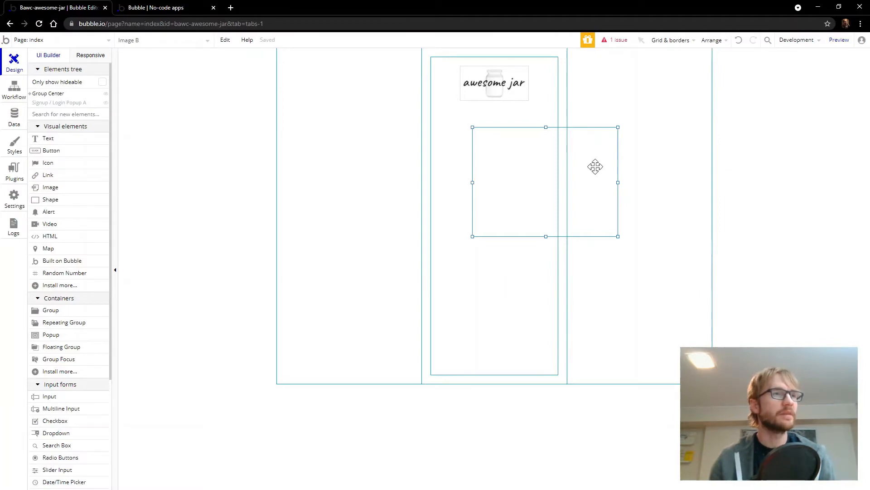
double_click(545, 182)
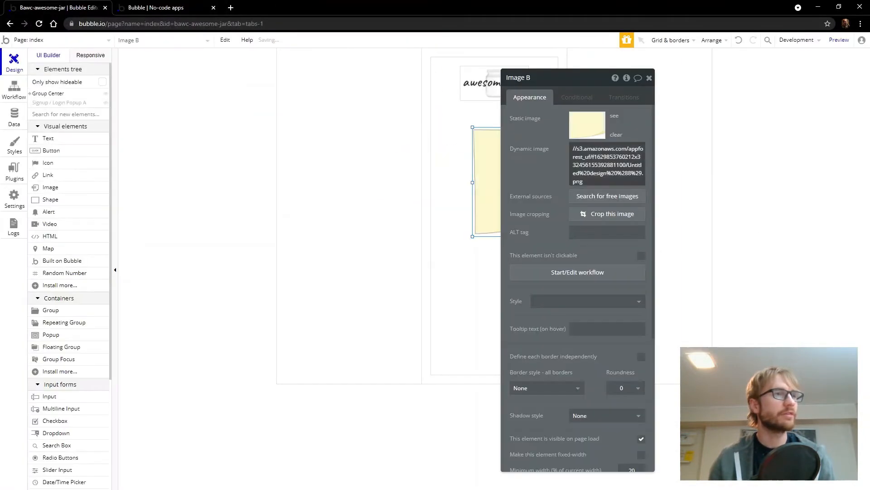
scroll(down, 3)
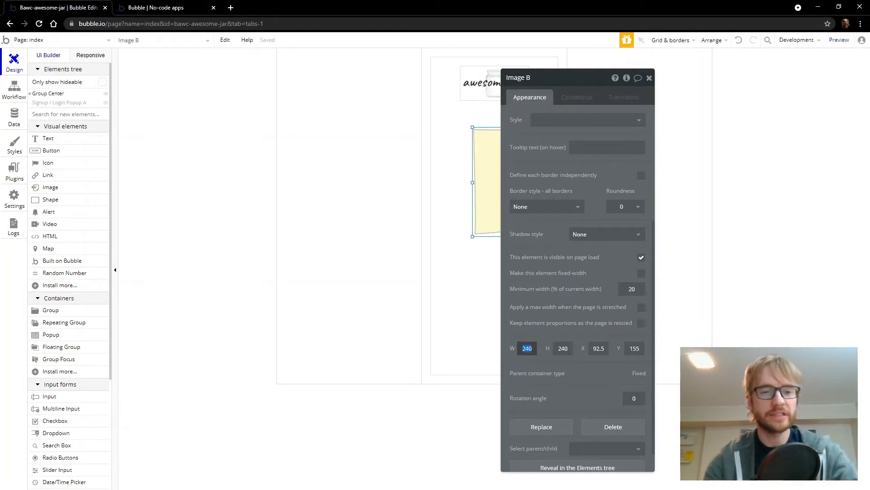
text(250)
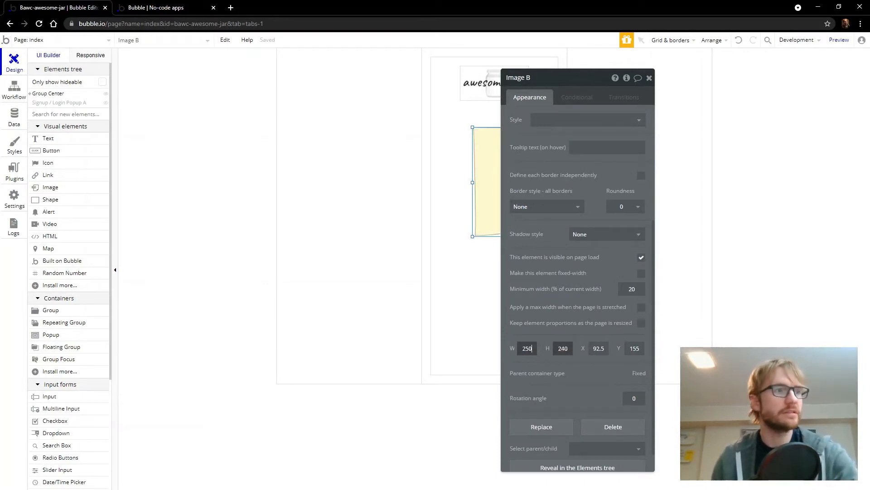
text(250)
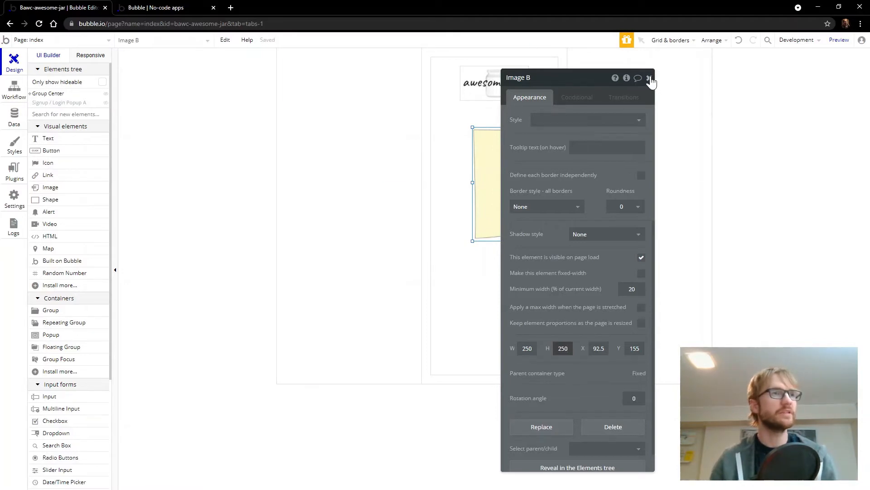
right_click(527, 184)
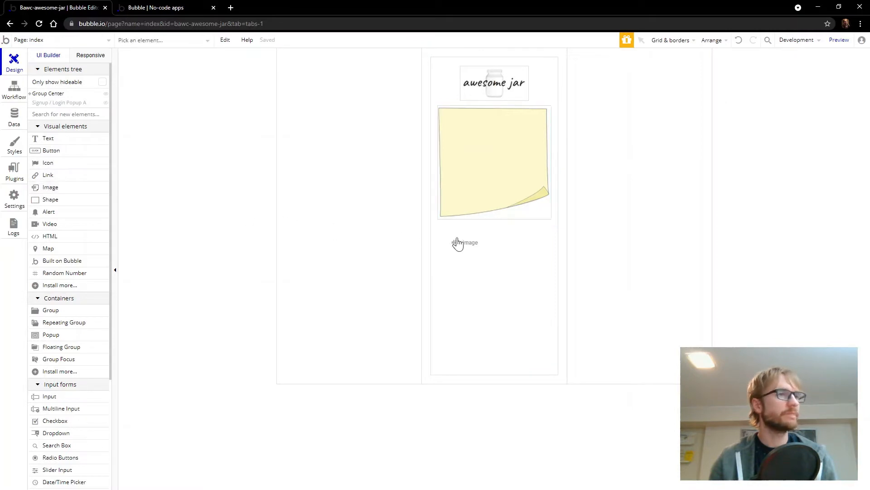
Place a third image, upload the jar picture and size it 250 wide by 340 tall
click(465, 243)
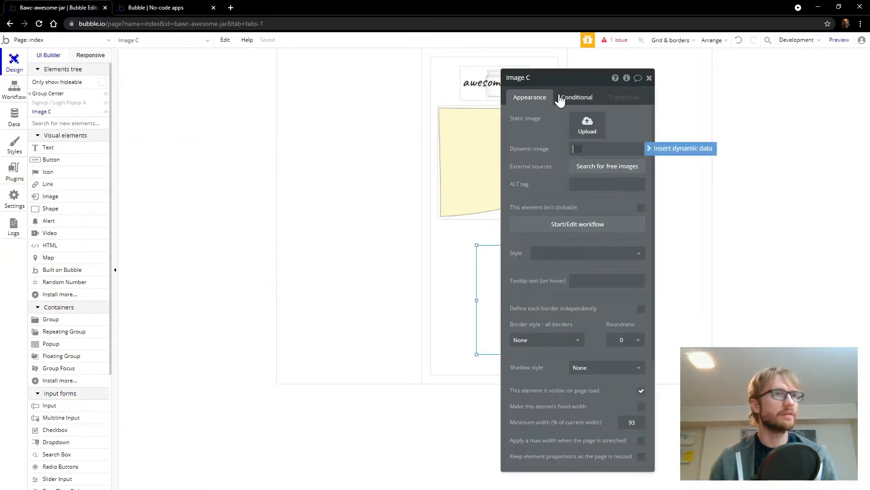
click(586, 122)
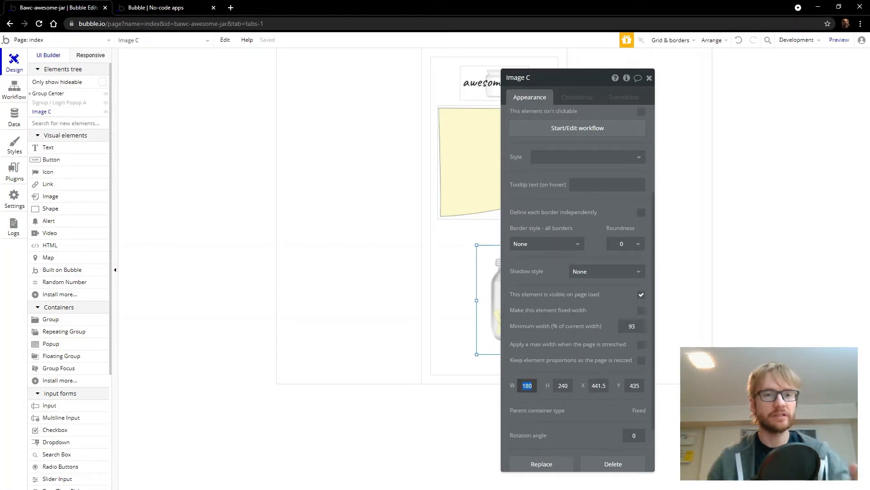
text(250)
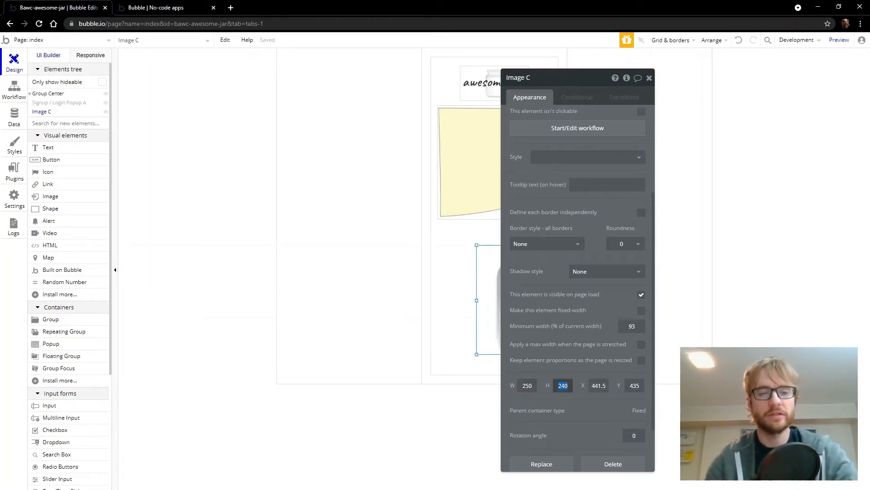
text(340)
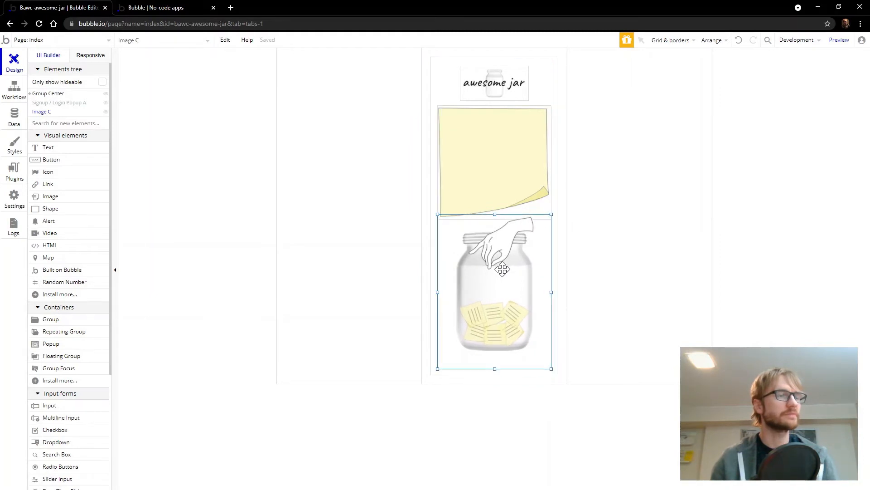
right_click(495, 267)
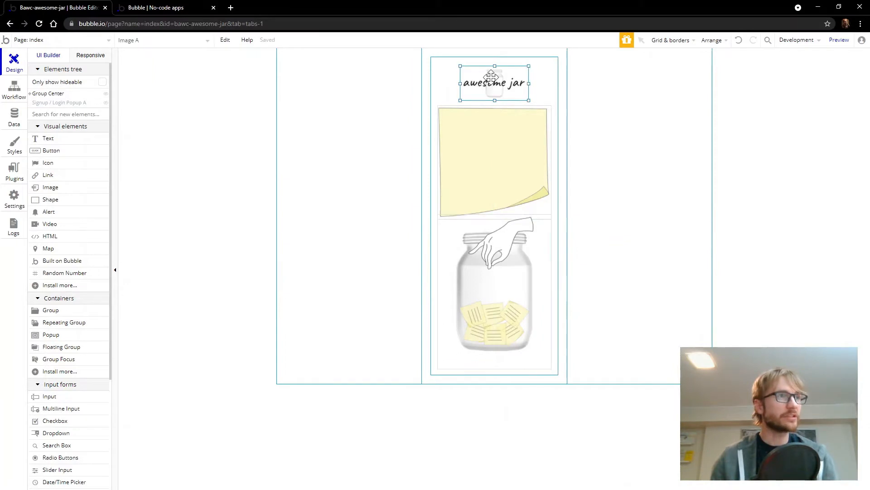
double_click(494, 83)
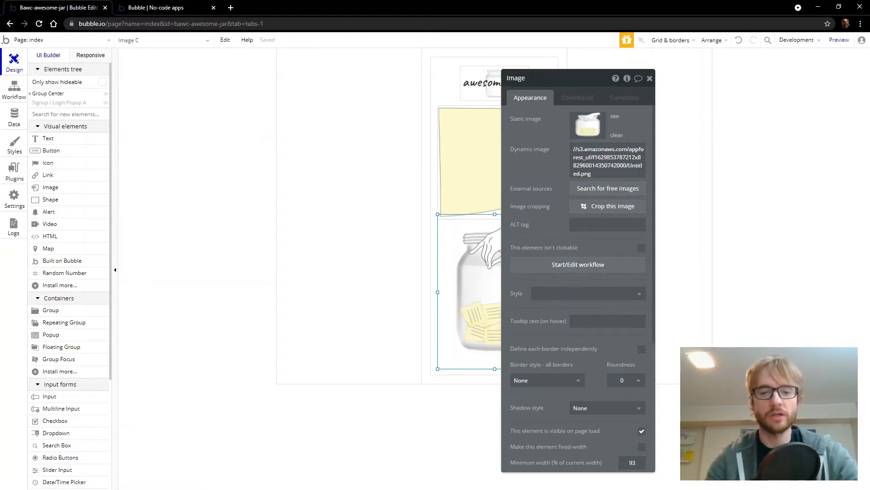
text(Jay)
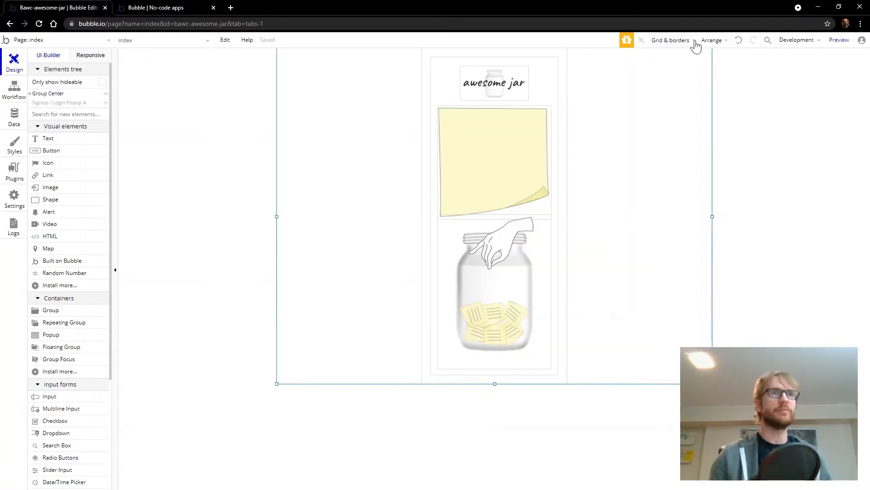
click(669, 40)
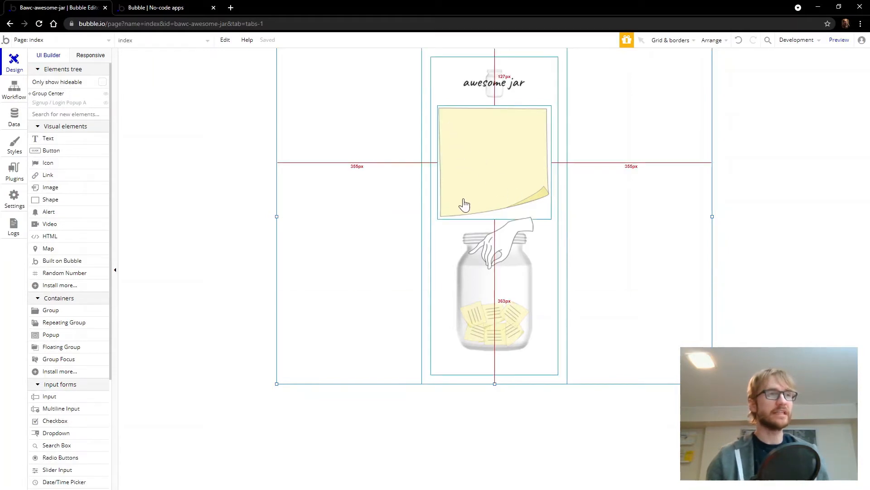
mouse_move(550, 179)
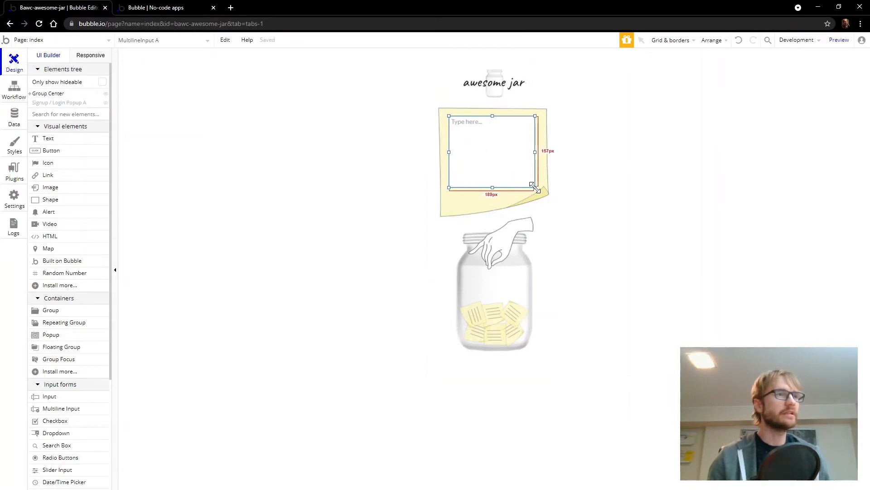
Fit the multiline input inside the sticky note and centre it horizontally
drag(532, 187, 536, 189)
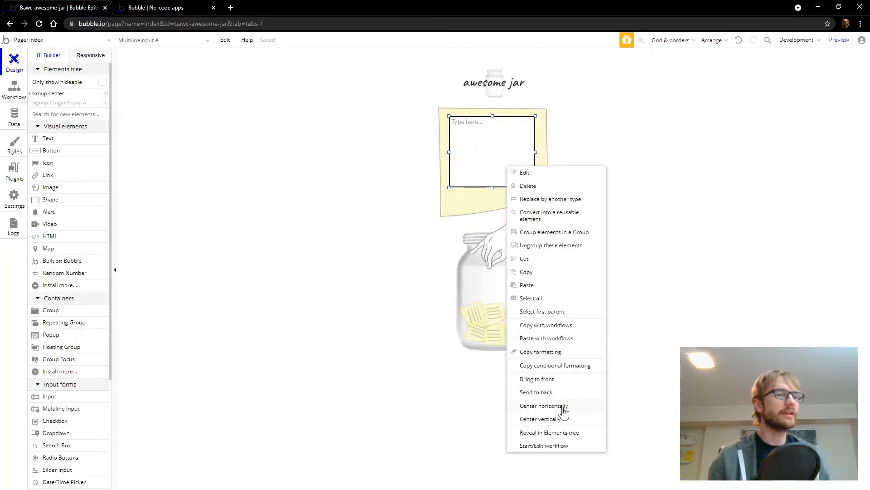
click(544, 405)
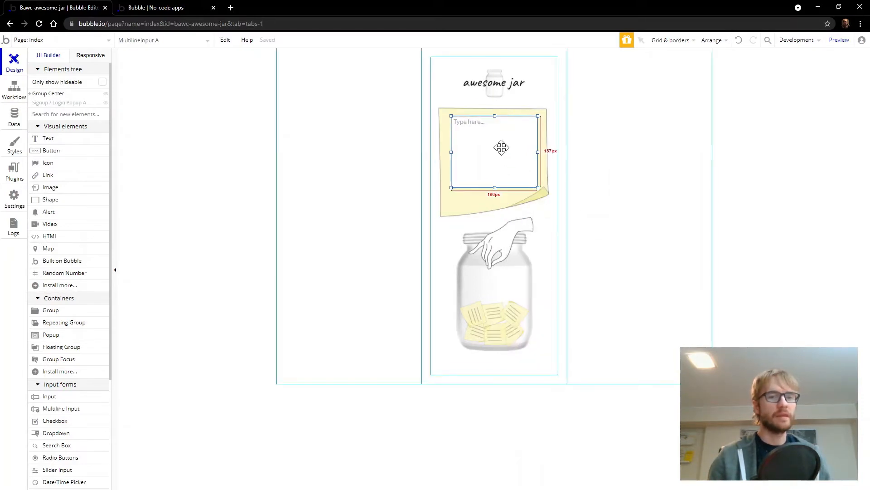
double_click(494, 151)
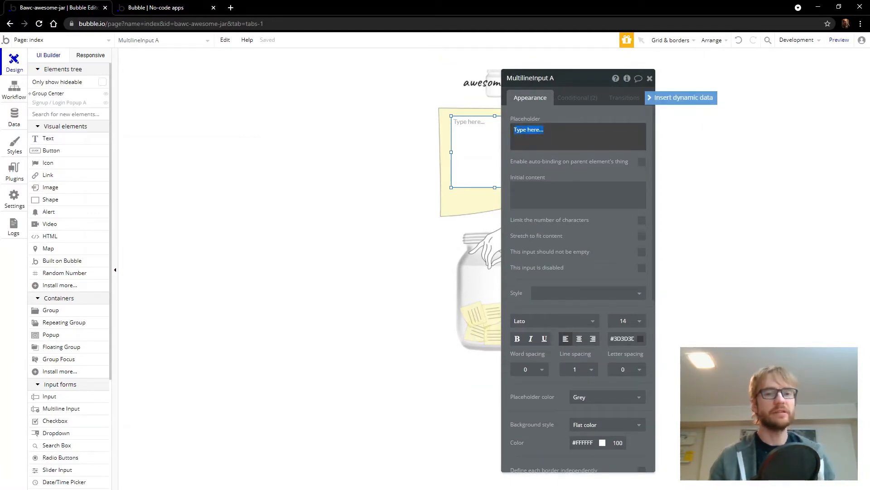
Set the placeholder to "What's one awesome thing that happened today?"
text(What's one)
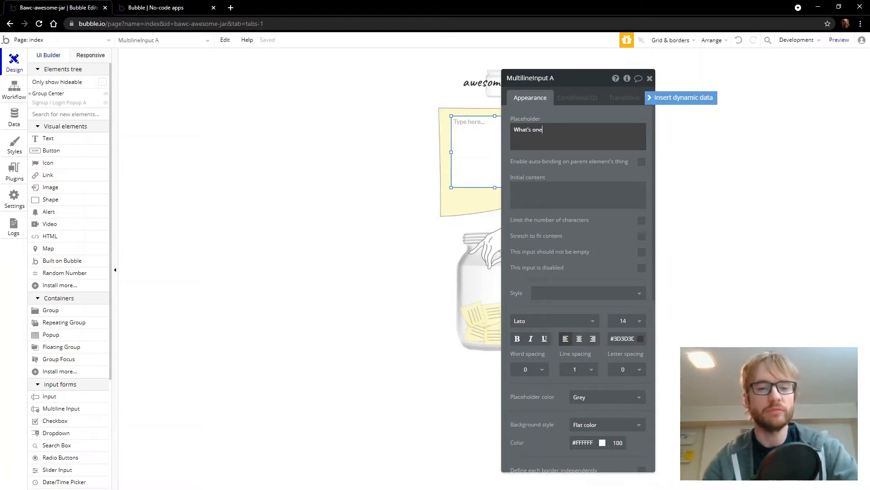
text(awesome thing that happened today?)
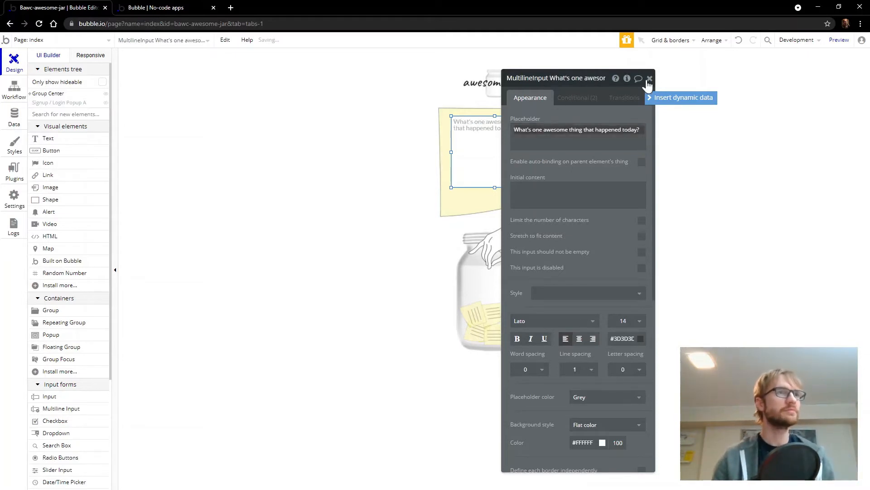
click(649, 78)
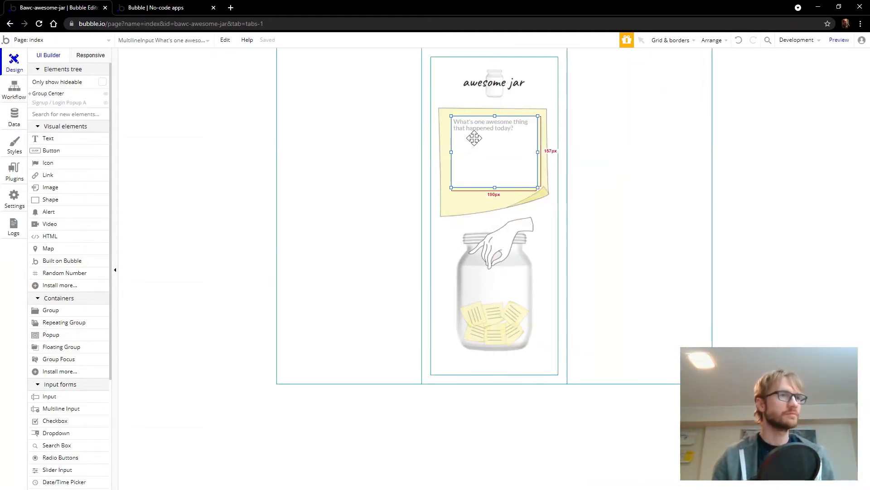
double_click(493, 150)
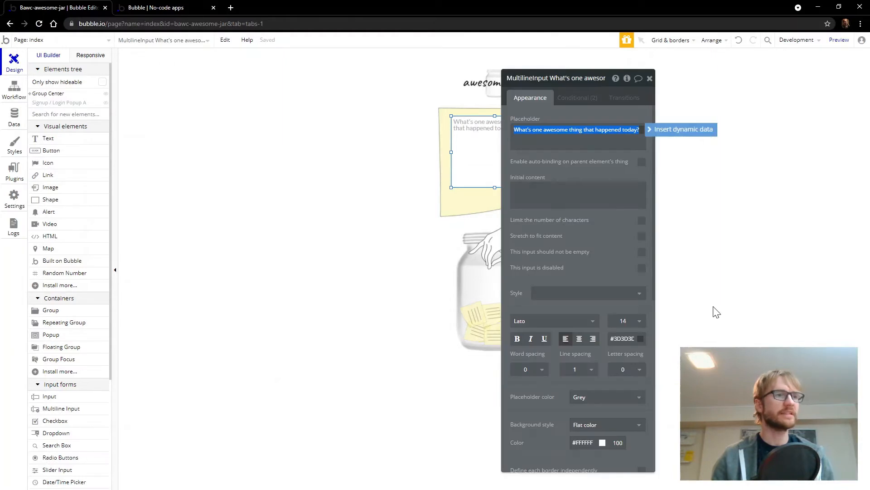
mouse_move(583, 321)
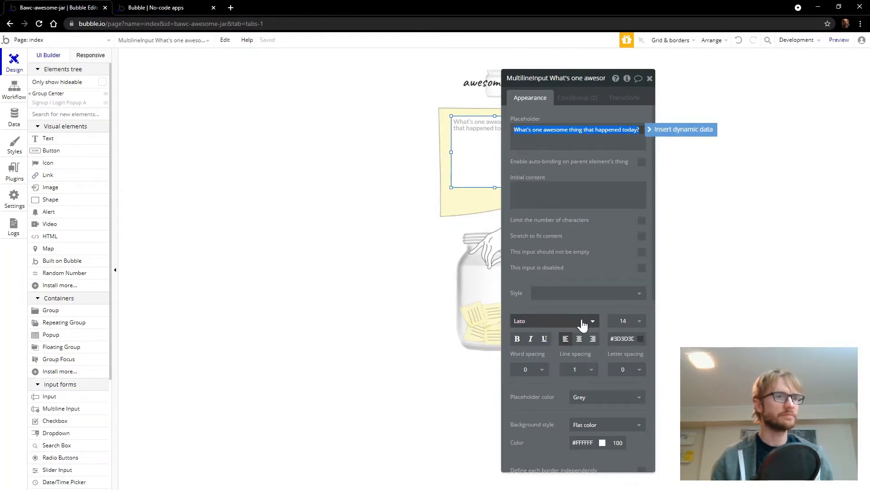
Set the note box font to Patrick Hand at a larger size
click(553, 320)
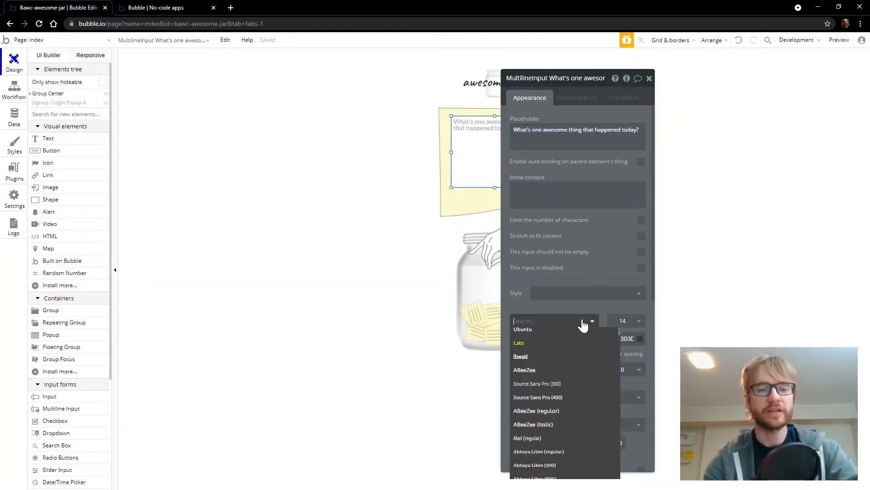
text(hand)
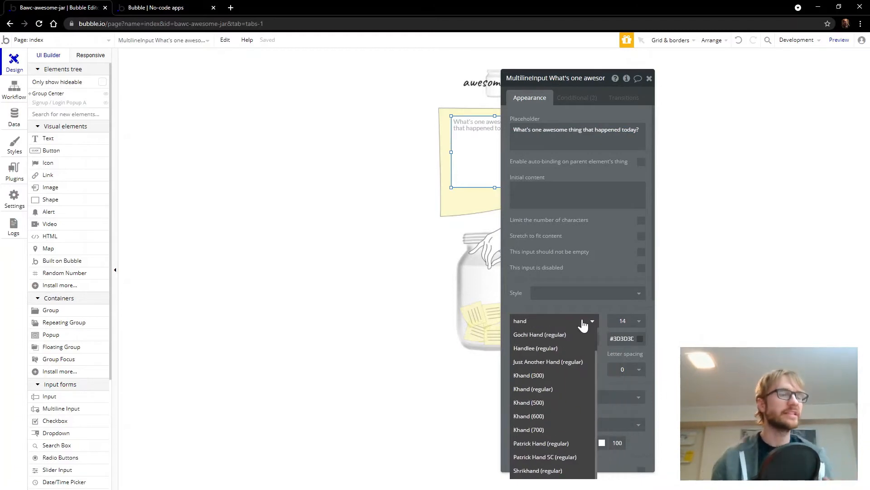
mouse_move(555, 389)
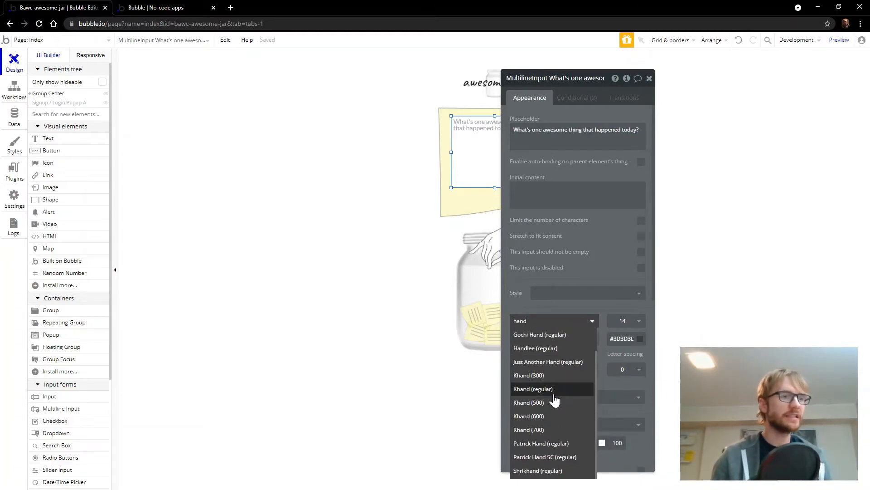
click(540, 444)
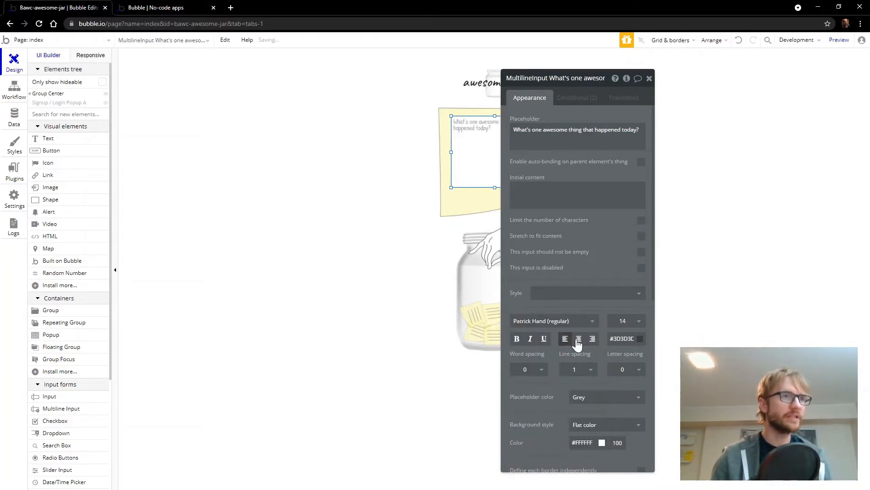
click(626, 320)
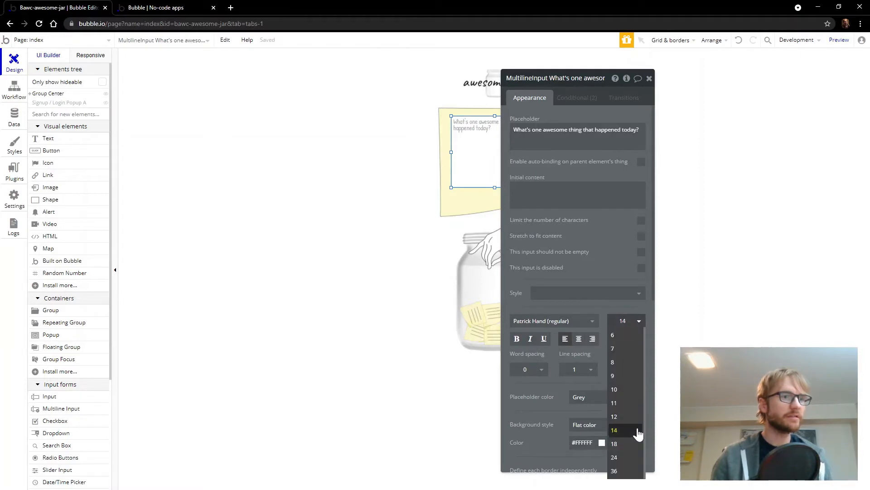
click(615, 443)
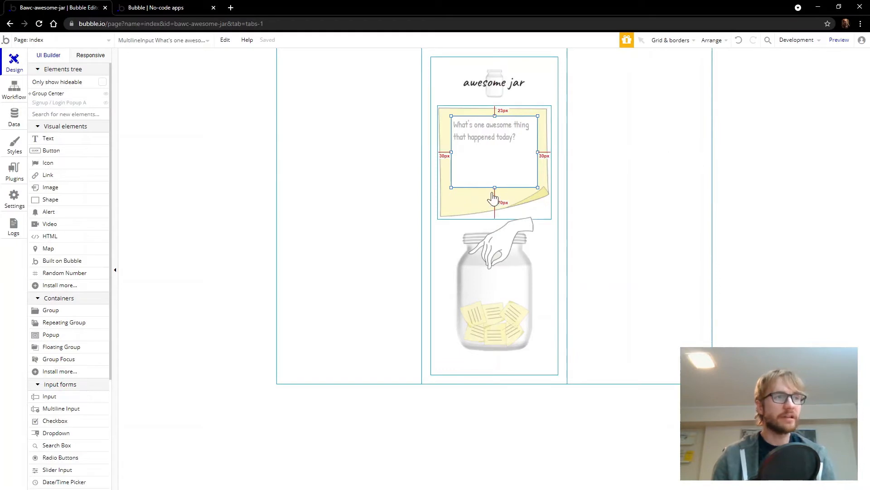
mouse_move(470, 198)
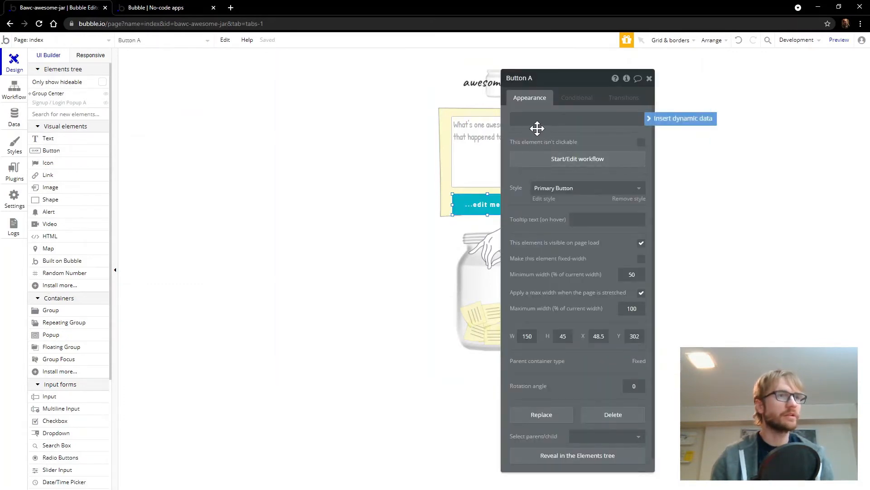
Label the button put in jar, give it the Button Awesome style and copy it
click(577, 117)
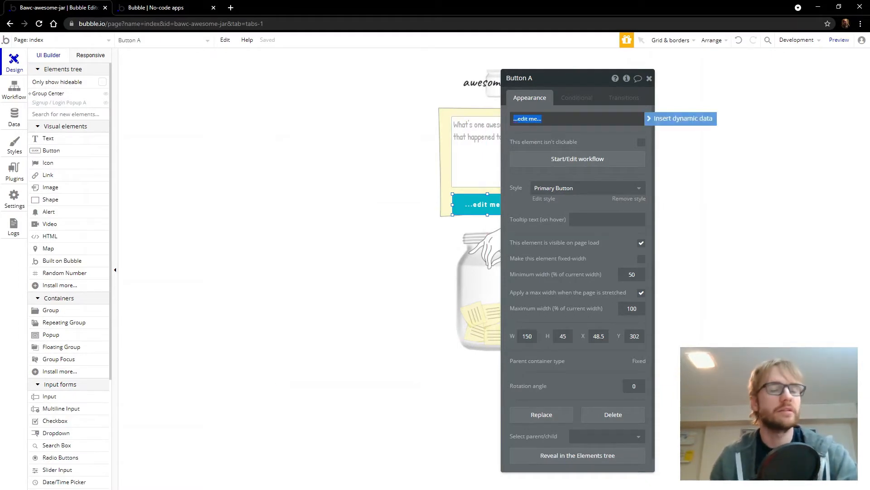
text(put in jar)
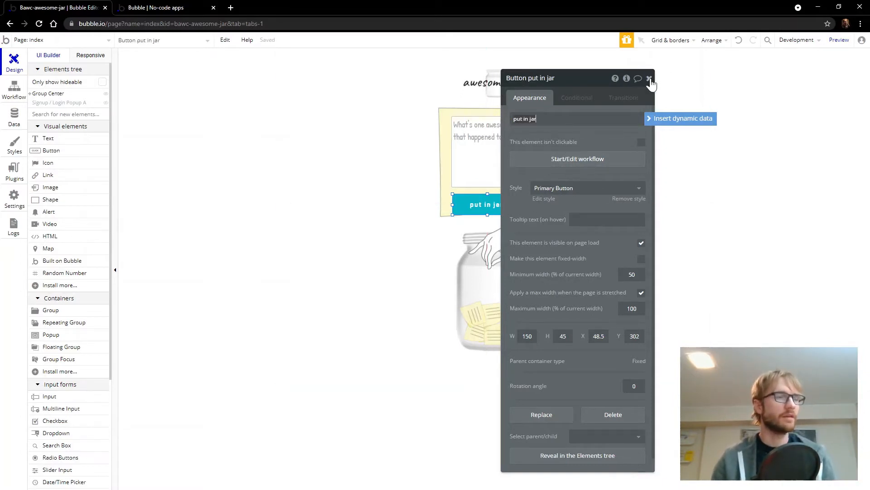
click(650, 78)
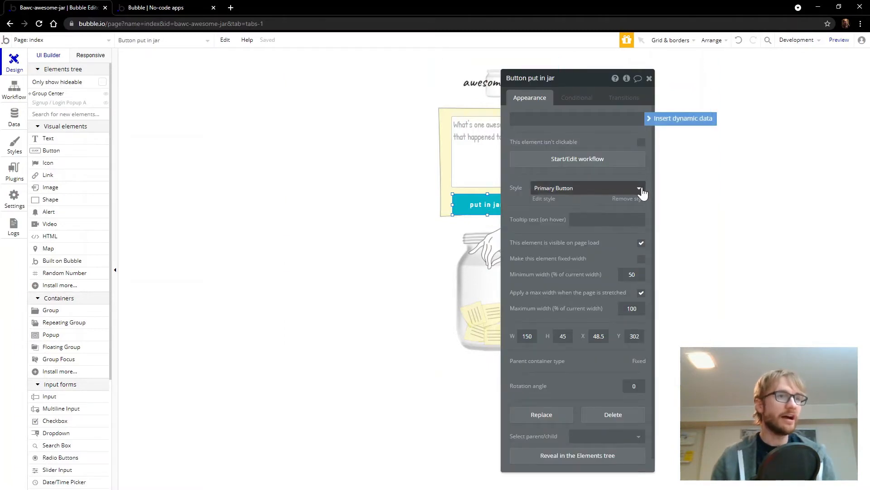
click(639, 188)
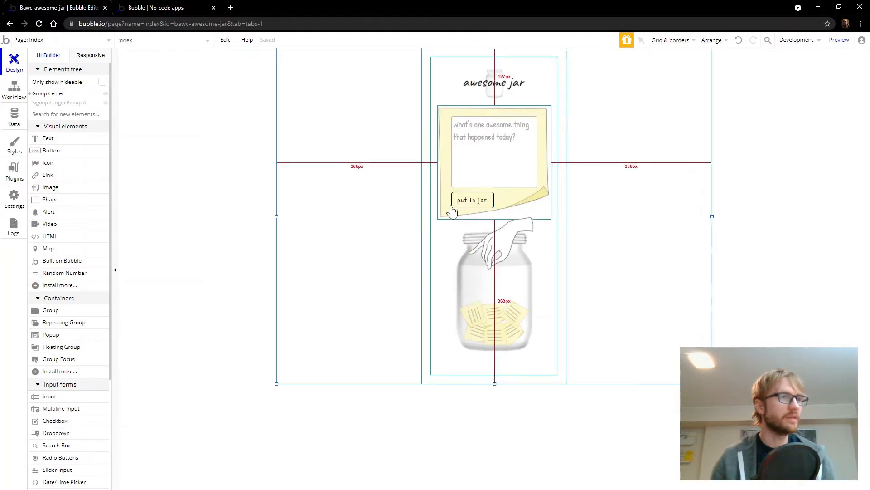
click(472, 200)
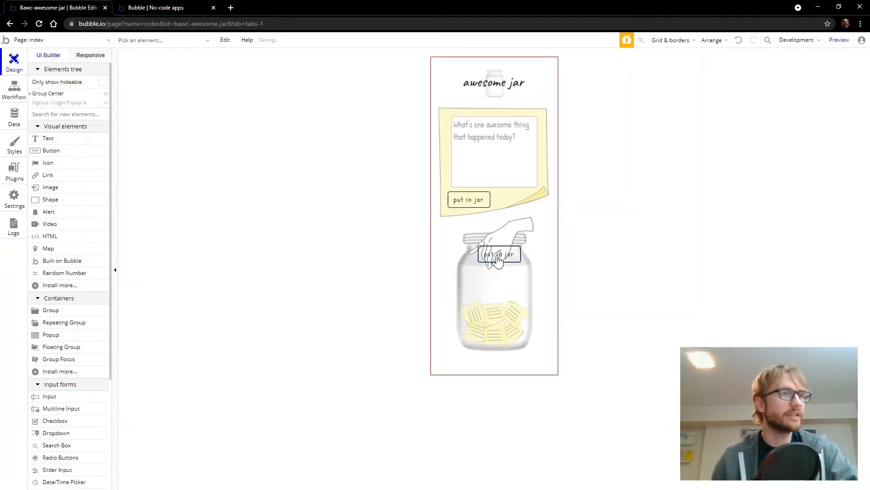
Paste the copy onto the jar as grab sticky, centre it and preview the app
click(497, 254)
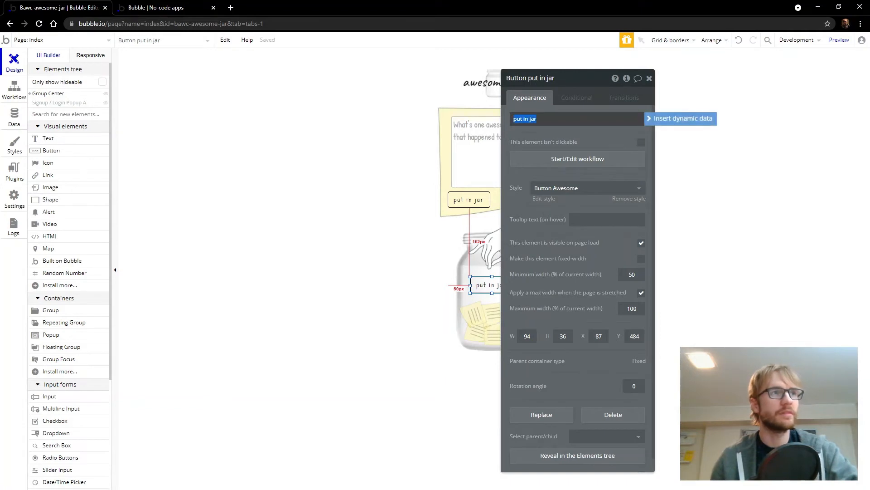
text(grab sticky)
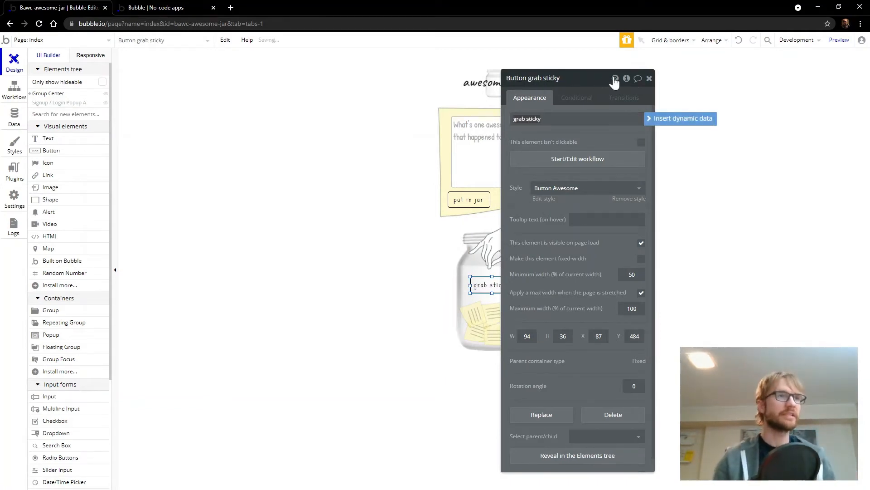
click(648, 78)
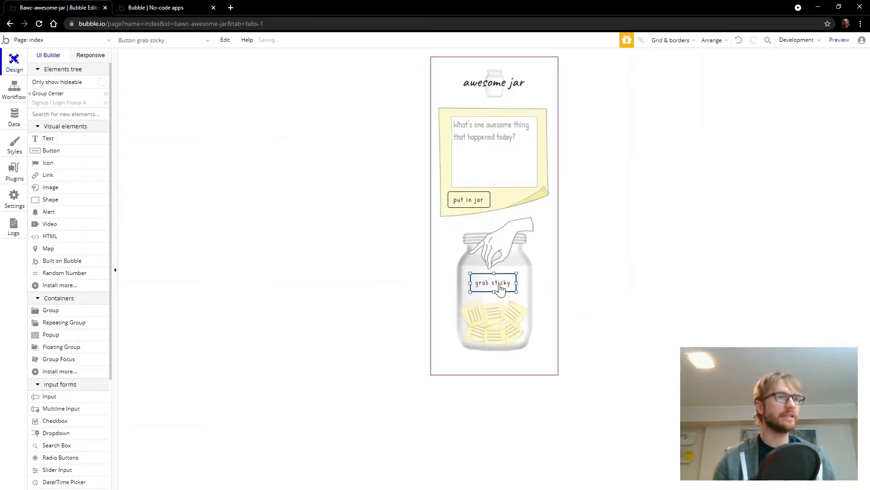
right_click(492, 283)
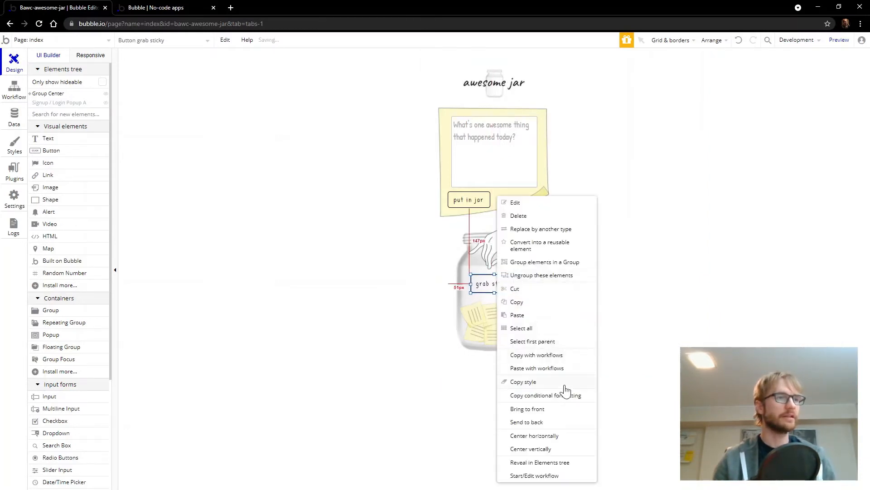
click(724, 272)
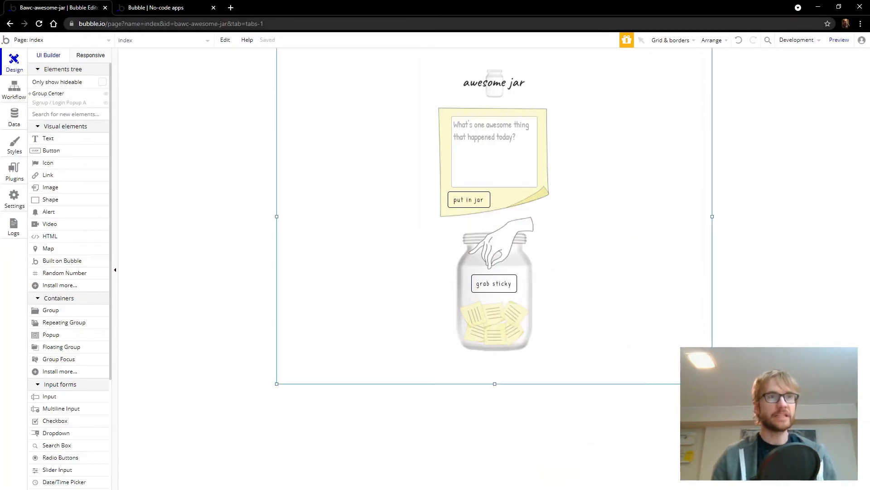
click(838, 39)
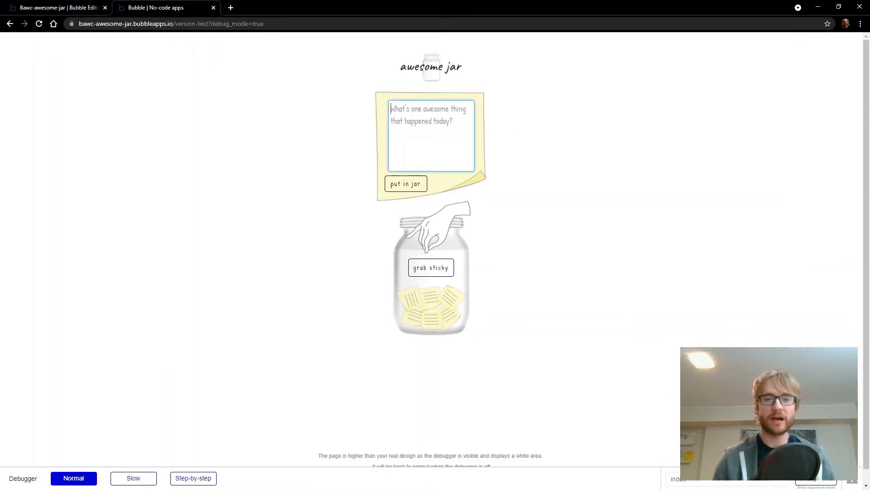
click(405, 184)
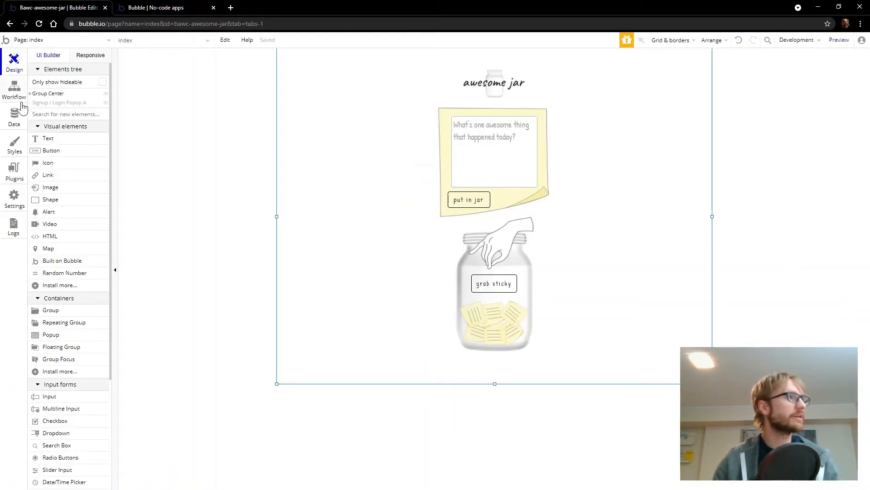
Create a Stickies data type in the Data tab
click(13, 115)
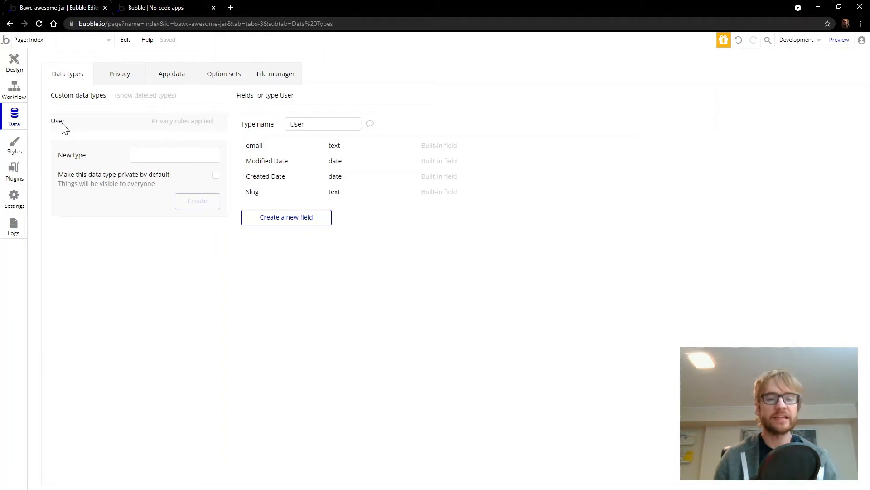
click(174, 154)
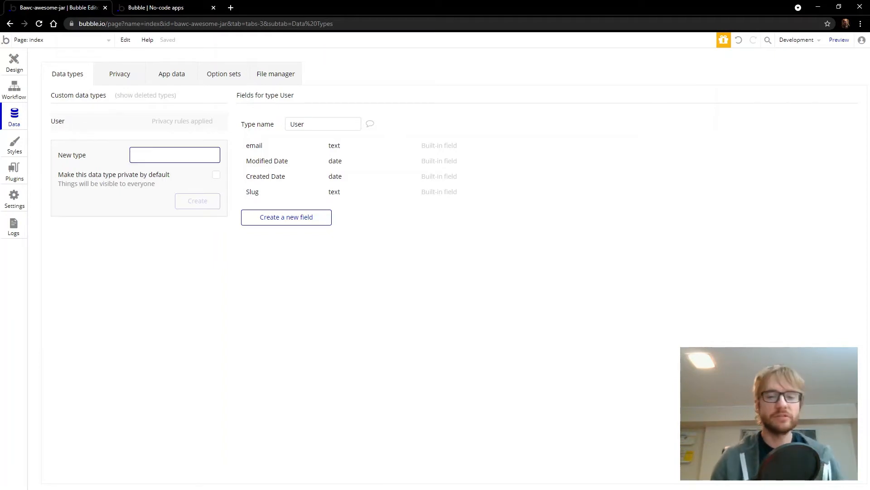
text(Stickies)
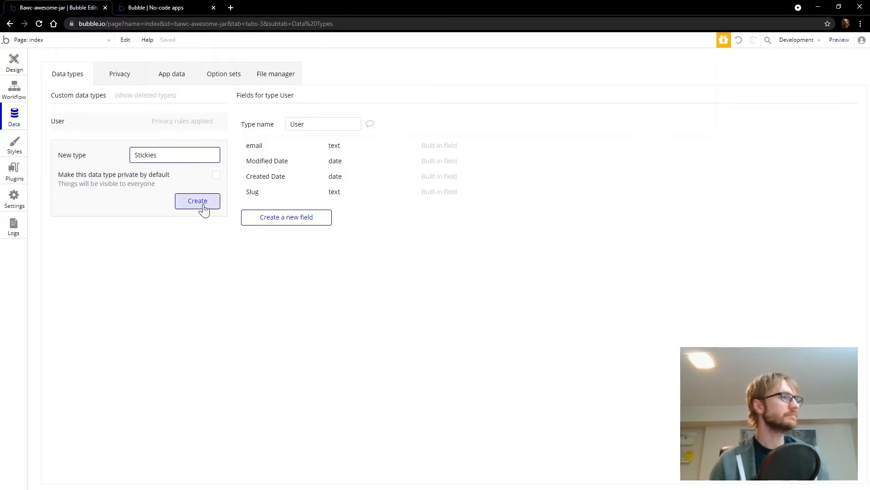
click(197, 201)
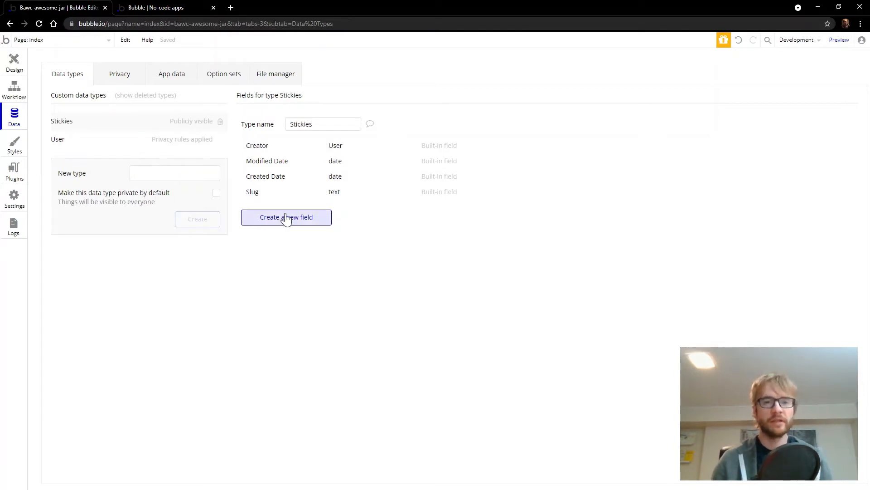
mouse_move(286, 217)
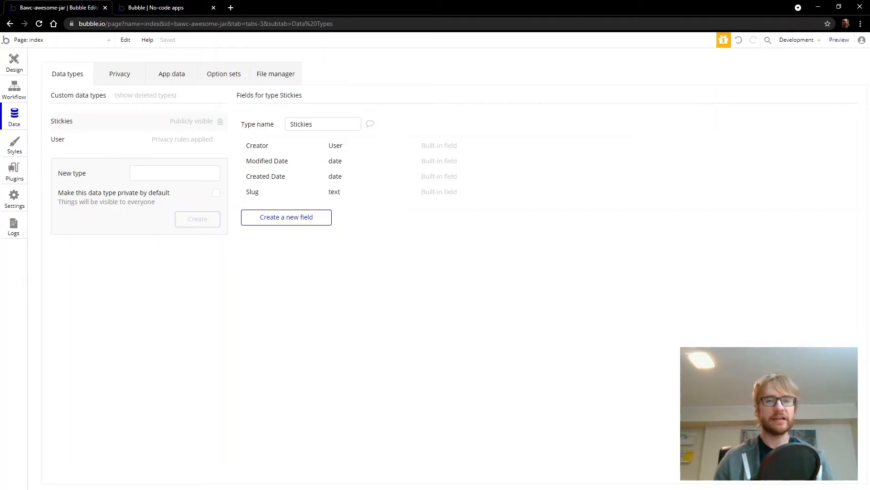
mouse_move(268, 150)
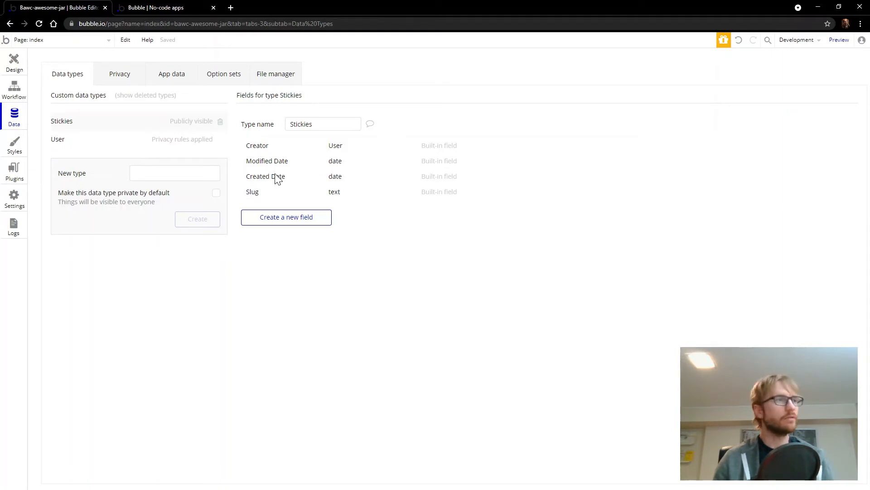
Add an AwesomeNote field of type text to the Stickies data type
click(286, 217)
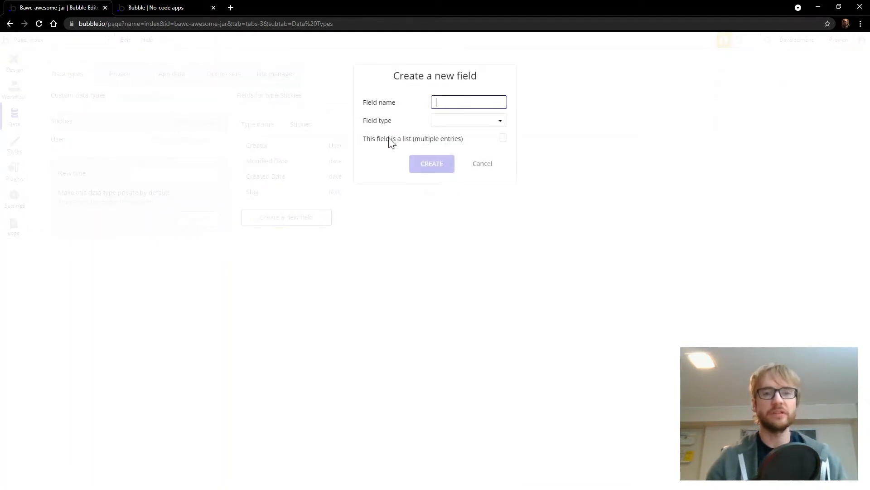
text(Awesome)
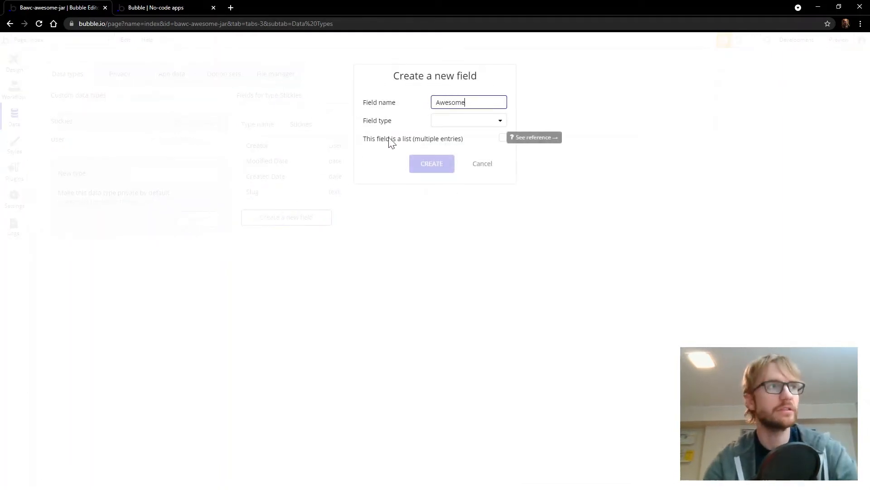
text(Note)
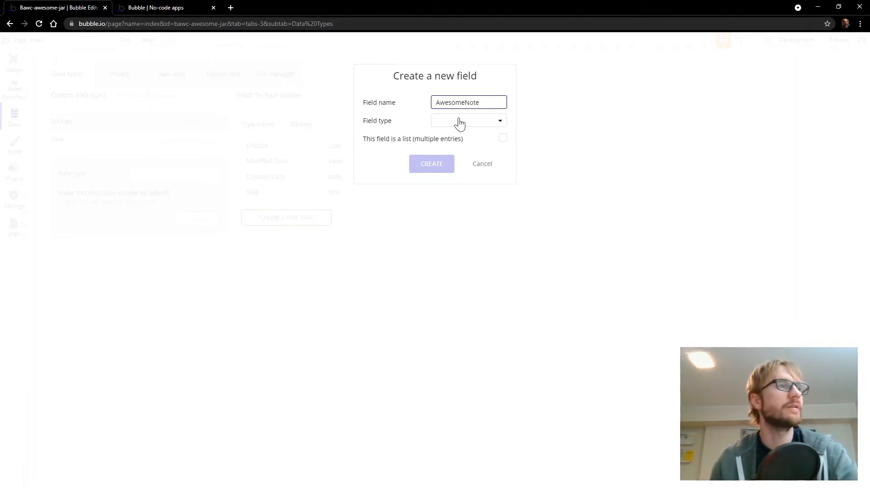
click(468, 120)
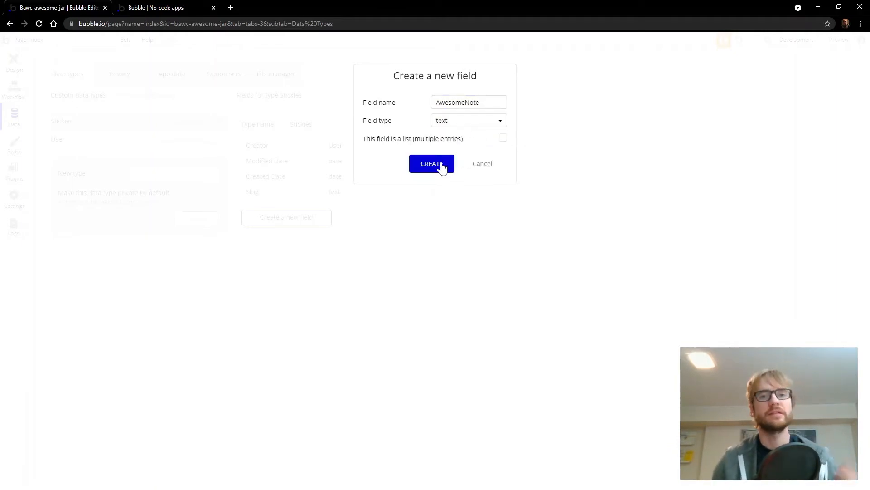
click(432, 163)
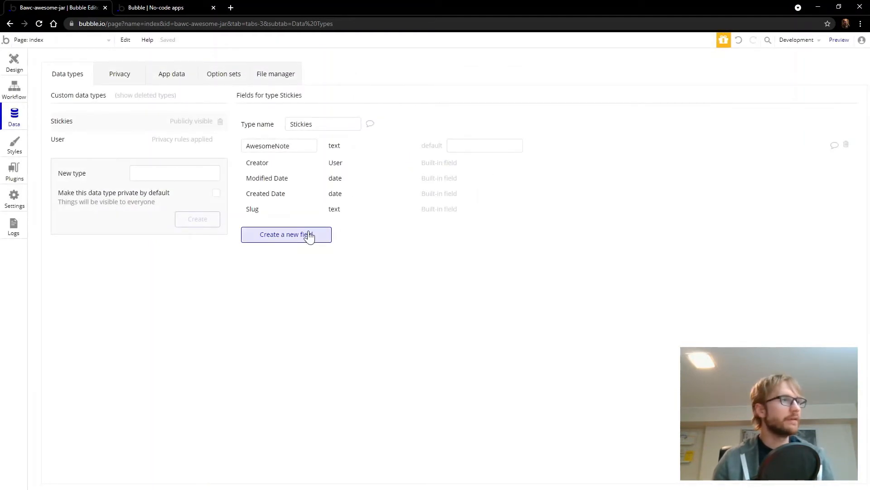
Start a second Stickies field named UniqueID with type number
click(285, 234)
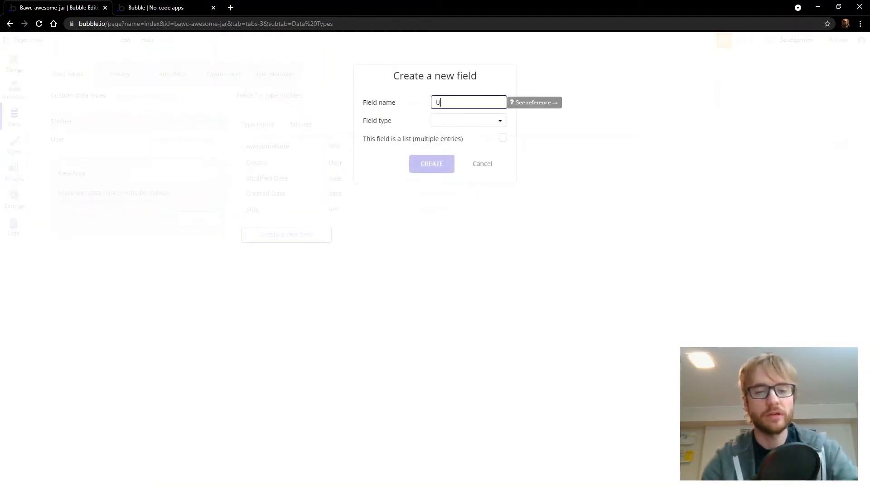
text(niqueID)
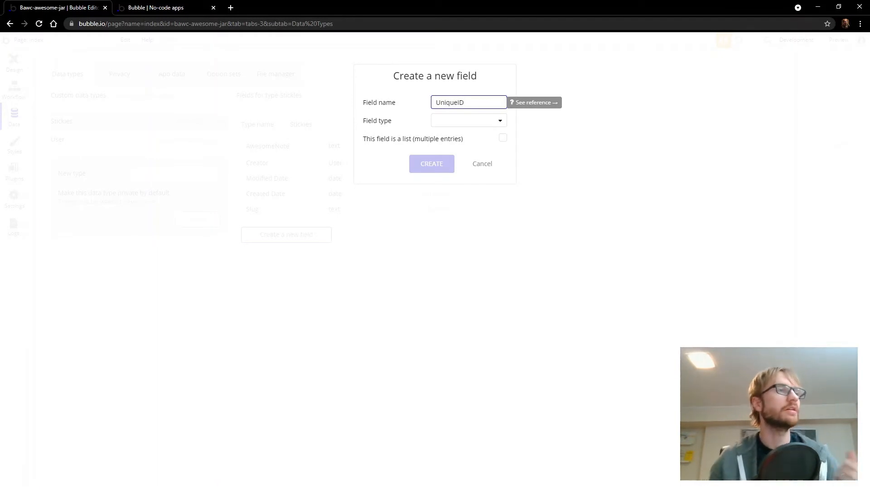
click(468, 120)
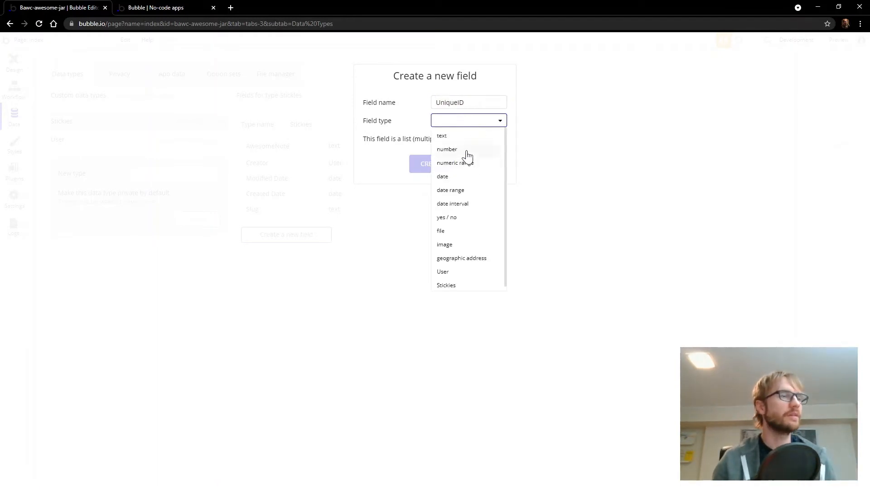
click(447, 149)
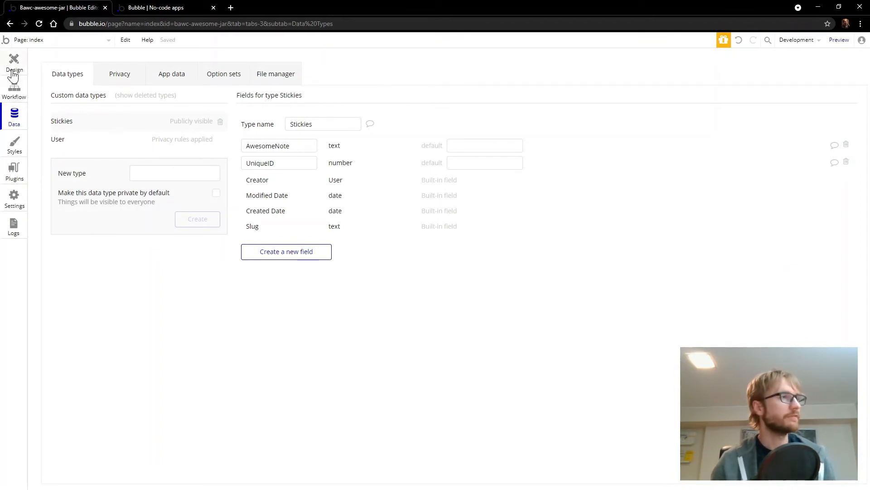
Return to the page design with the Stickies fields in place
click(13, 61)
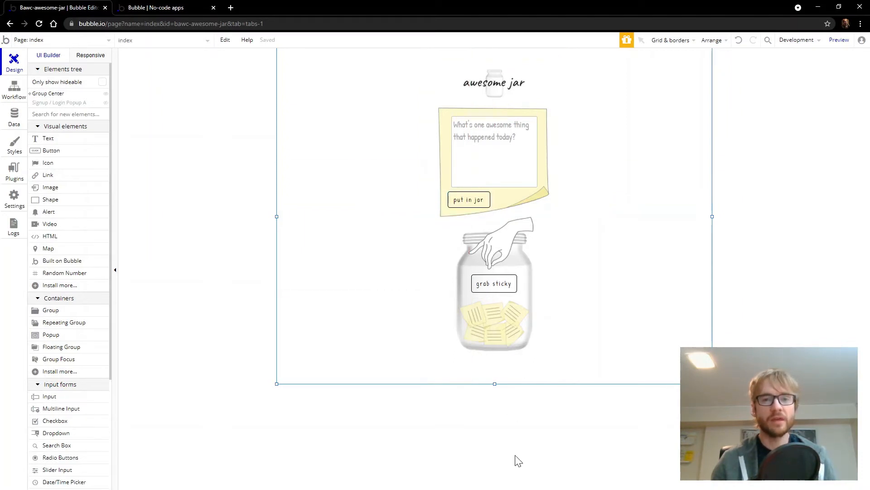
mouse_move(505, 442)
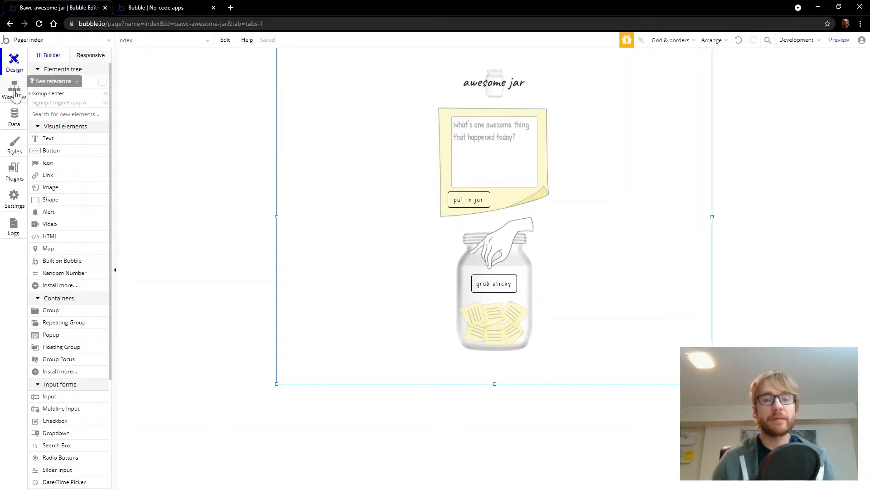
click(490, 201)
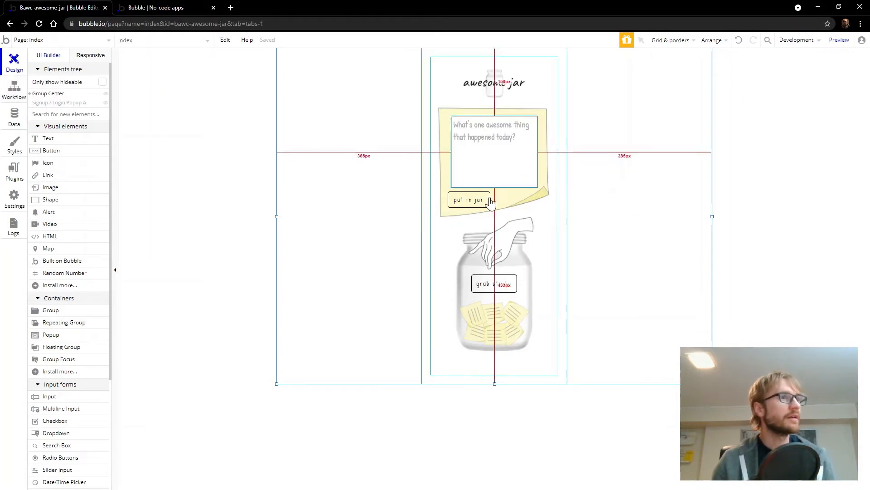
Have put in jar create a Stickies record with AwesomeNote = MultilineInput's value
click(468, 199)
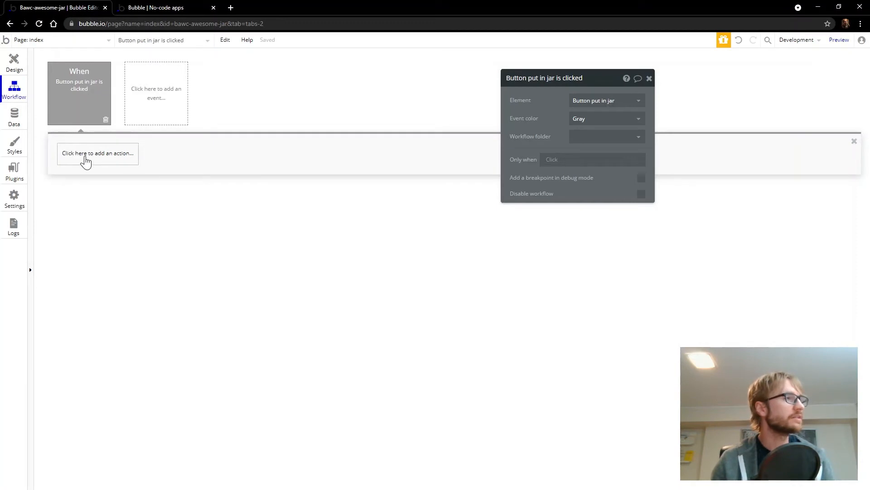
click(98, 154)
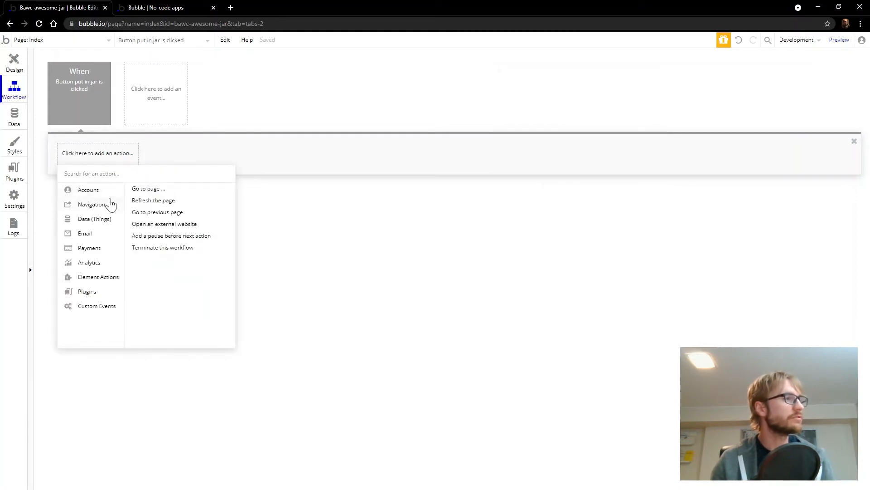
mouse_move(114, 216)
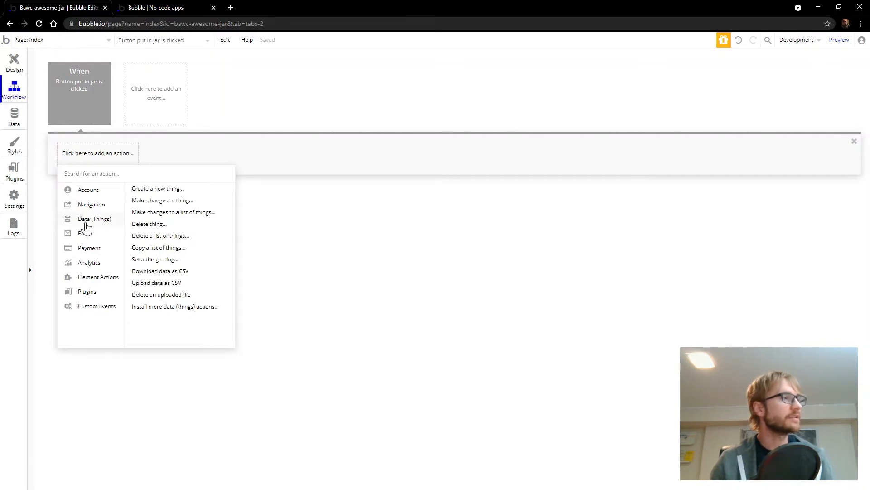
click(158, 189)
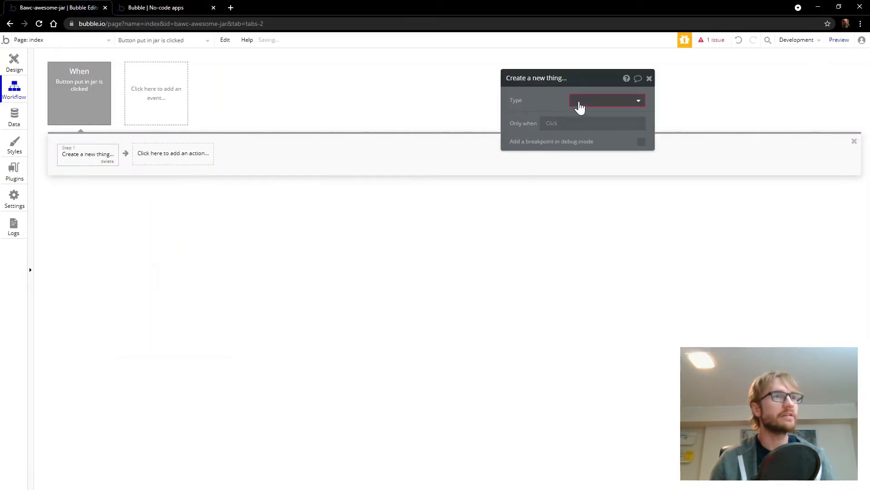
click(606, 101)
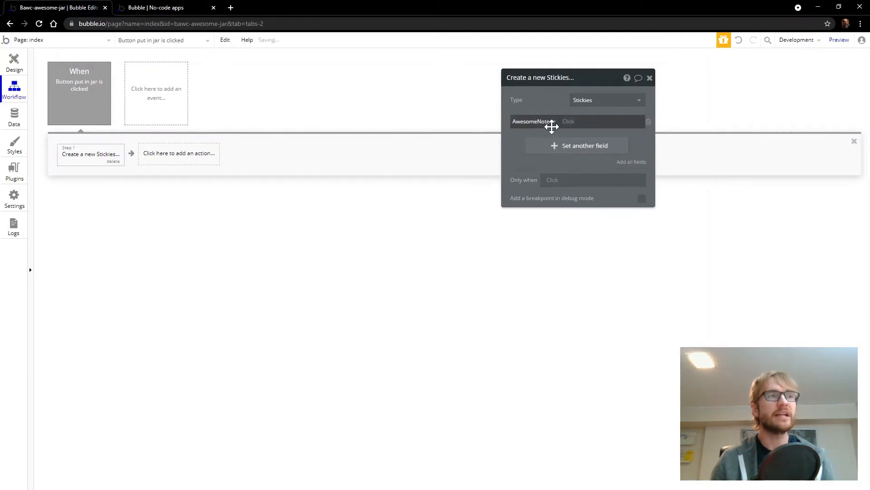
click(601, 121)
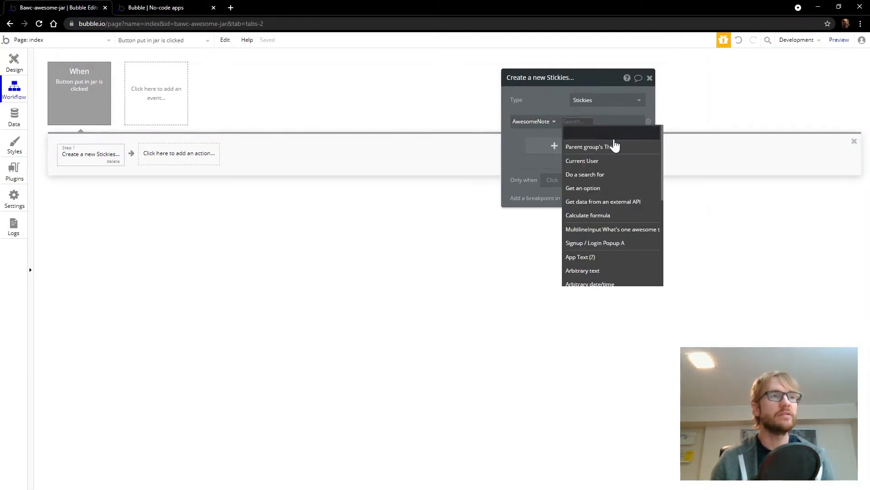
mouse_move(610, 230)
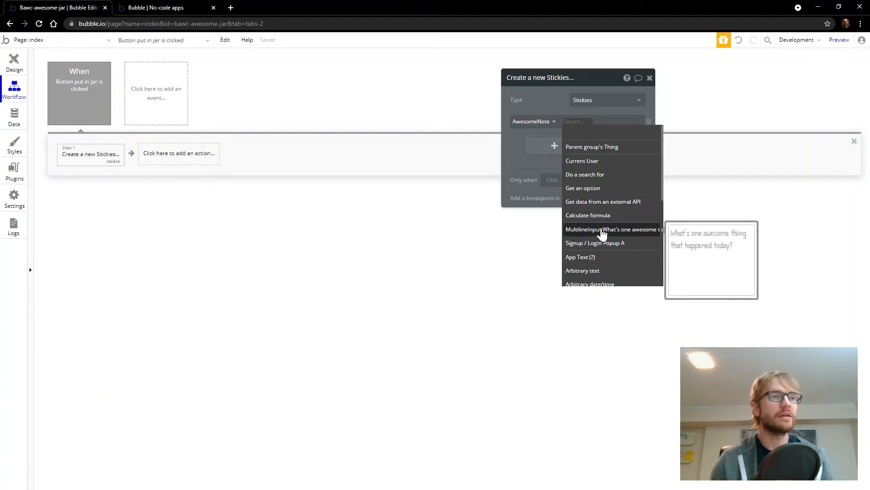
click(612, 230)
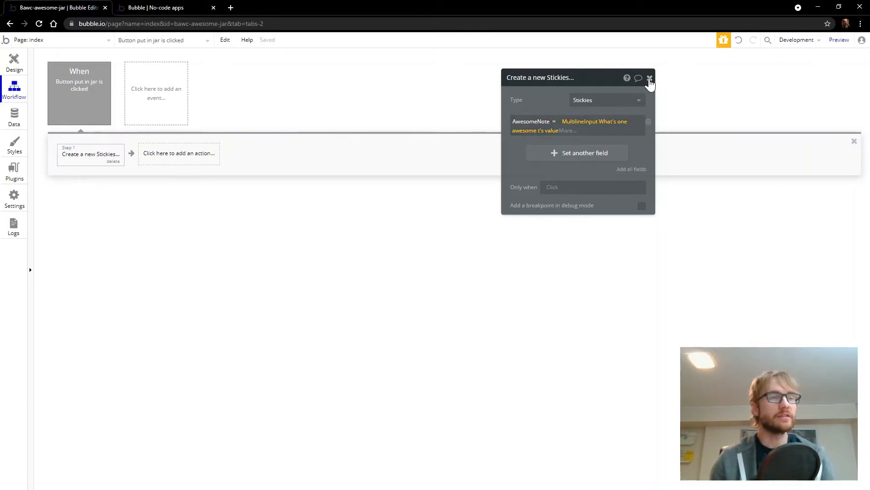
click(650, 78)
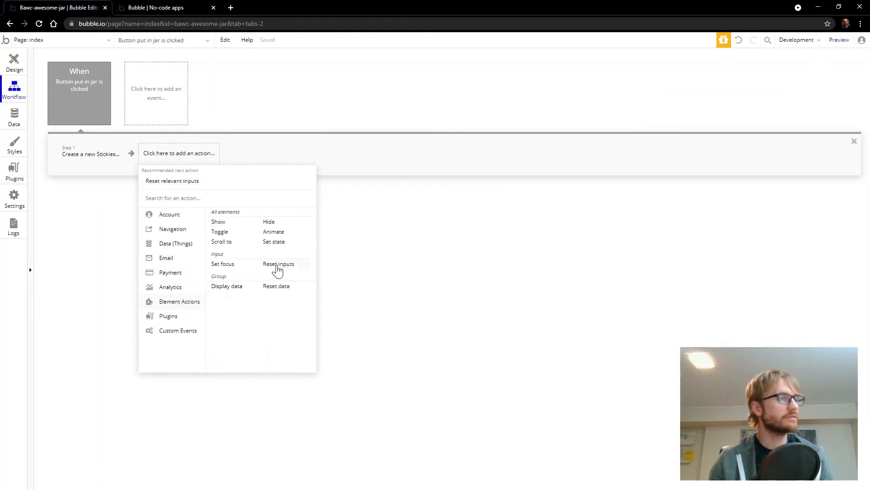
Add a Reset inputs step so the note box clears after saving
click(279, 264)
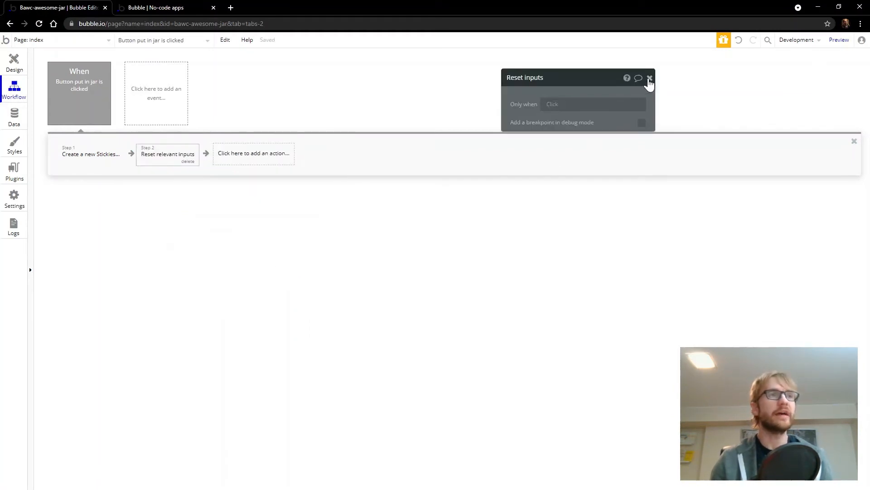
click(649, 78)
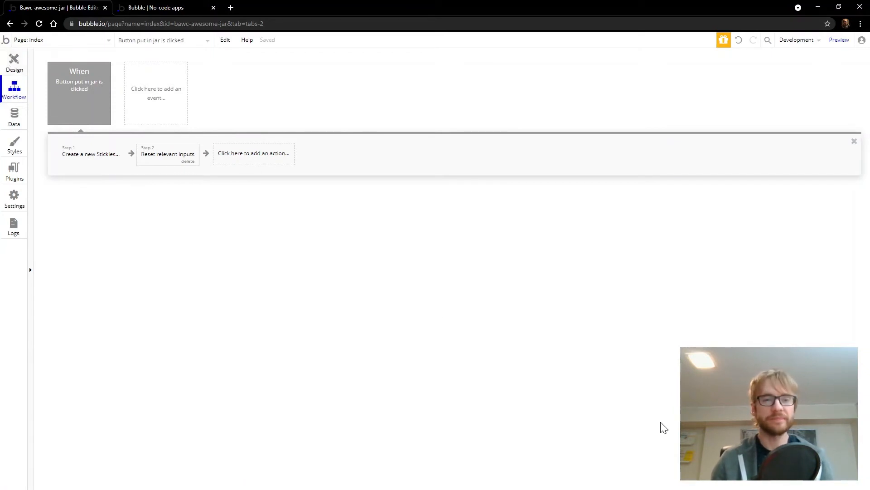
mouse_move(15, 60)
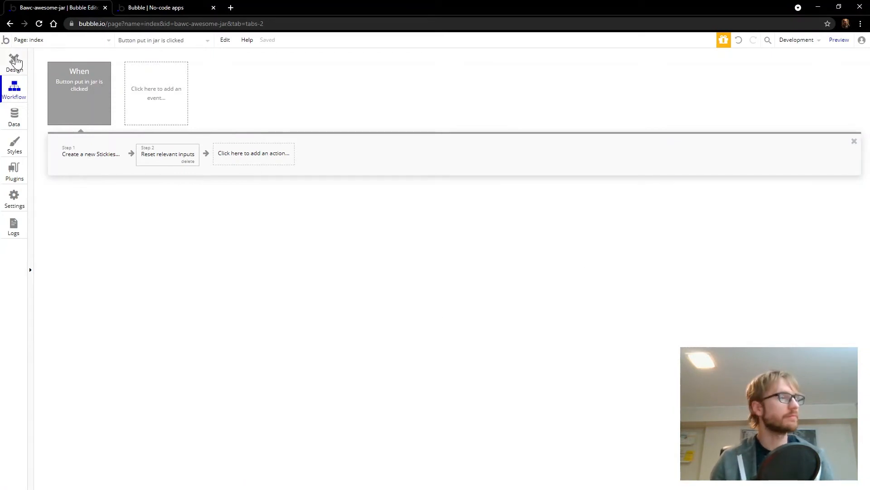
Group the note input and put in jar button as Group Text Input and hide it in the editor
click(14, 61)
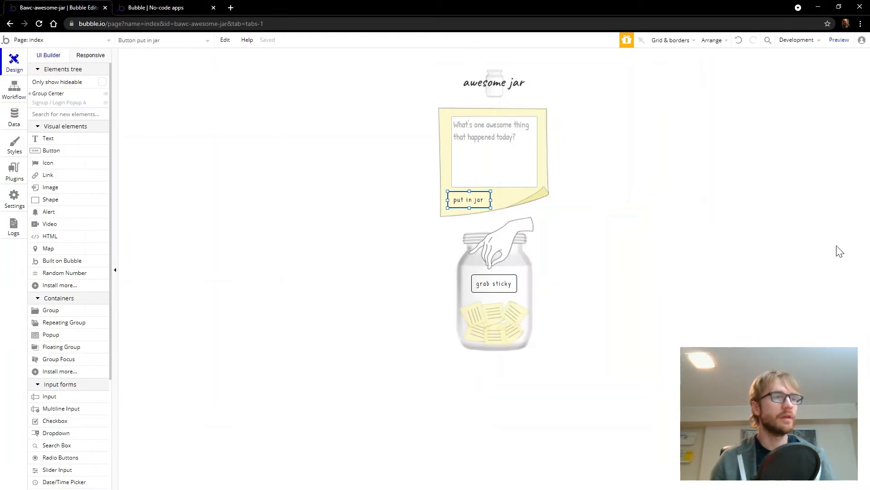
mouse_move(668, 277)
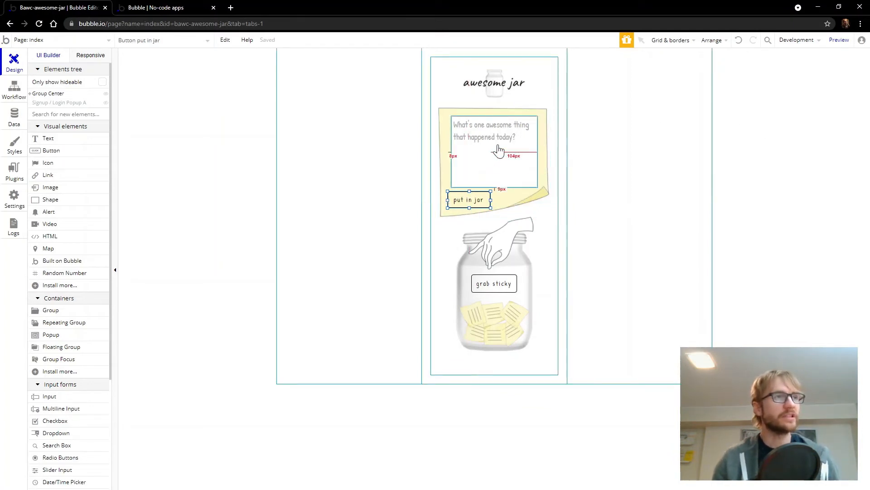
click(491, 131)
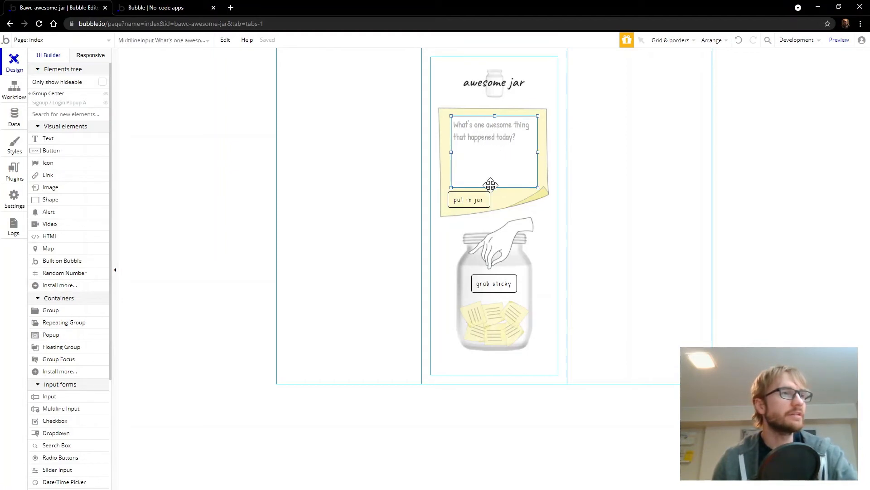
click(468, 200)
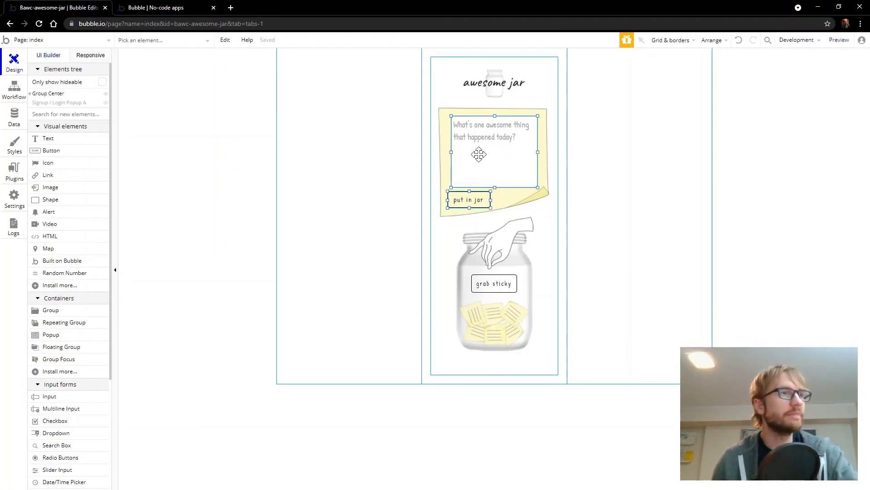
right_click(479, 154)
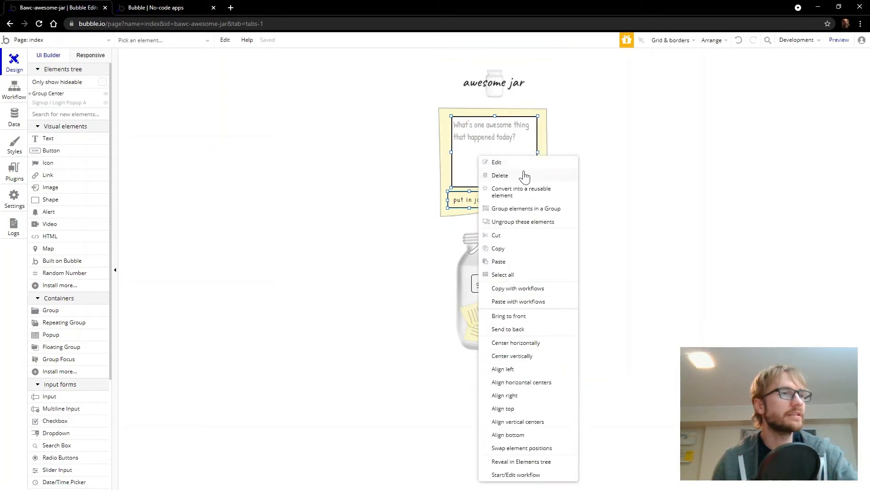
mouse_move(526, 209)
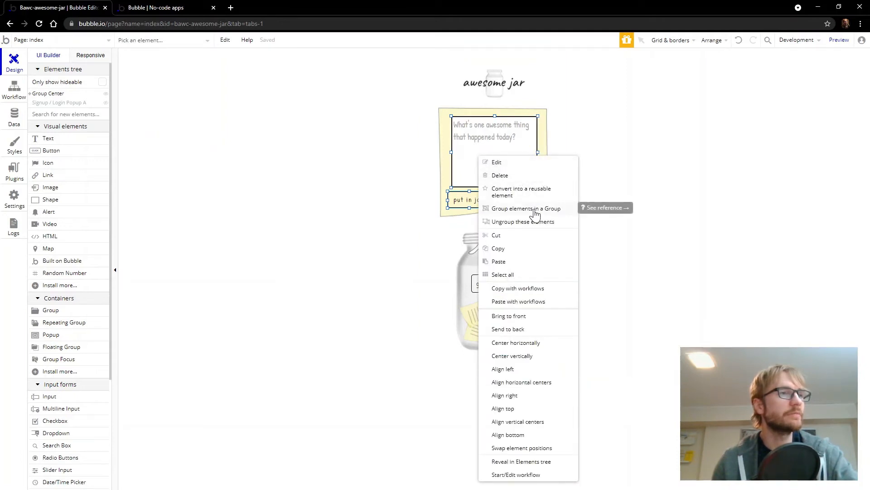
click(526, 209)
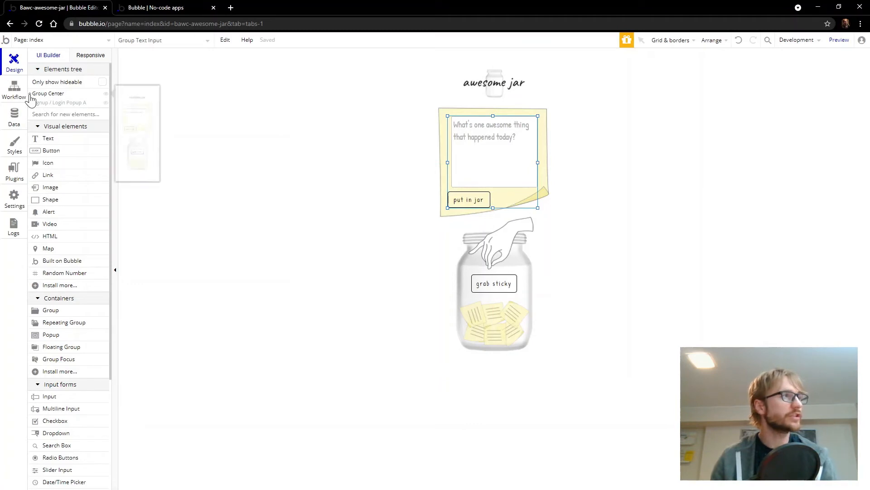
click(48, 94)
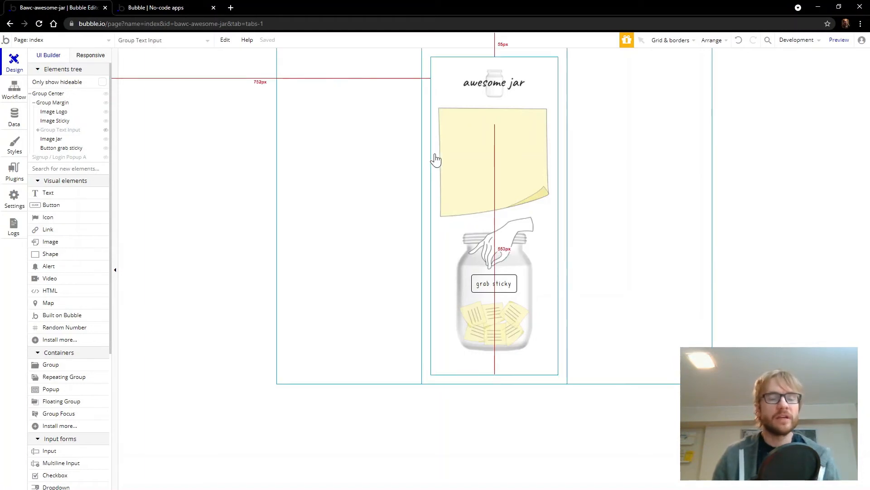
Add Sticky Note and Date text elements onto the sticky
click(457, 117)
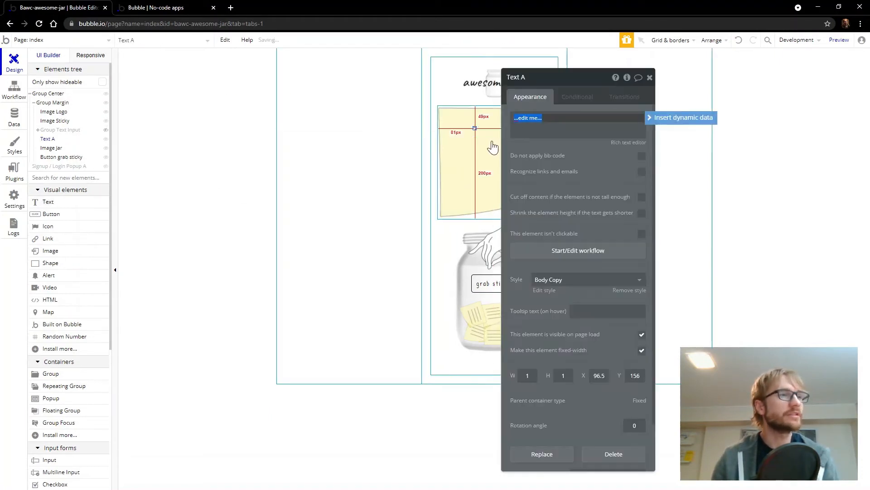
text(Sticky Note)
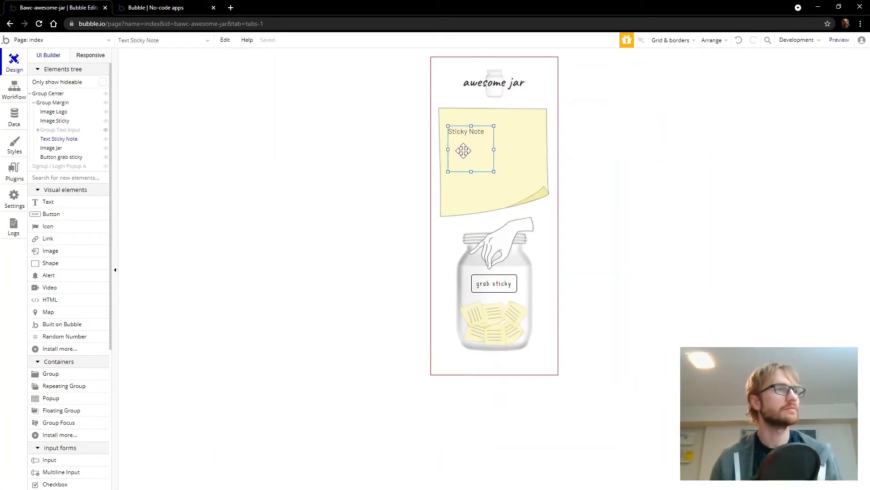
double_click(471, 149)
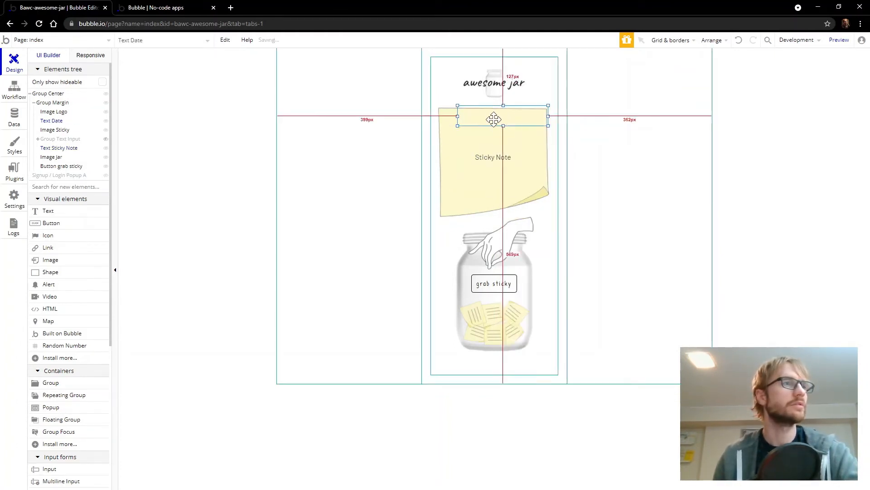
drag(547, 125, 543, 133)
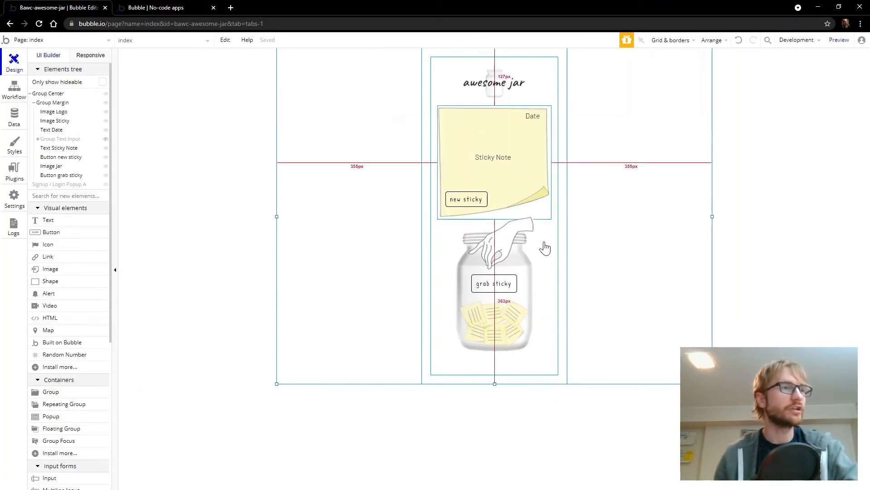
Group them with the new sticky button as Group Sticky Text, not visible on page load
click(466, 198)
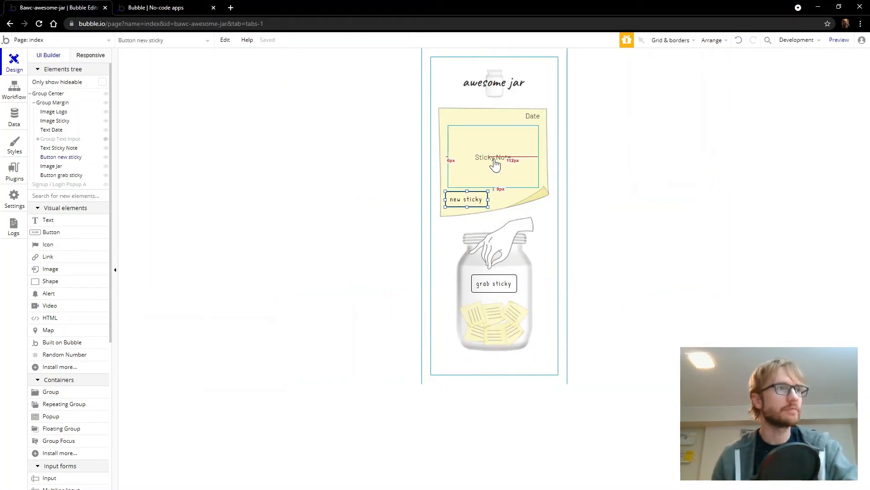
mouse_move(464, 167)
text(Group Sticky Text)
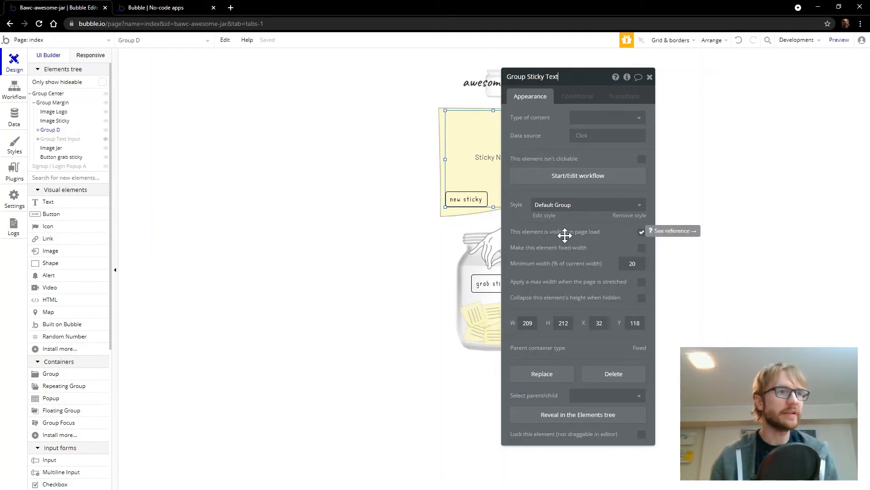
click(642, 232)
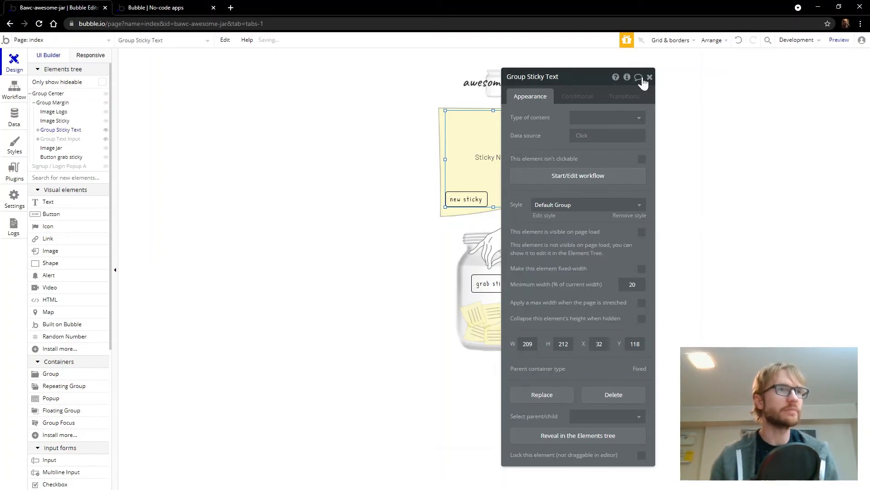
click(648, 76)
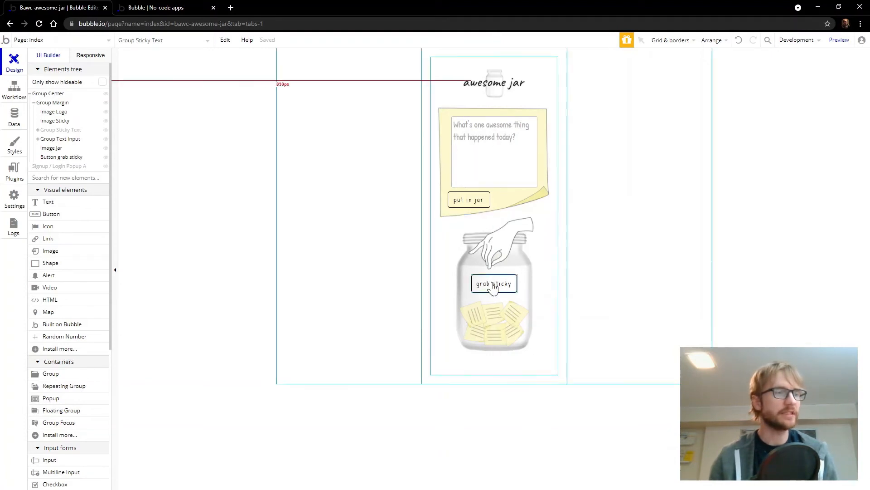
Have the grab sticky workflow show Group Sticky Text
click(14, 91)
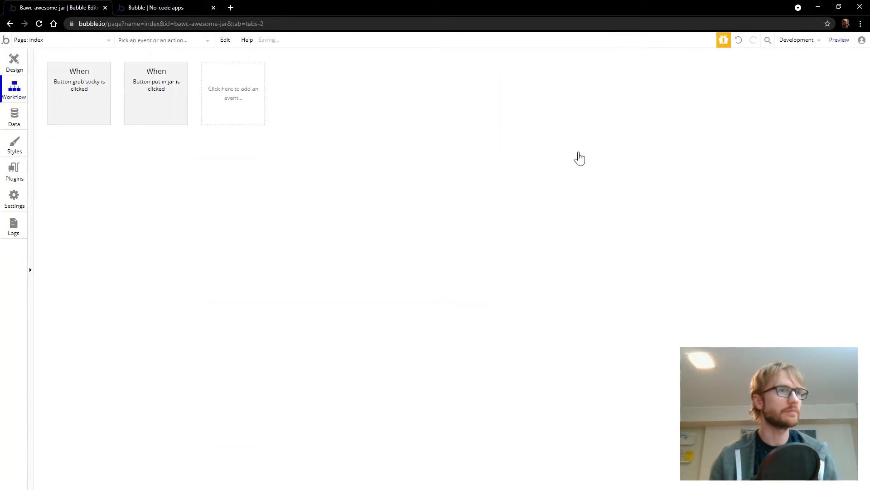
click(79, 93)
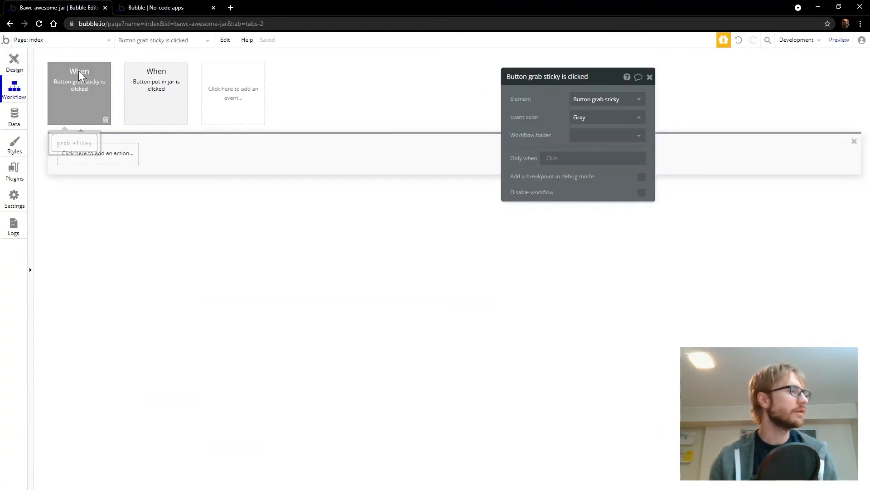
click(97, 153)
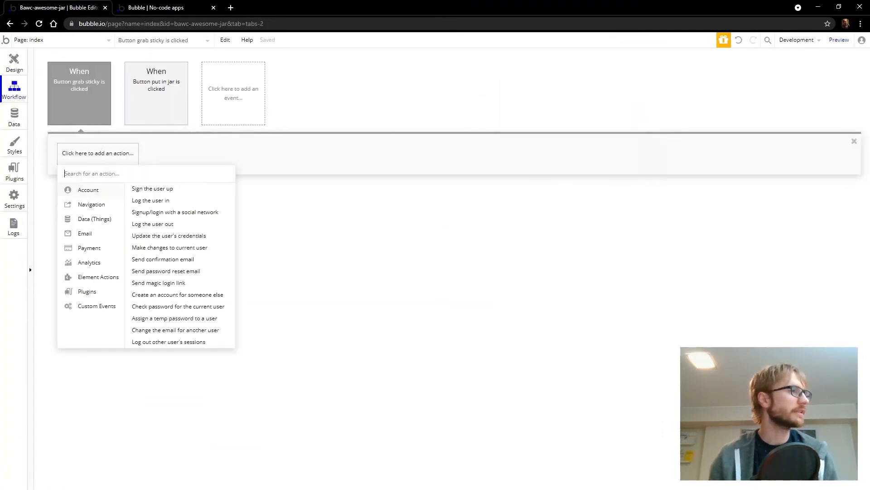
click(98, 277)
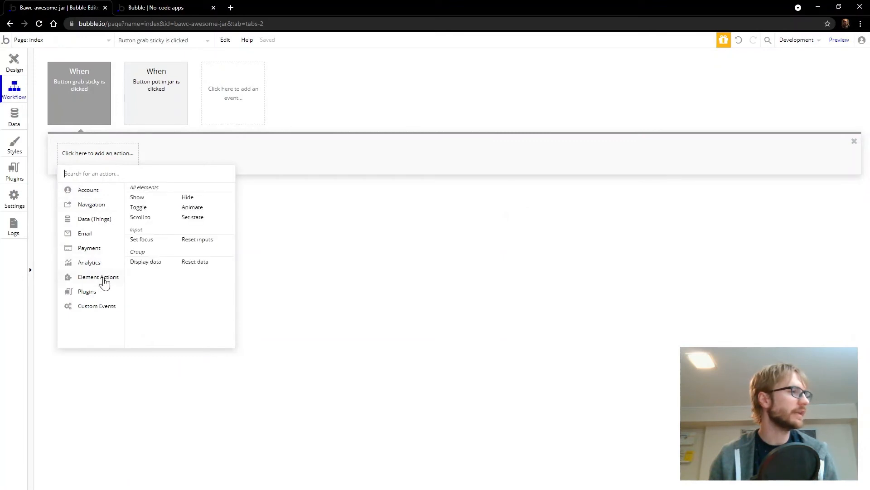
click(137, 197)
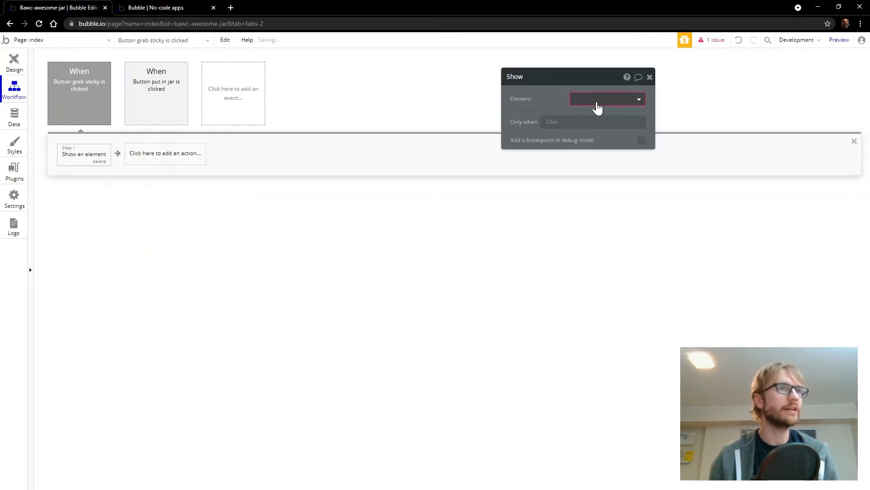
click(605, 99)
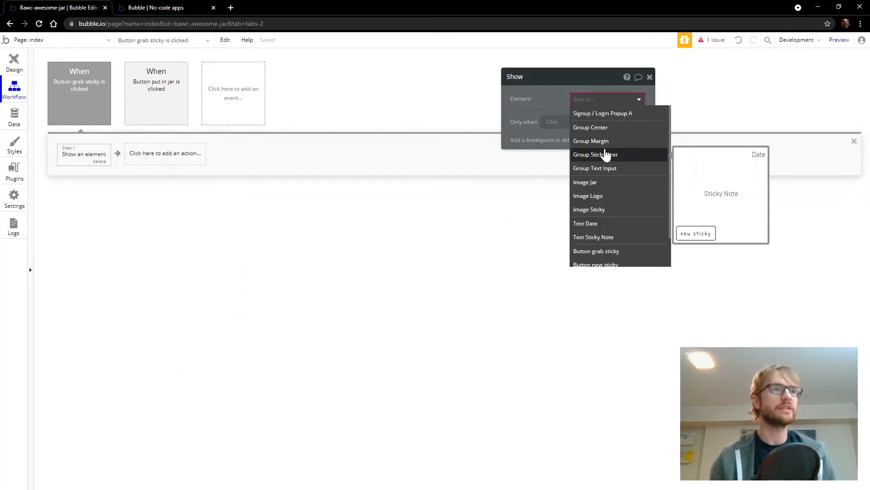
click(595, 154)
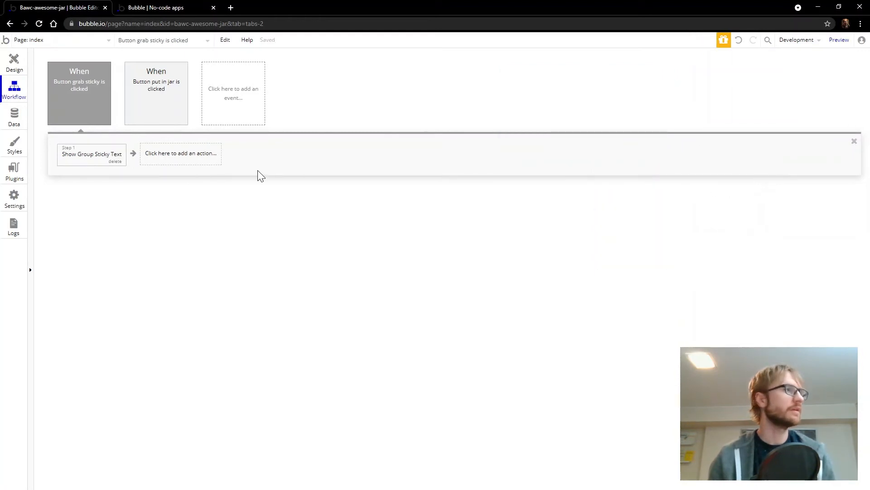
Add a step hiding Group Text Input, then return to the page design
click(181, 154)
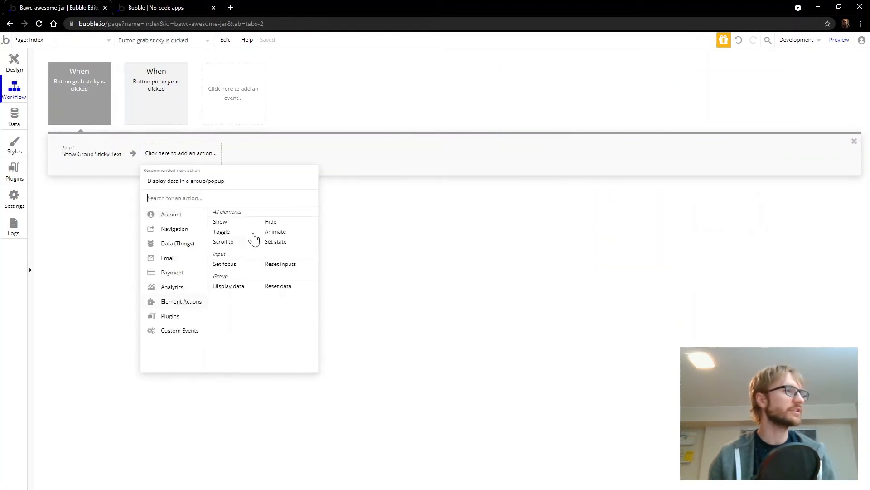
click(270, 221)
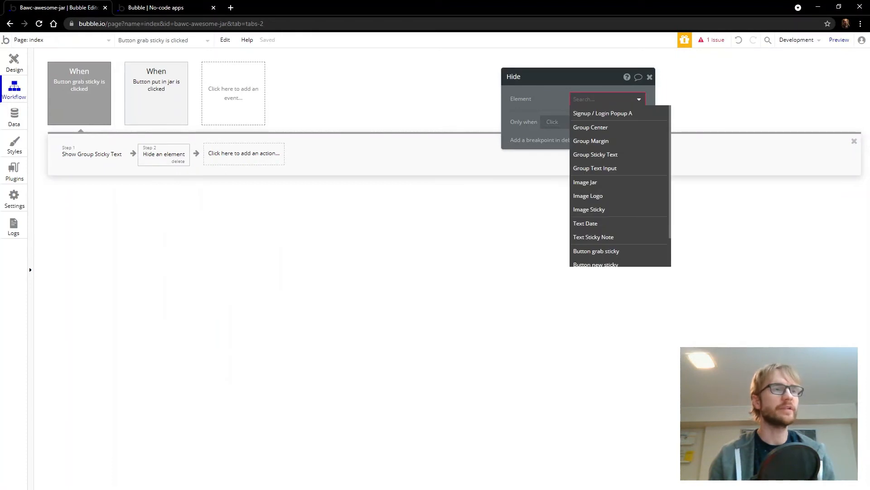
click(595, 168)
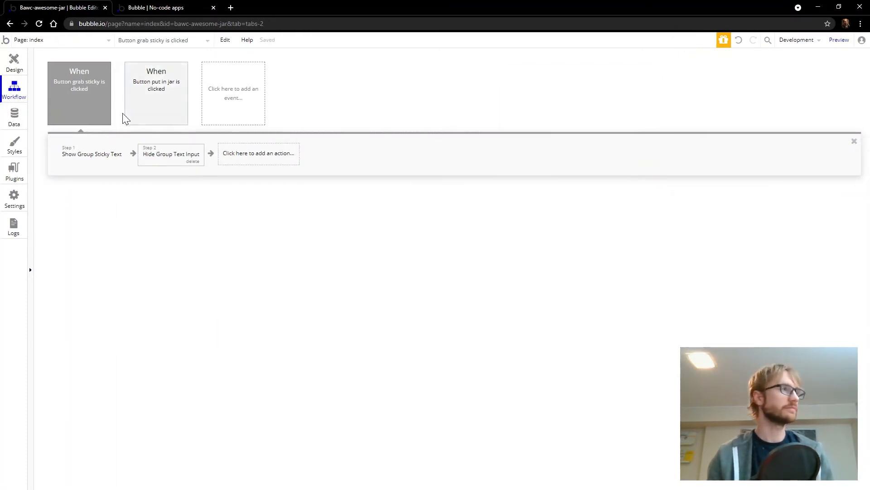
click(14, 61)
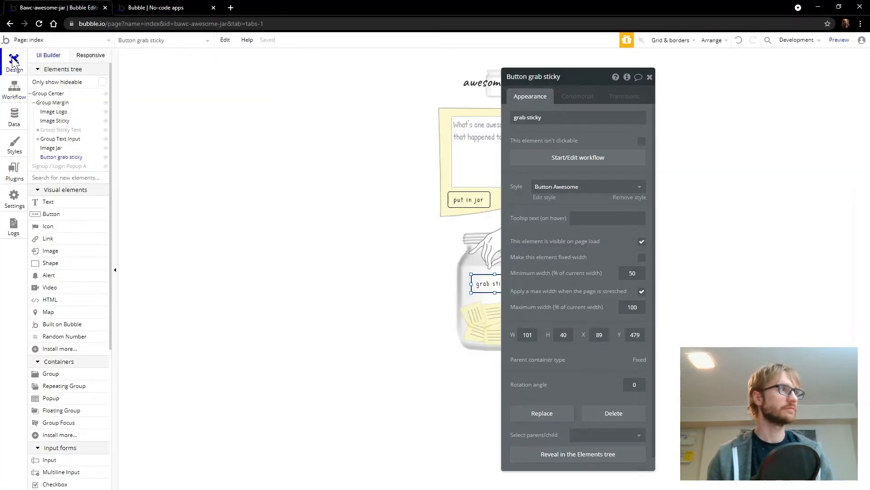
click(838, 39)
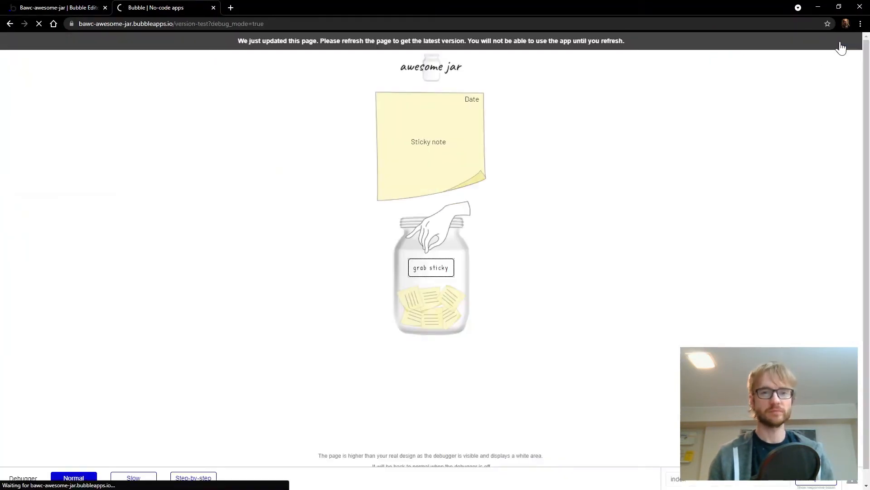
mouse_move(616, 194)
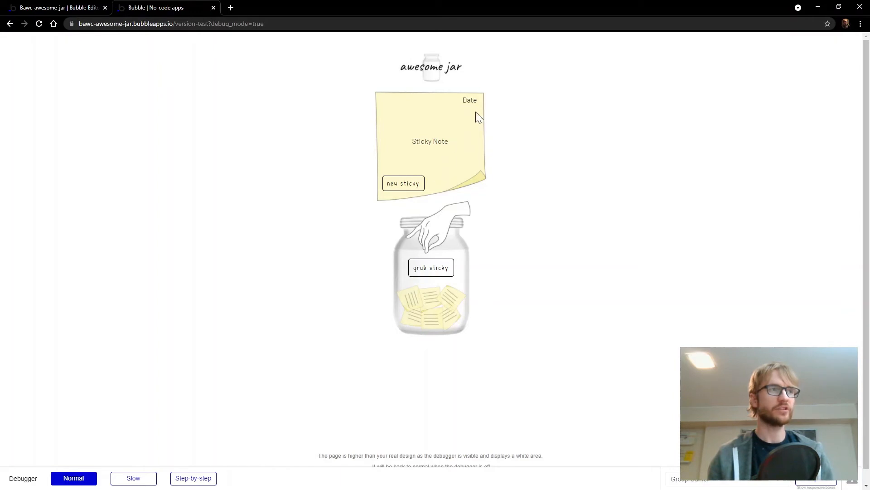
double_click(430, 141)
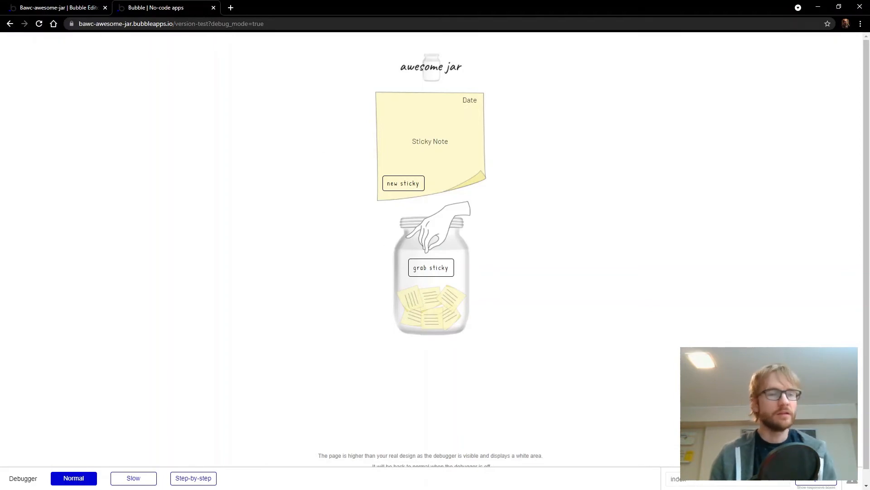
click(58, 7)
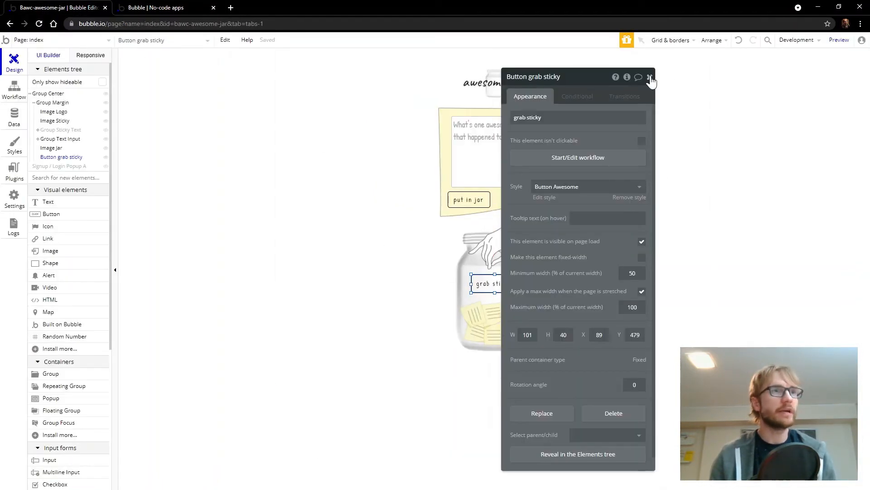
Close the grab sticky button's property editor
click(649, 76)
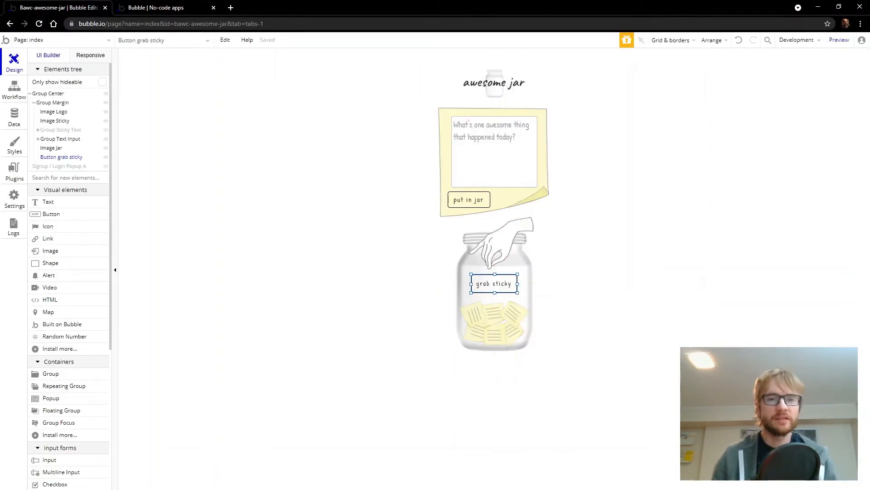
mouse_move(144, 349)
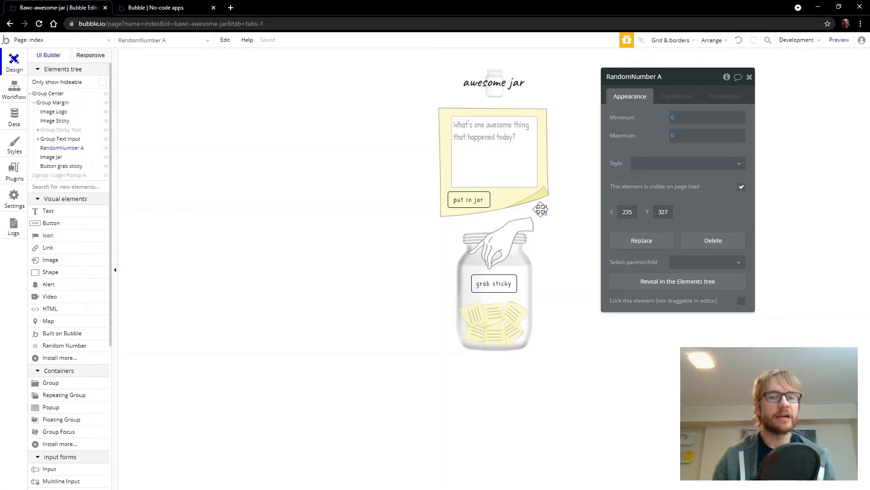
mouse_move(715, 175)
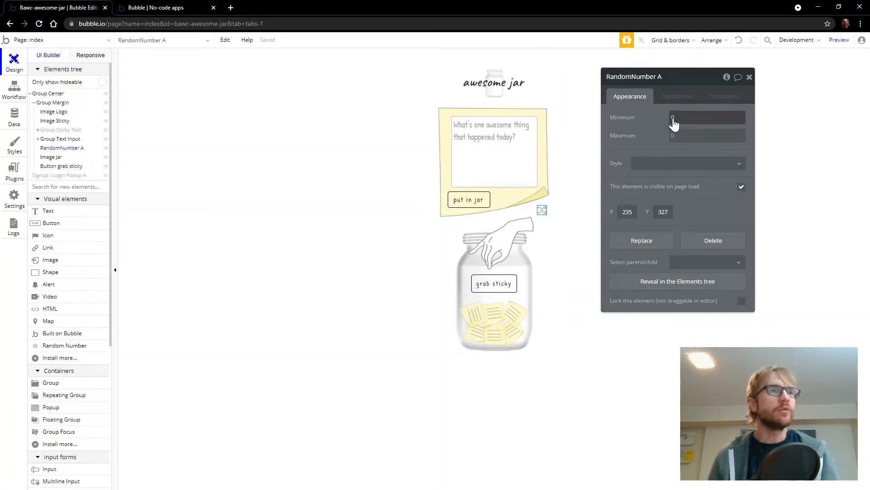
mouse_move(696, 127)
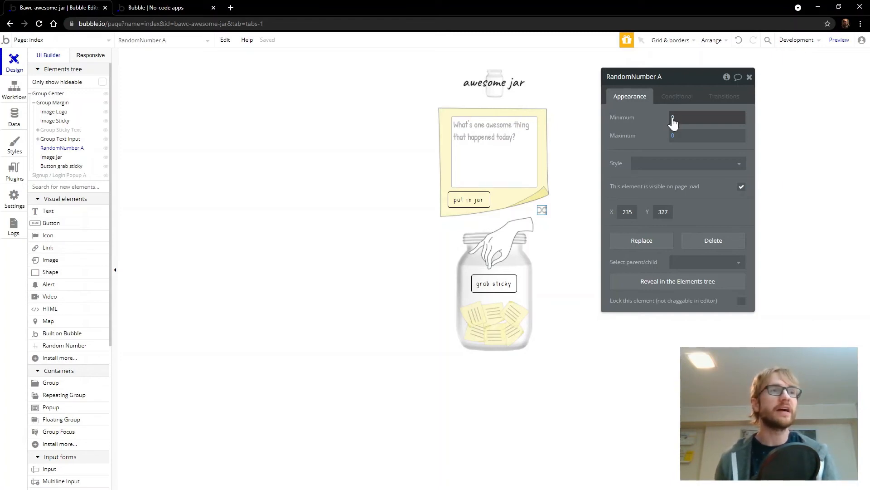
Set RandomNumber A's minimum to Search for Stickies:first item's UniqueID
click(707, 117)
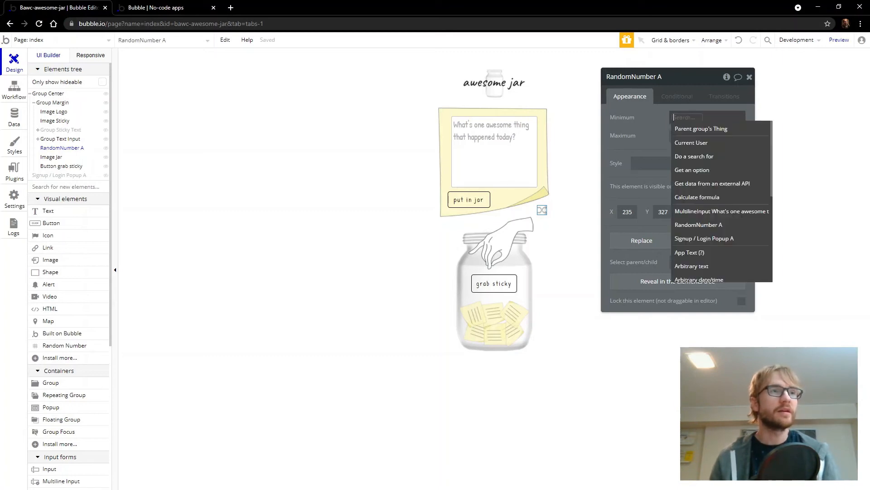
click(693, 156)
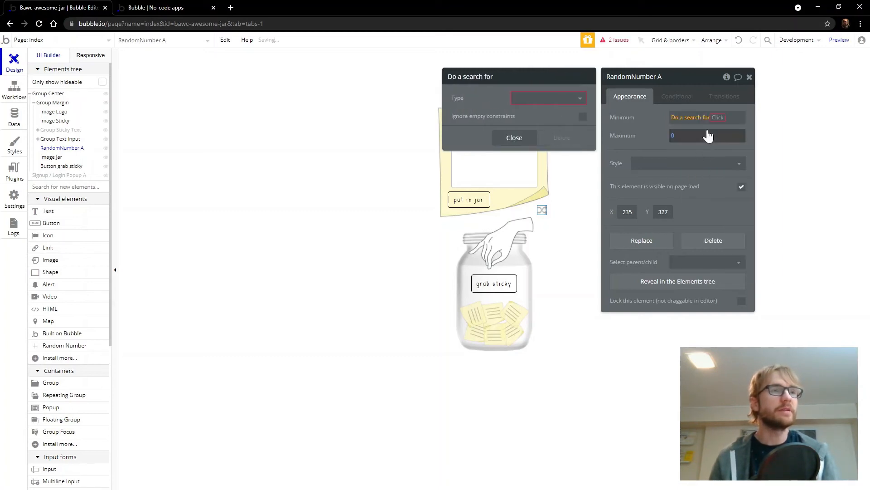
click(548, 98)
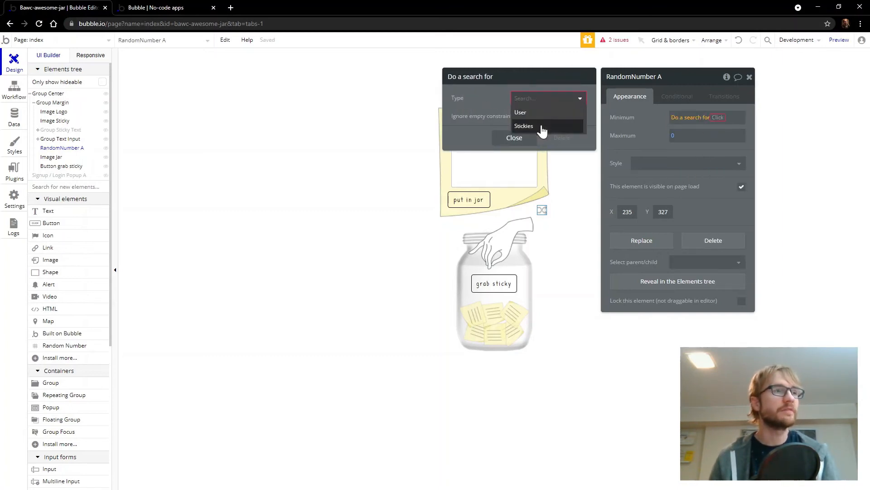
click(523, 125)
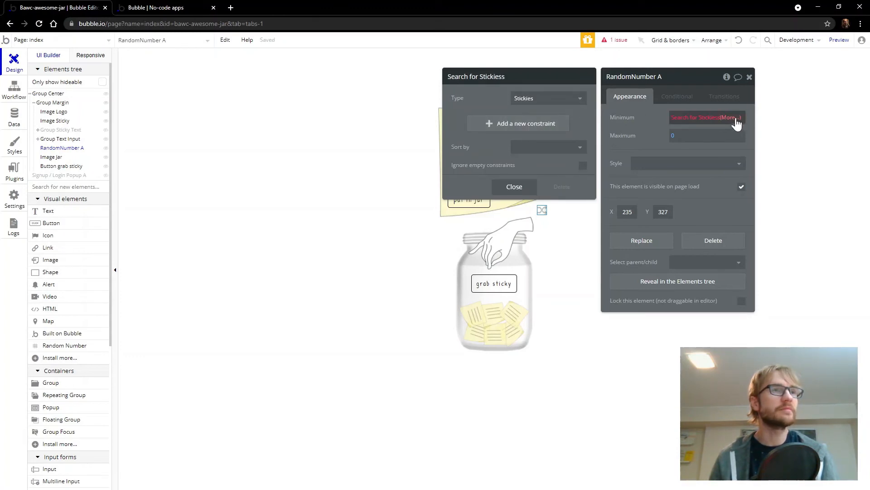
click(707, 117)
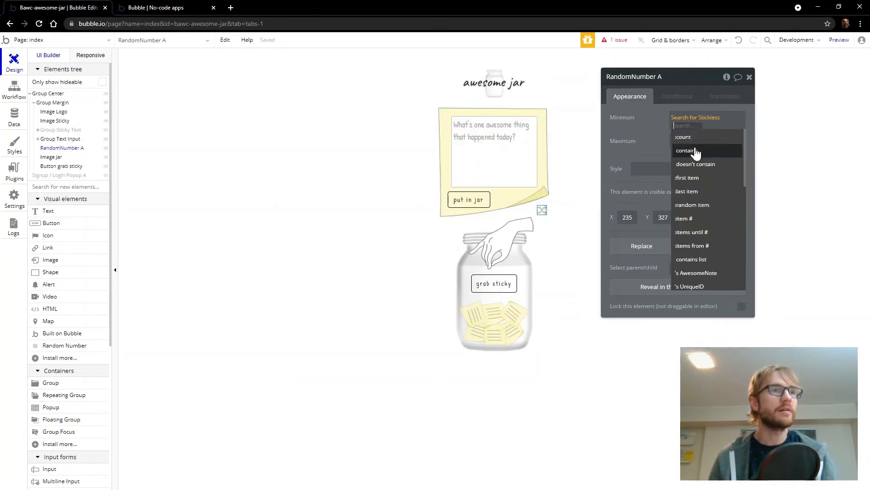
mouse_move(714, 182)
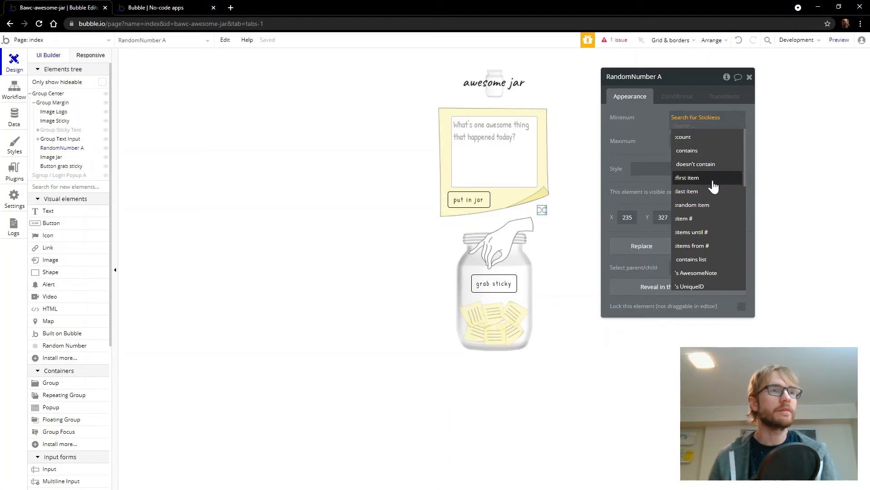
click(687, 177)
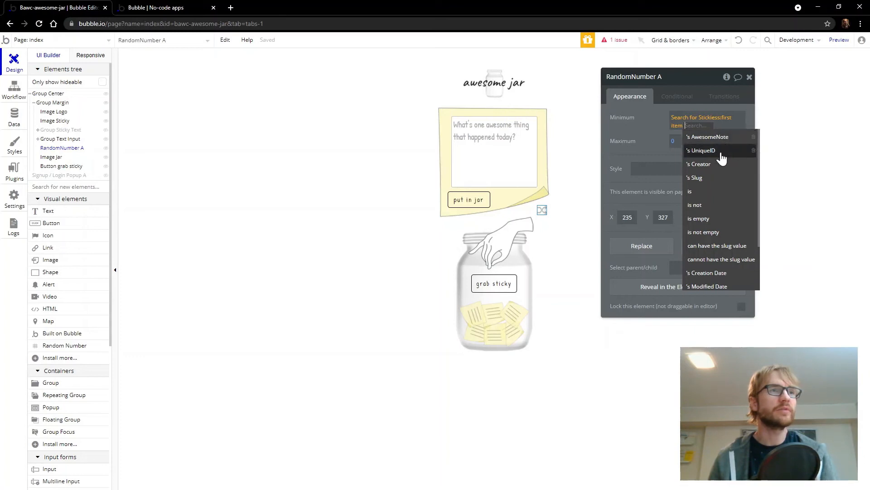
click(701, 150)
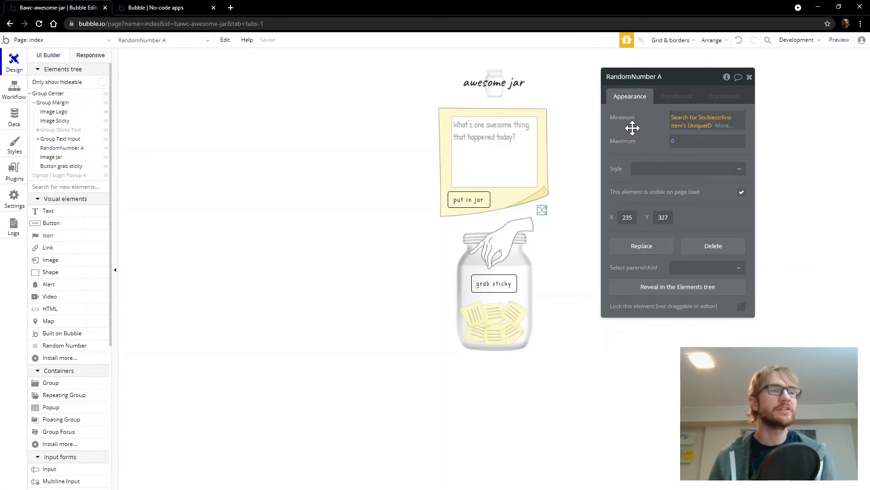
mouse_move(628, 127)
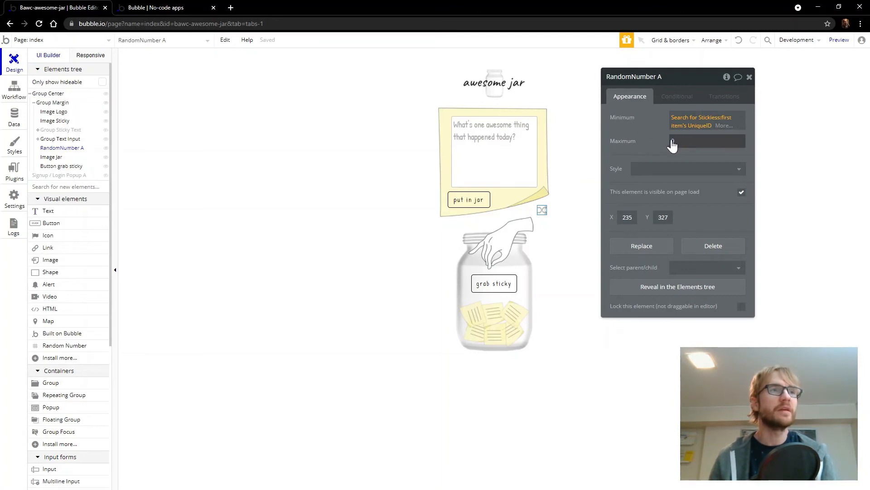
Set its maximum to Search for Stickies:last item's UniqueID
click(706, 141)
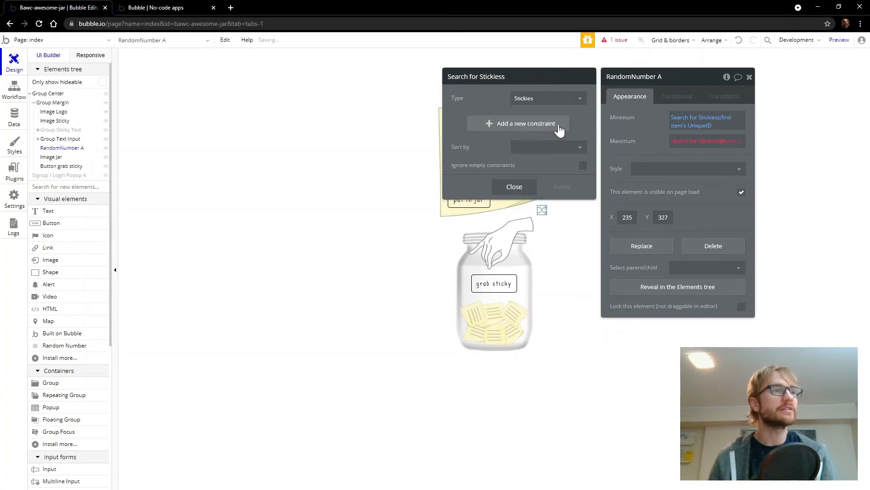
click(707, 141)
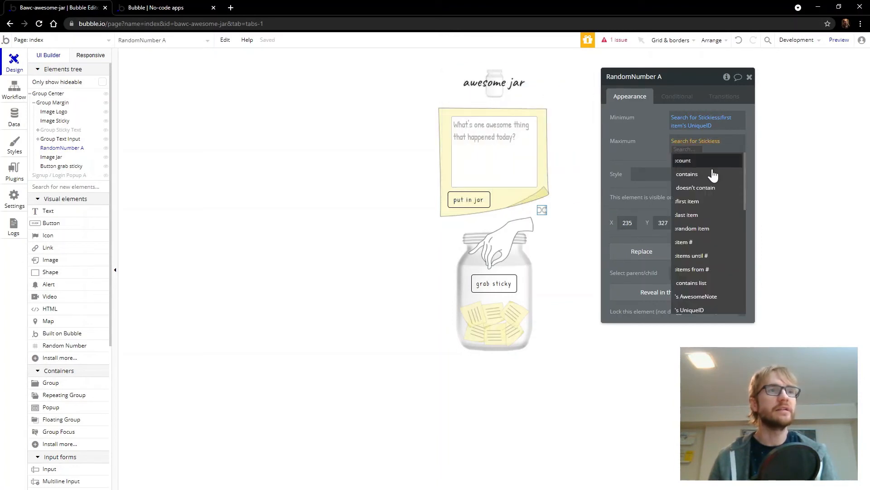
click(686, 214)
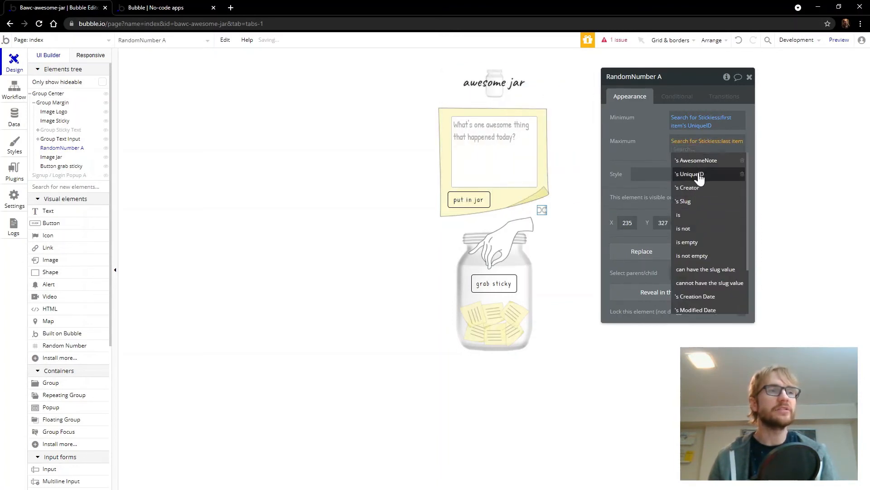
click(690, 174)
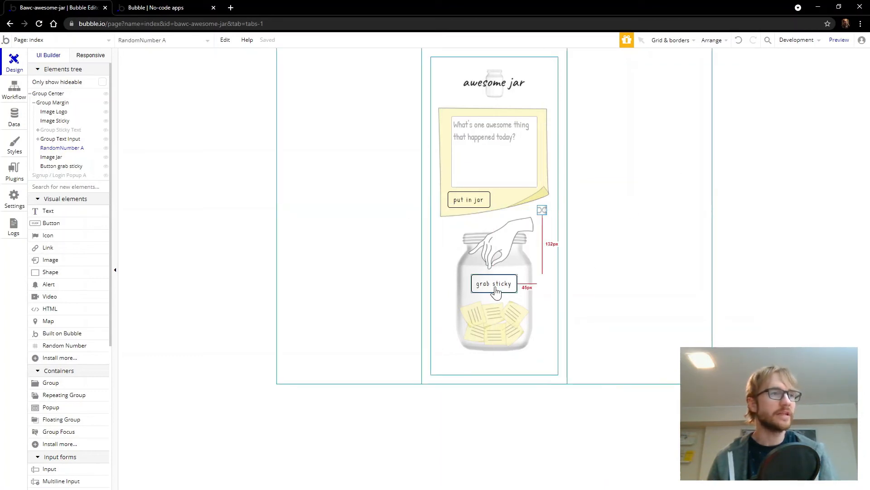
Add a Regenerate RandomNumber A step as the grab sticky workflow's third action
click(493, 284)
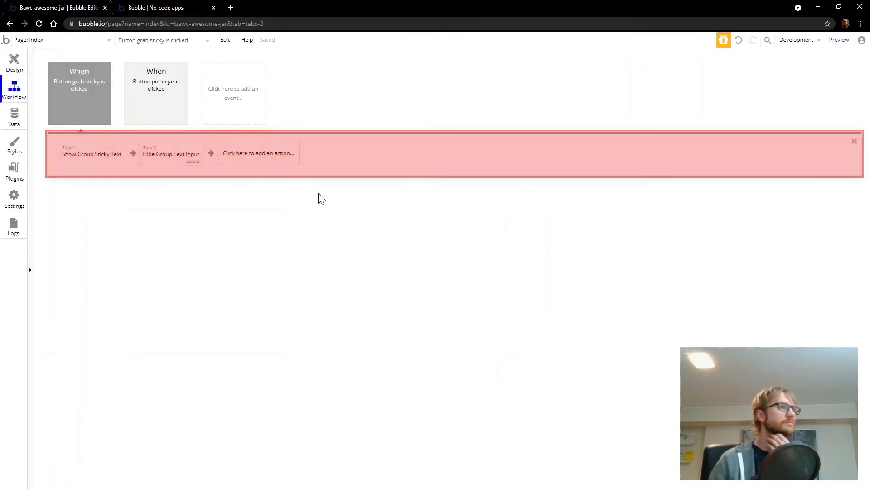
click(258, 153)
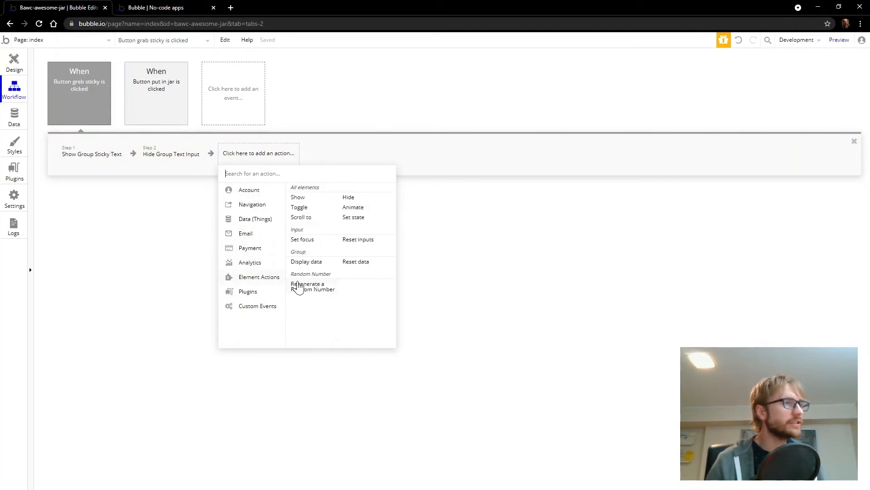
mouse_move(319, 293)
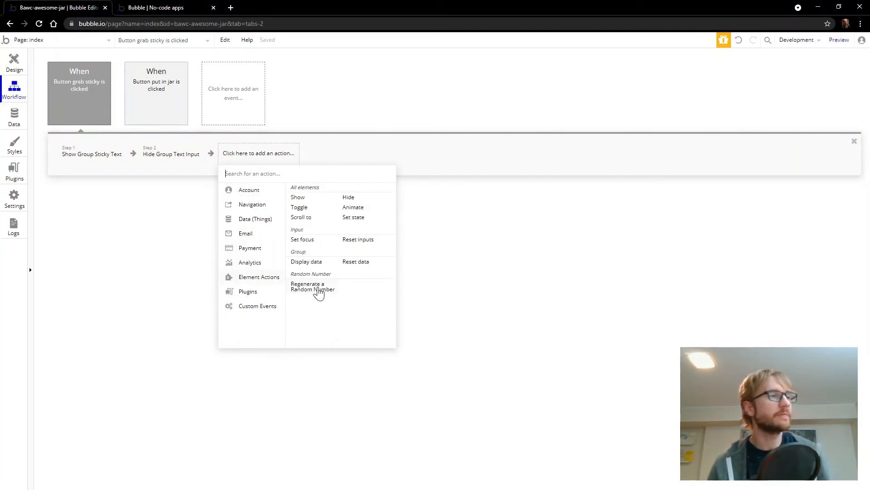
click(313, 287)
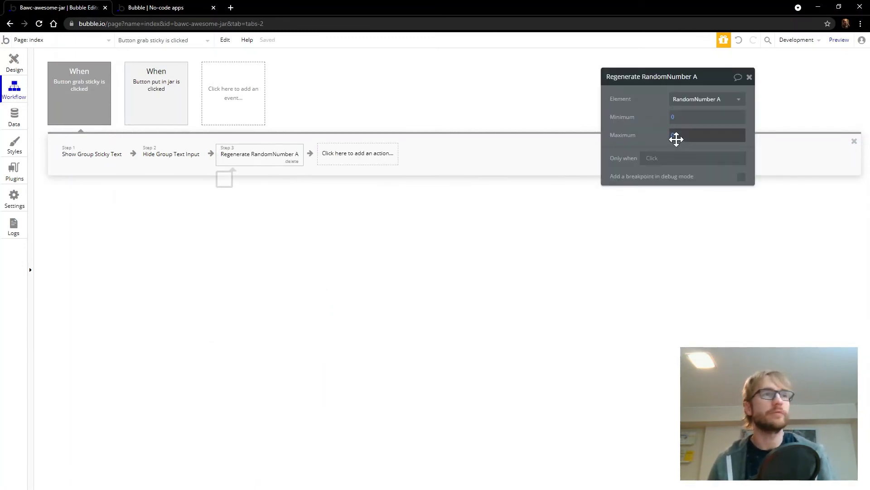
click(707, 135)
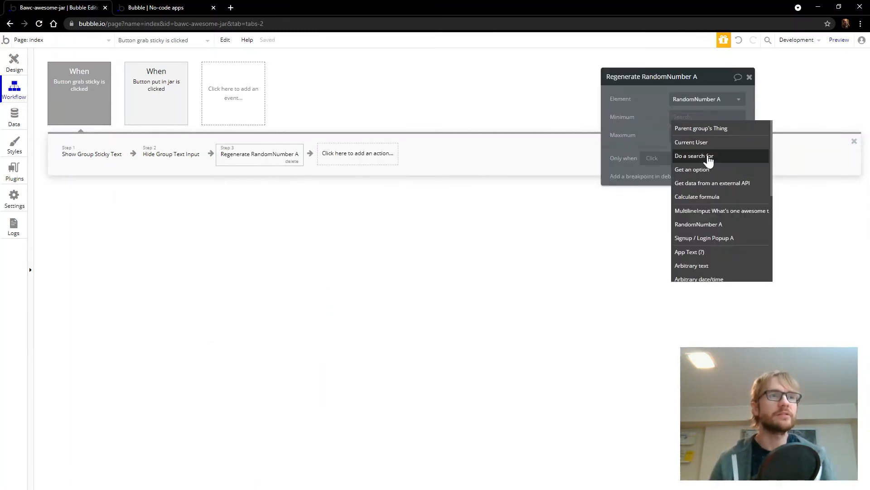
click(693, 155)
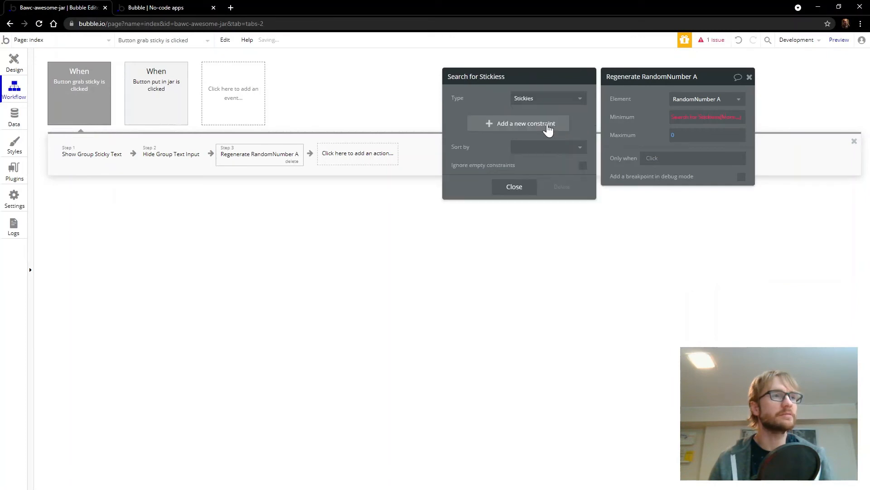
click(547, 98)
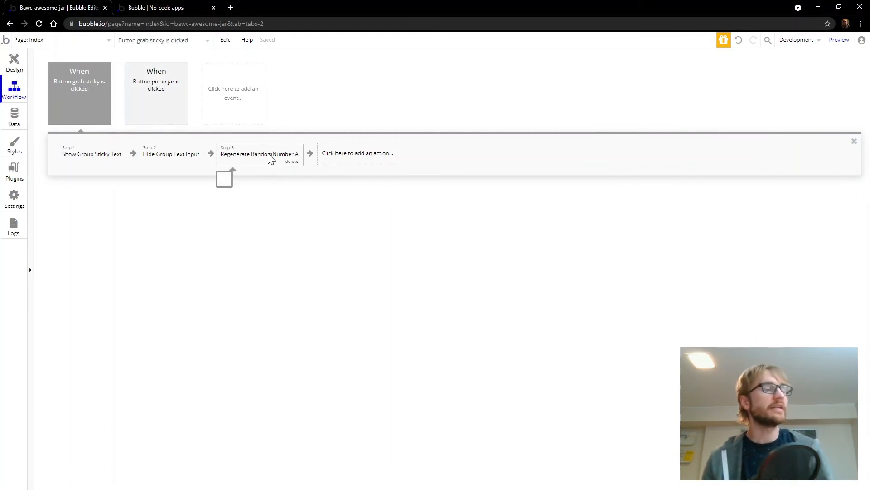
click(13, 61)
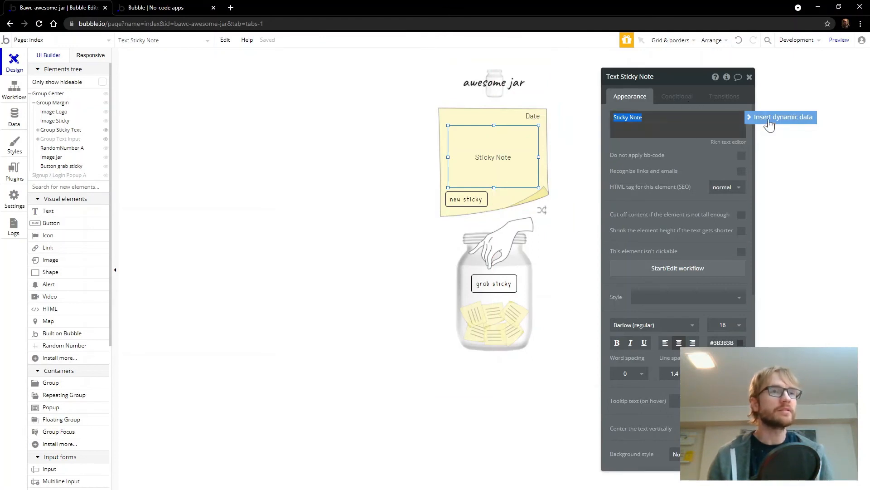
Source Sticky Note's text from a Stickies search constrained to UniqueID = RandomNumber A's Number
click(782, 117)
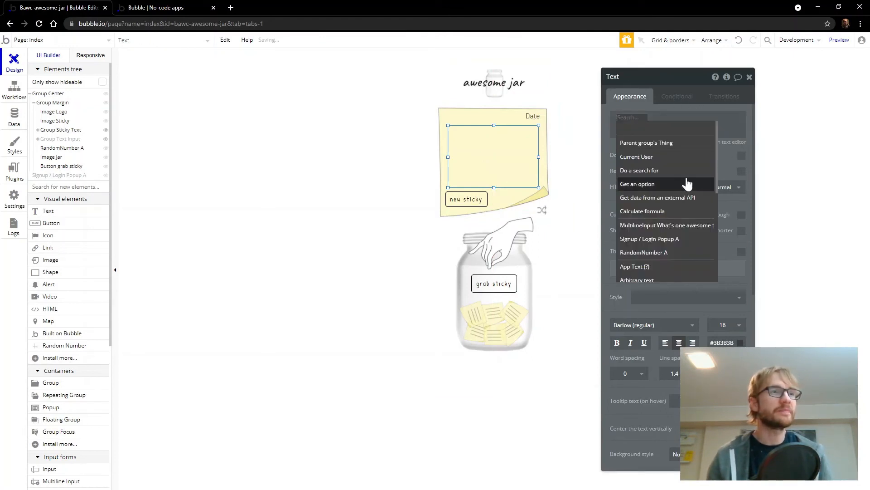
click(639, 169)
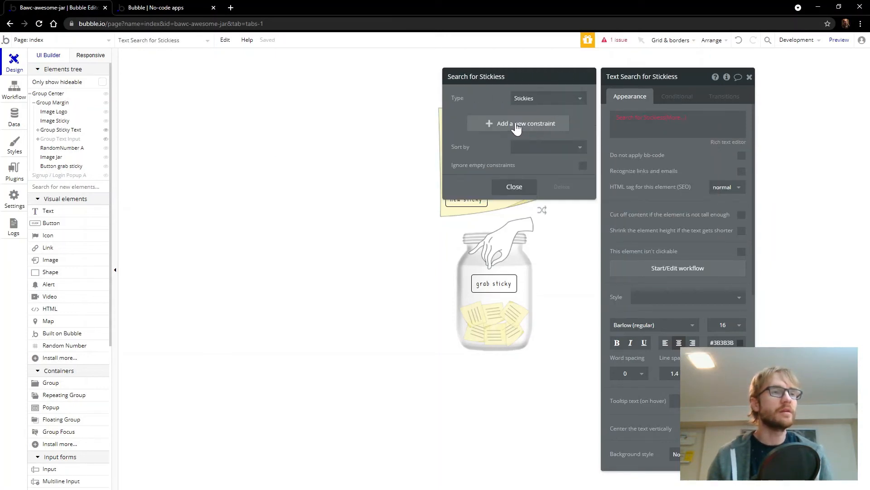
click(518, 124)
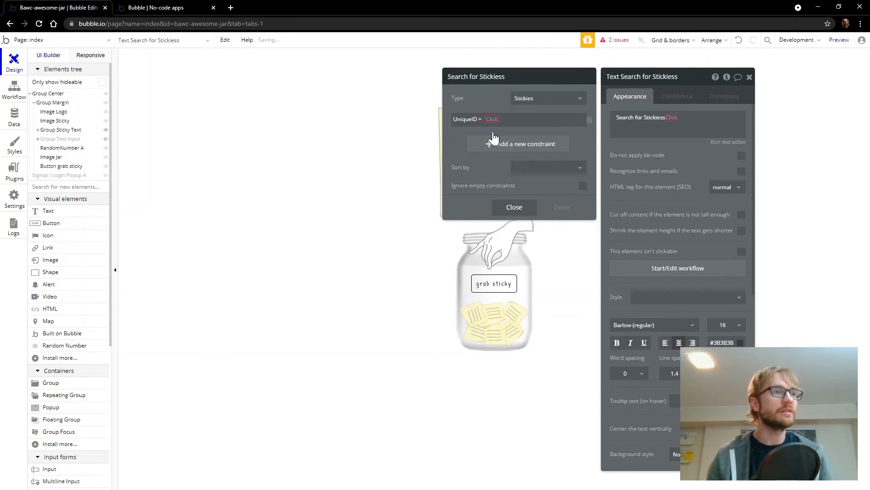
click(492, 119)
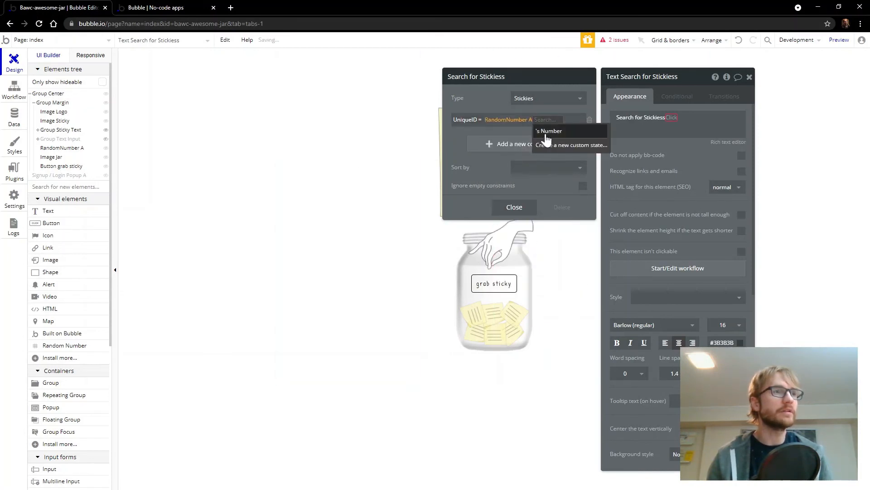
click(549, 131)
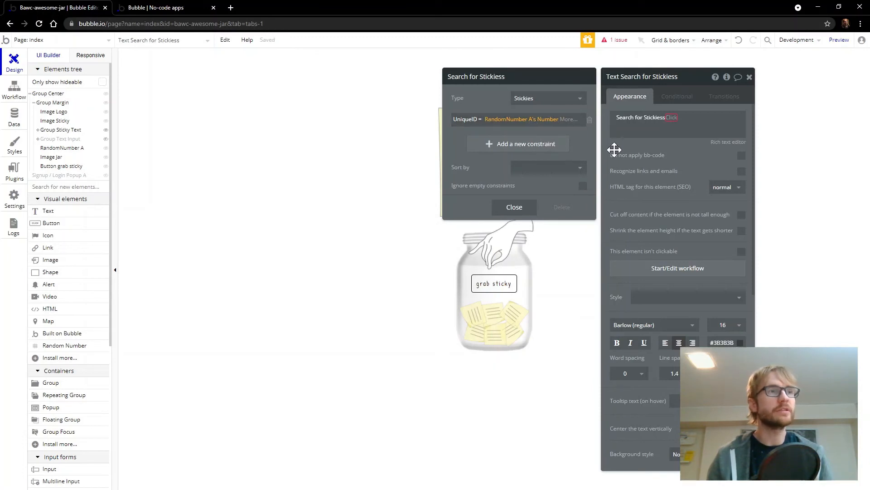
click(672, 117)
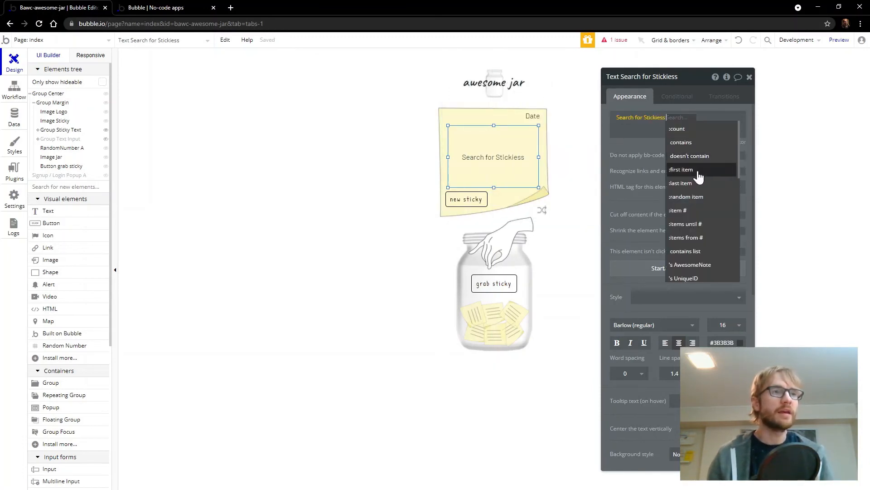
Show the first matching sticky's AwesomeNote, then move to the Date text
click(681, 169)
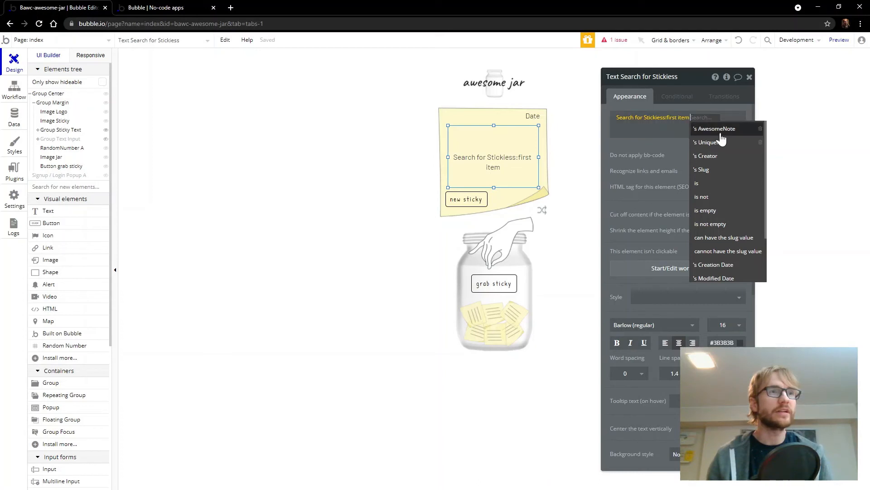
click(716, 128)
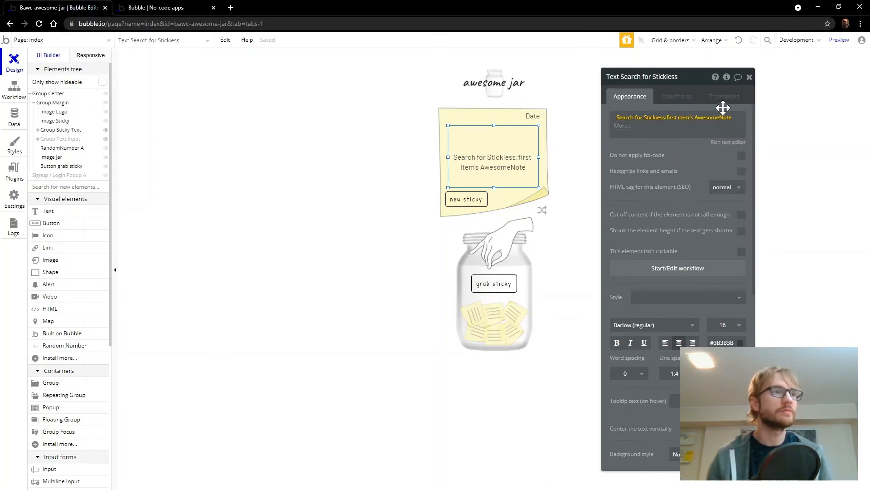
click(749, 76)
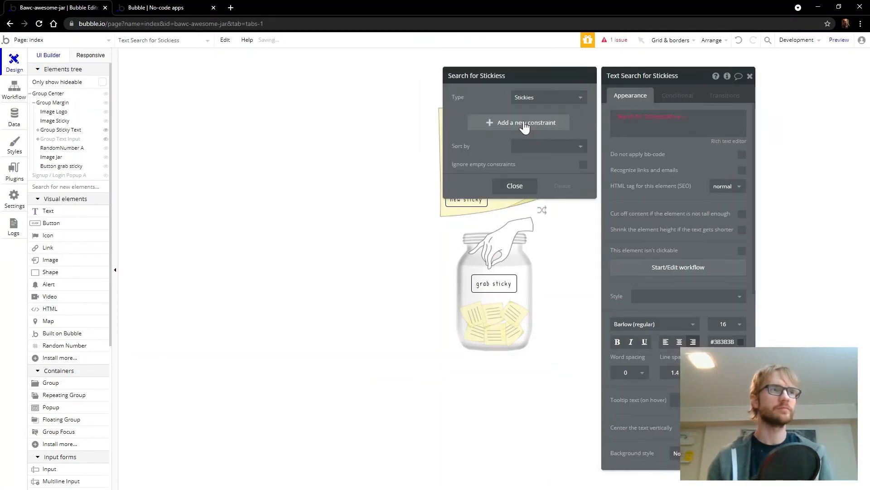
Bind the Date text to Search for Stickiess:first item's Creation Date, formatted as 8/24/21
click(518, 122)
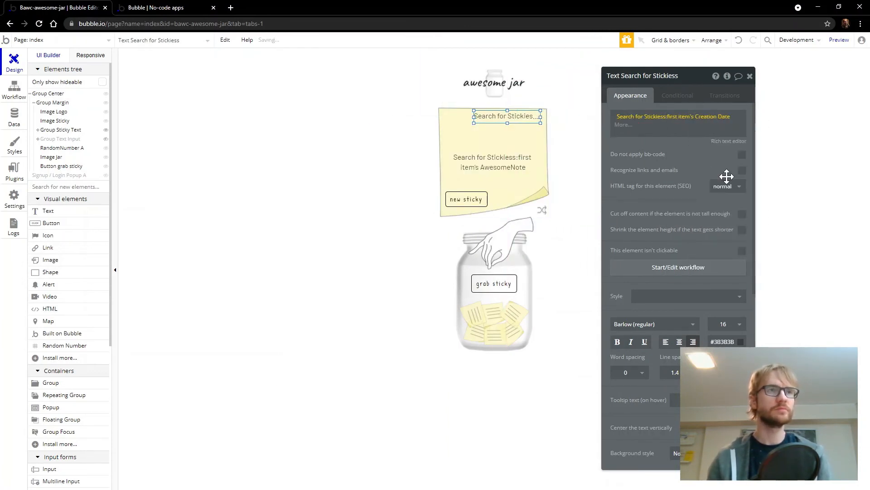
click(638, 124)
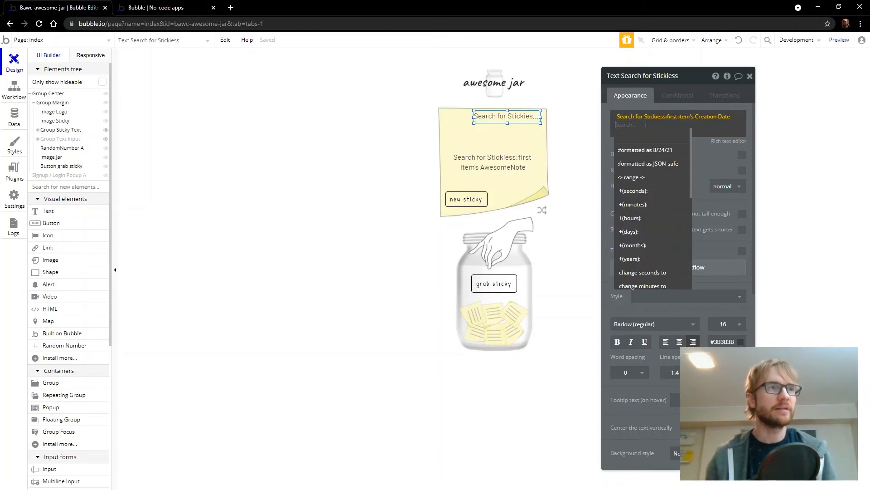
click(645, 149)
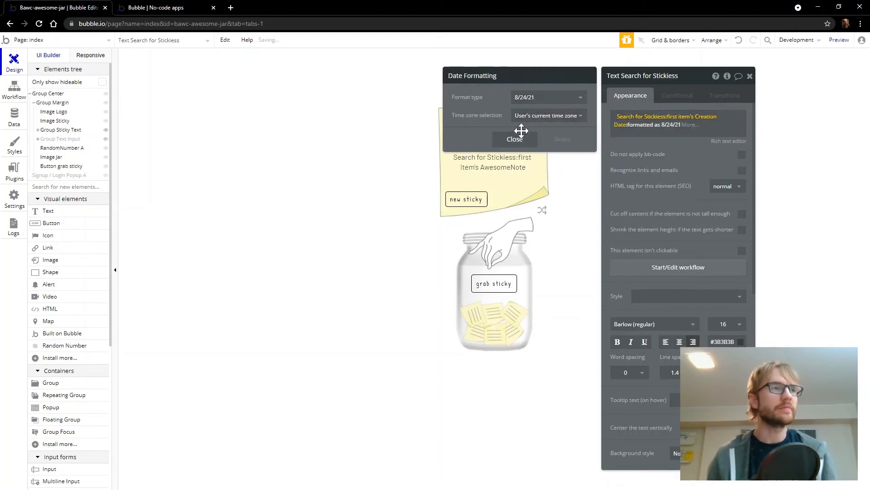
click(515, 139)
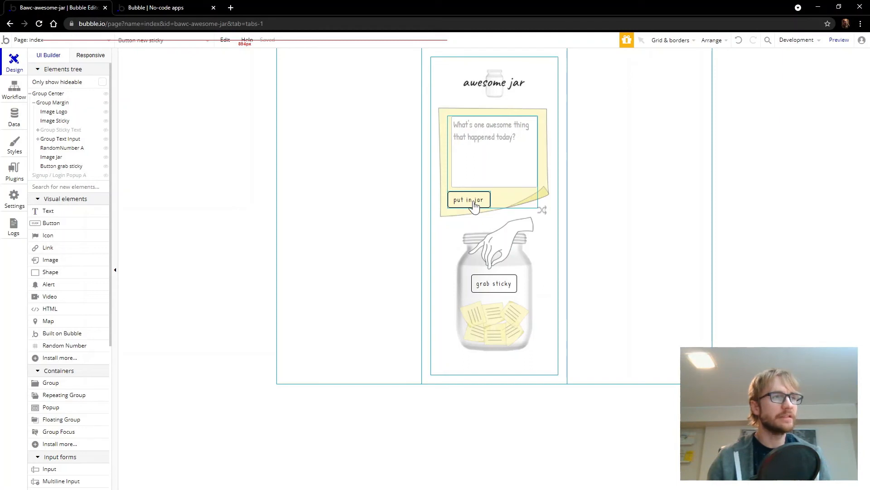
In the put in jar workflow's Create a new Stickies step, add a UniqueID field
click(468, 200)
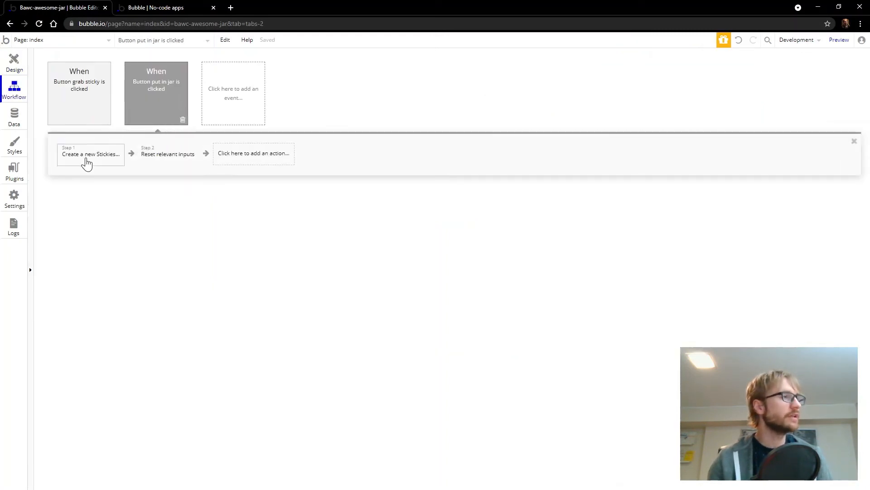
click(91, 154)
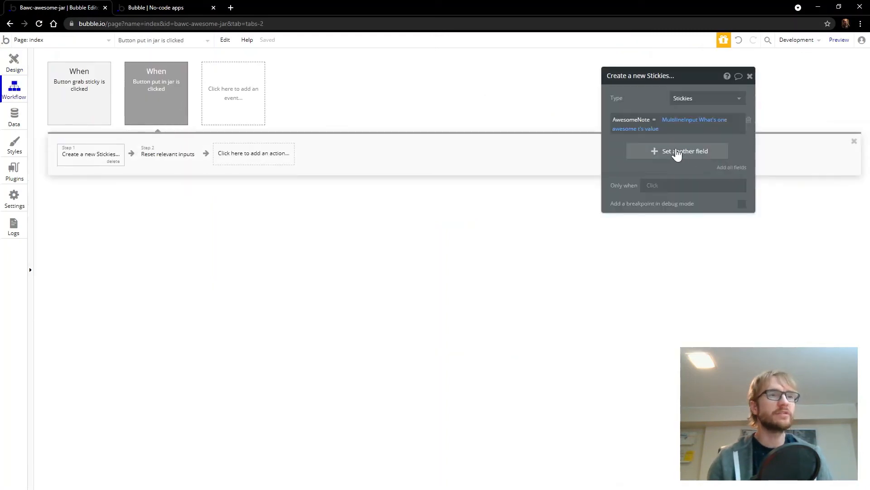
click(686, 150)
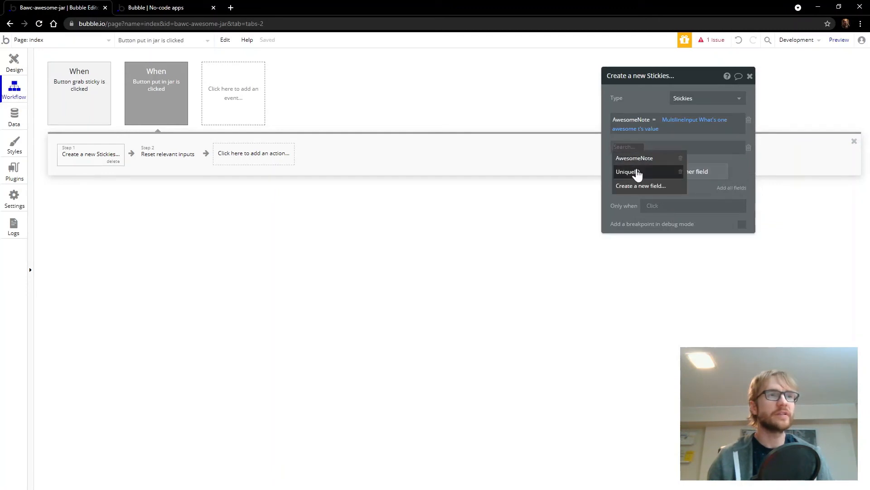
click(628, 171)
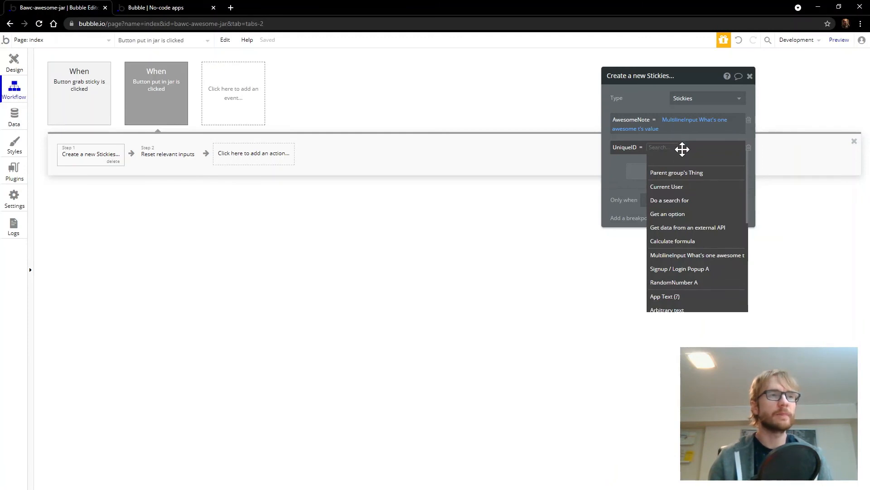
Set UniqueID to Do a search for Stickiess:last item's UniqueID
click(669, 200)
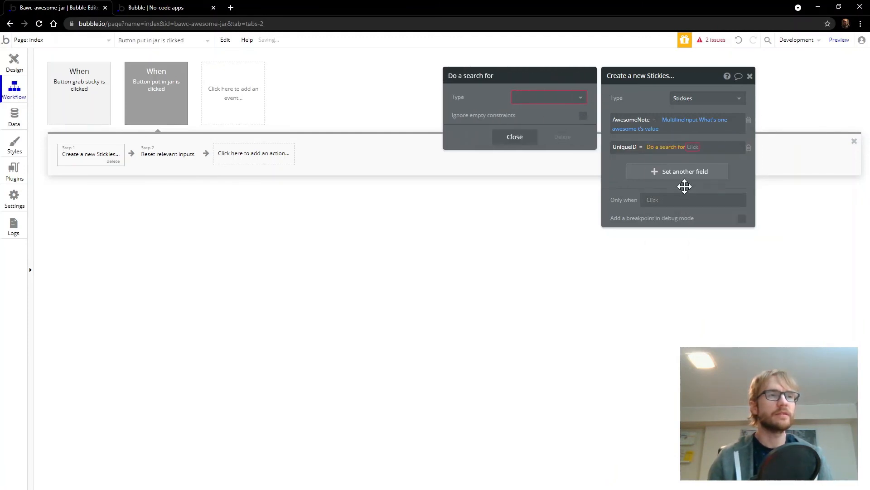
click(547, 97)
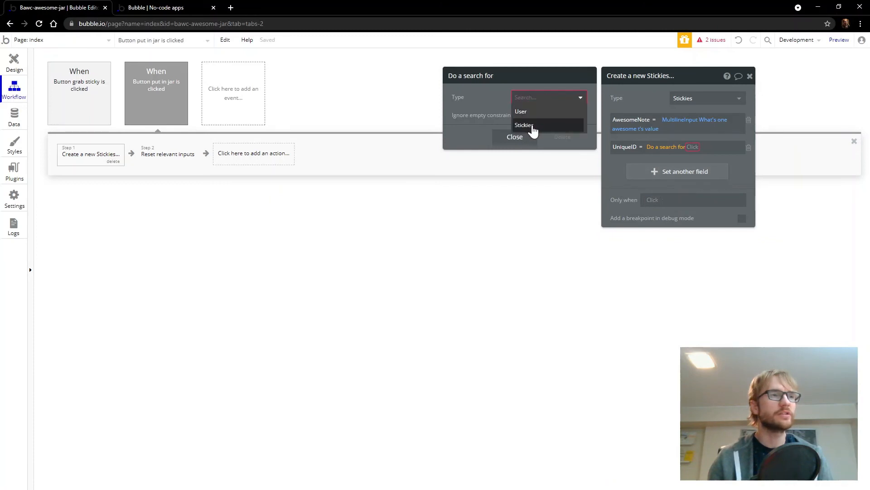
click(523, 124)
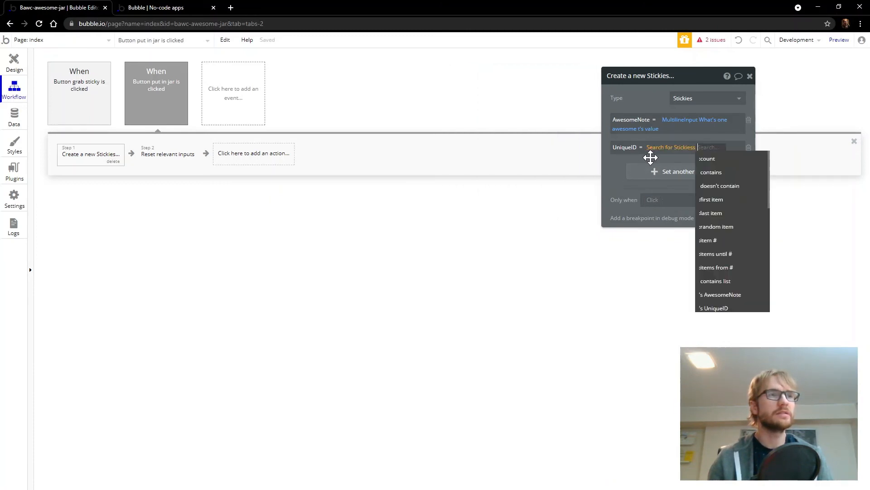
click(711, 212)
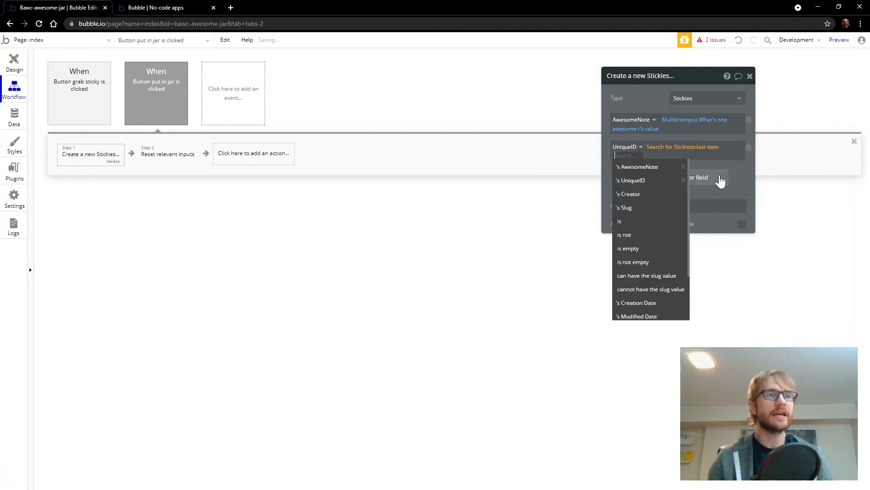
click(631, 180)
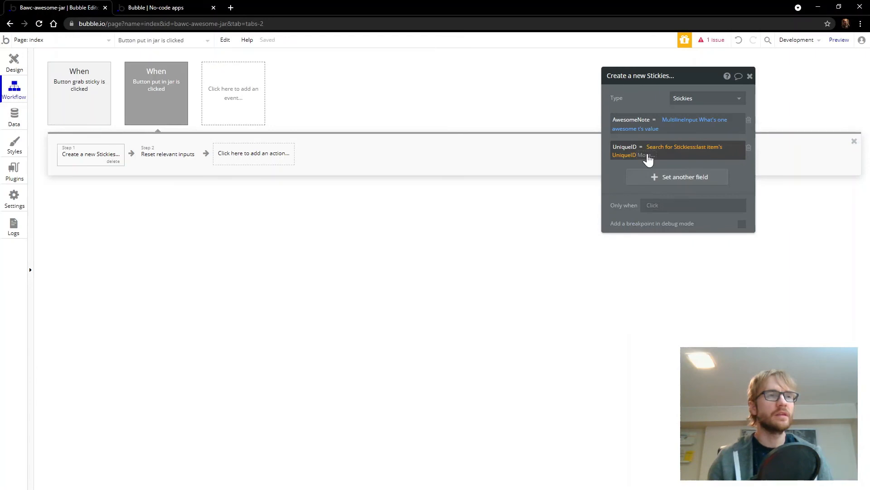
click(647, 155)
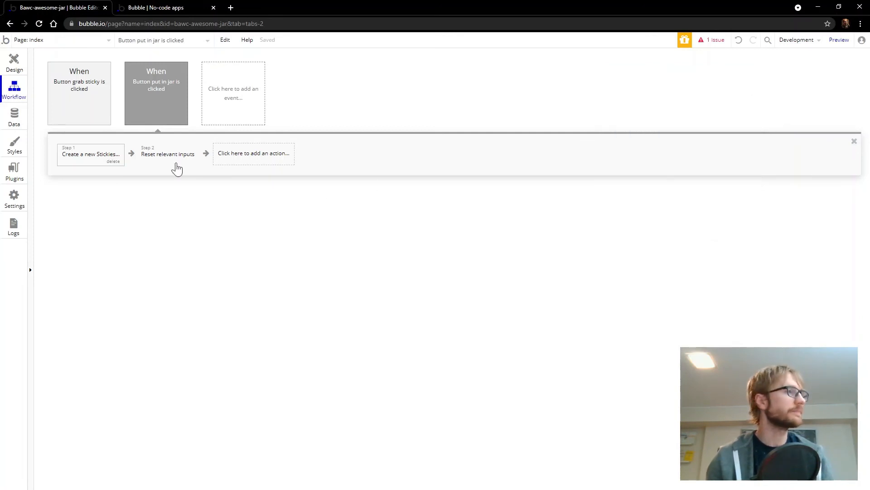
Preview the app and save the note 'I went to the zoo and an elephant splashed water on me.' into the jar
click(14, 61)
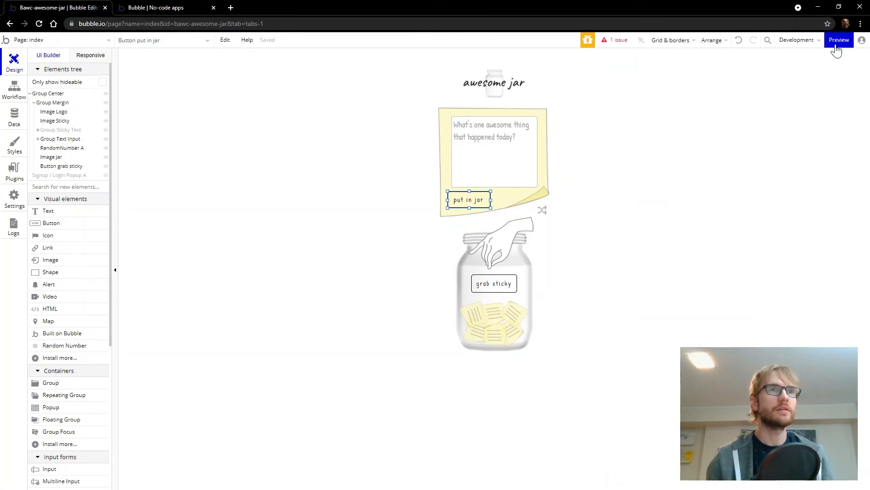
click(838, 40)
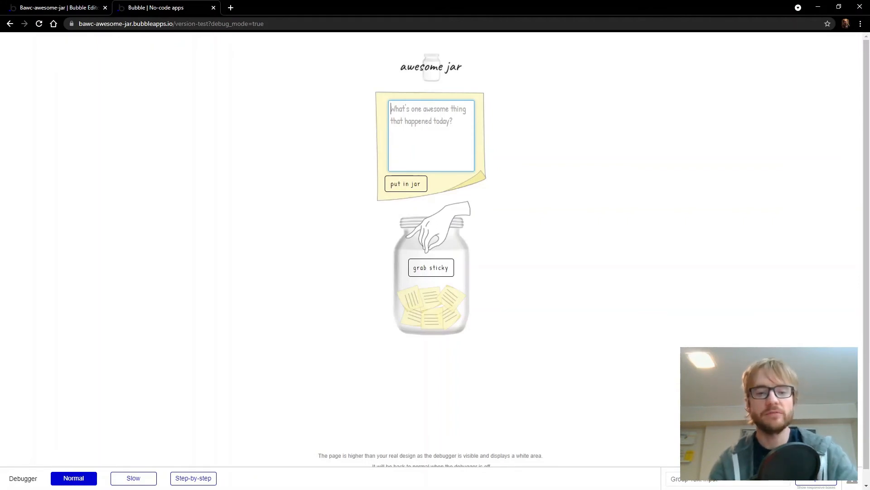
text(I went to the zoo)
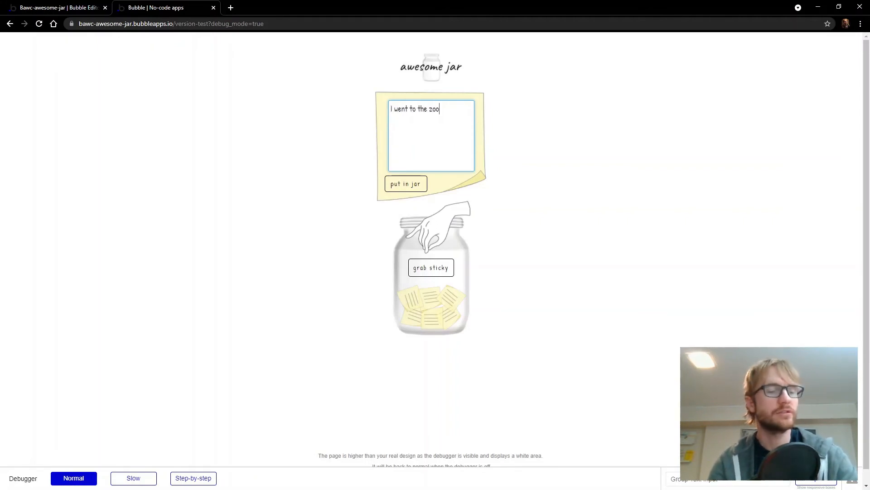
text(and an)
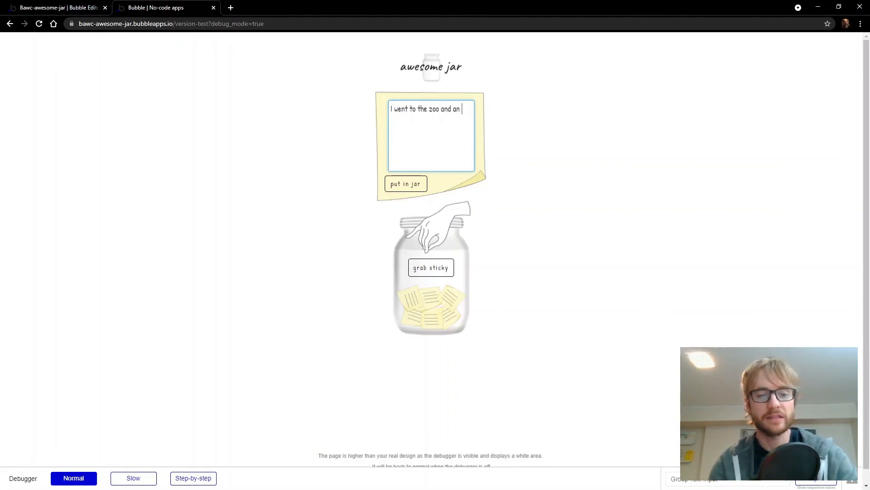
text(elephant spl)
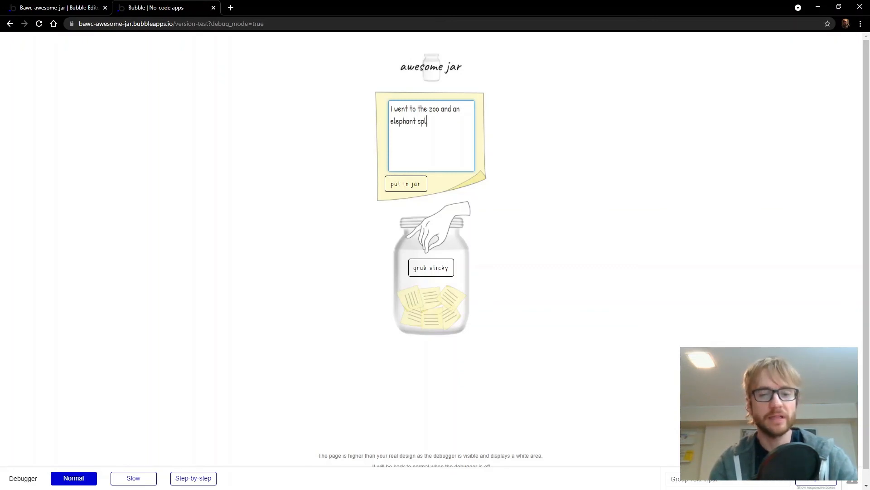
text(ashe)
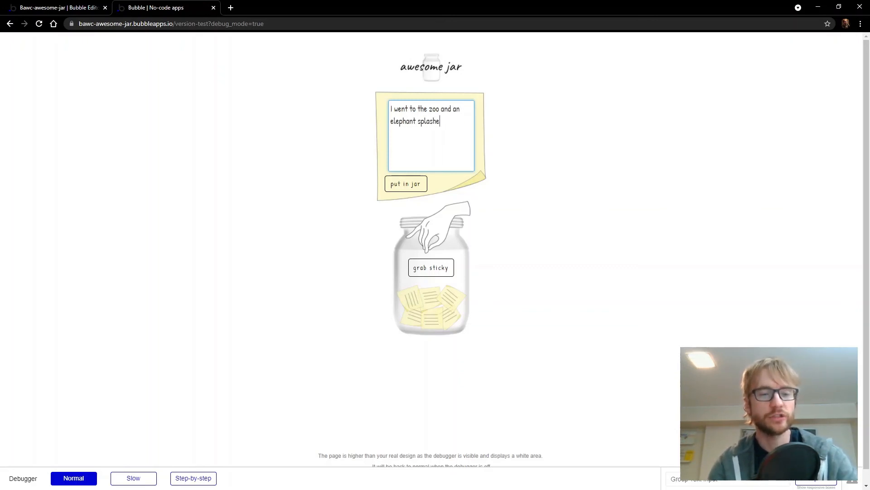
text(d water on me.)
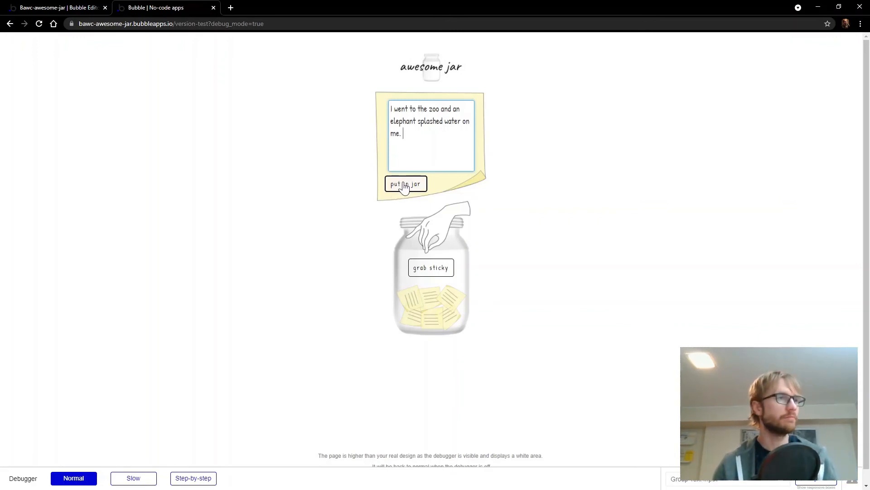
click(406, 184)
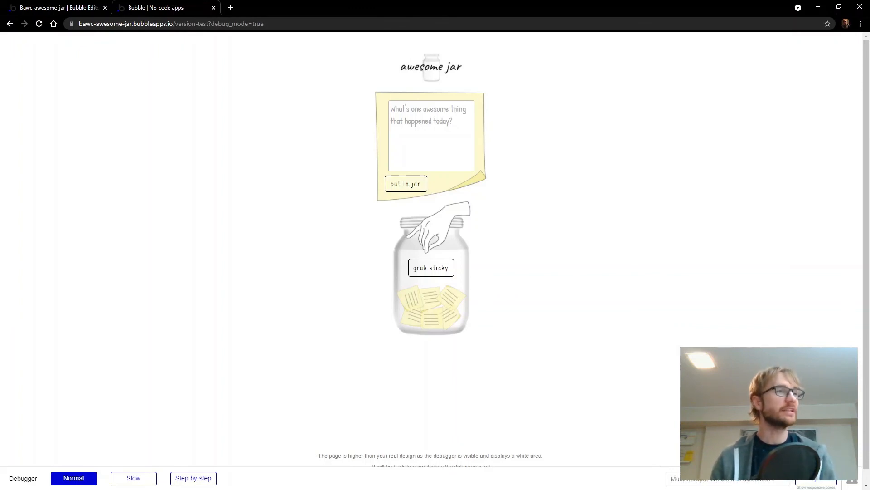
mouse_move(446, 295)
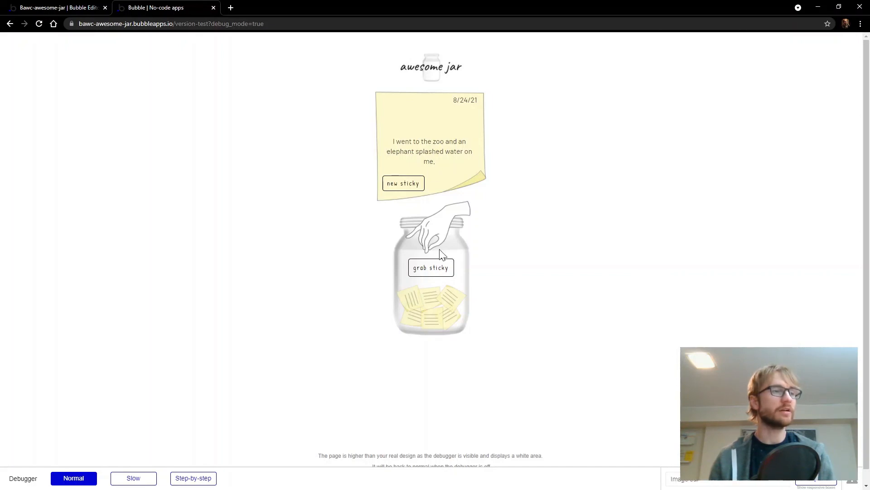
mouse_move(432, 268)
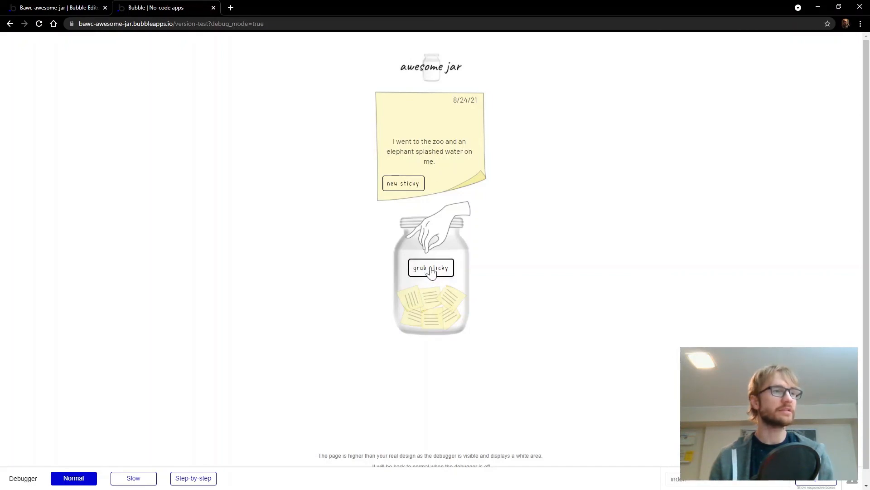
Grab a random sticky, pulling the zoo note dated 8/24/21
click(432, 268)
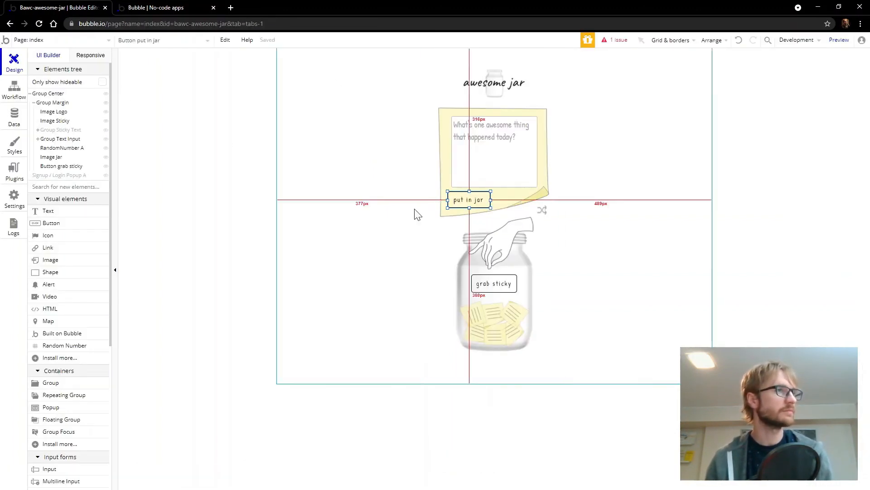
mouse_move(412, 189)
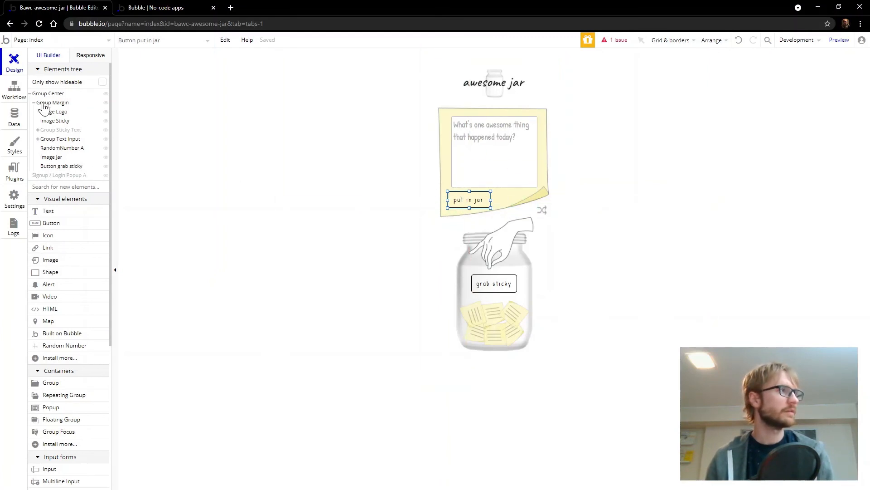
Add a workflow event 'An element is clicked' with Element set to Button new sticky
click(13, 90)
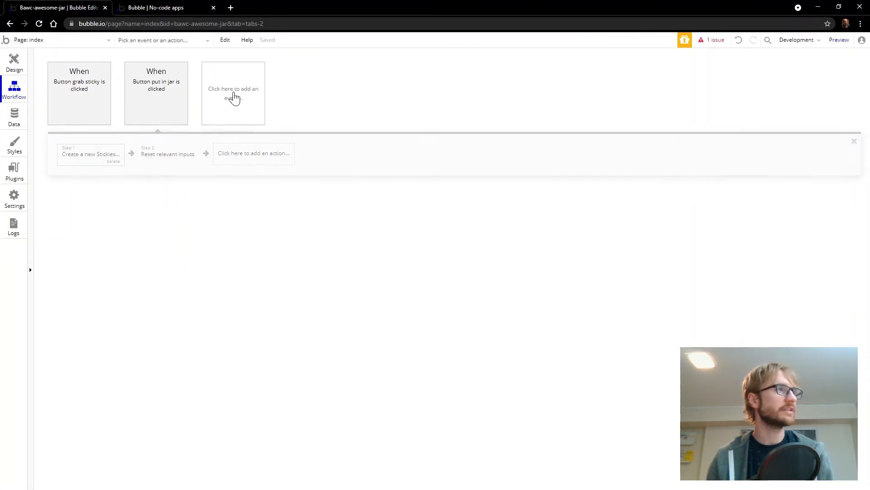
click(233, 93)
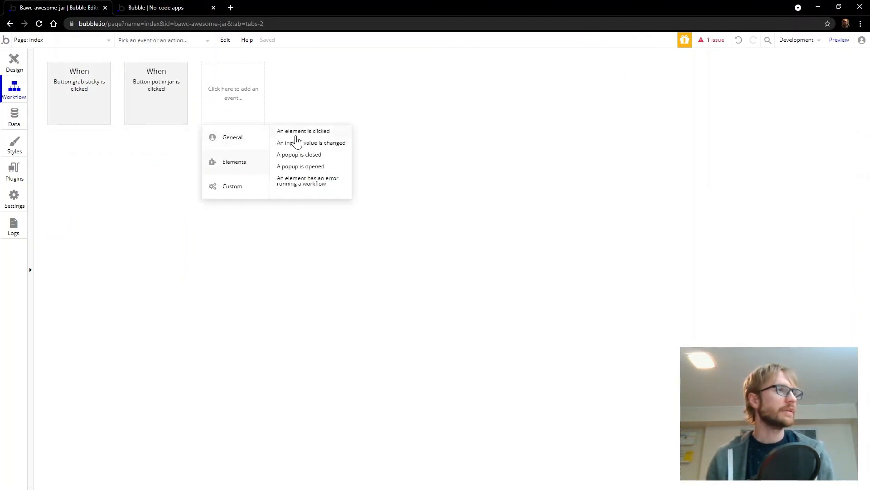
mouse_move(304, 131)
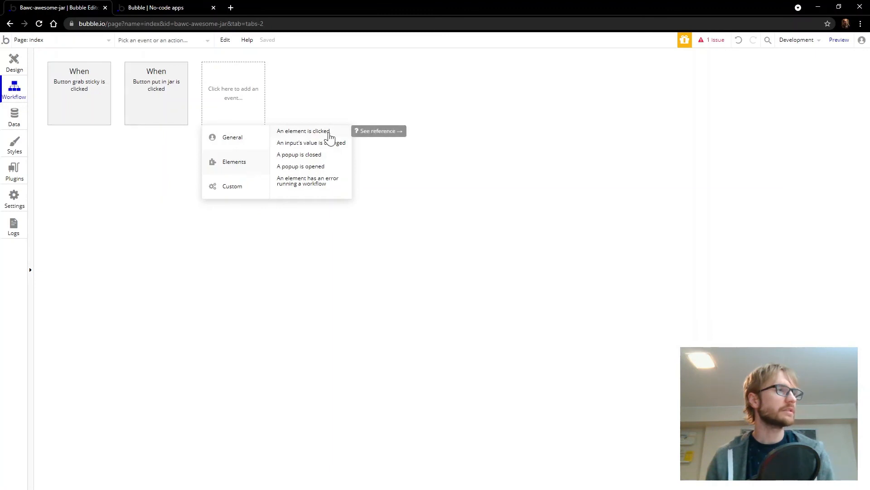
click(303, 131)
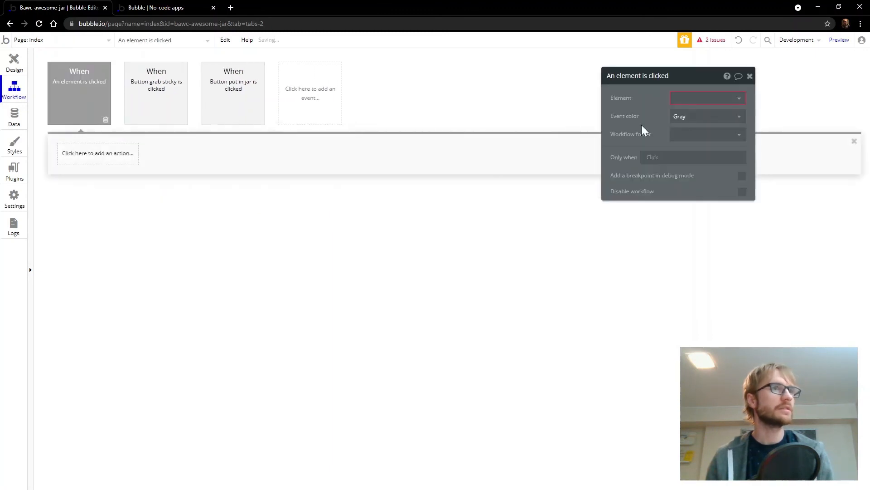
click(707, 98)
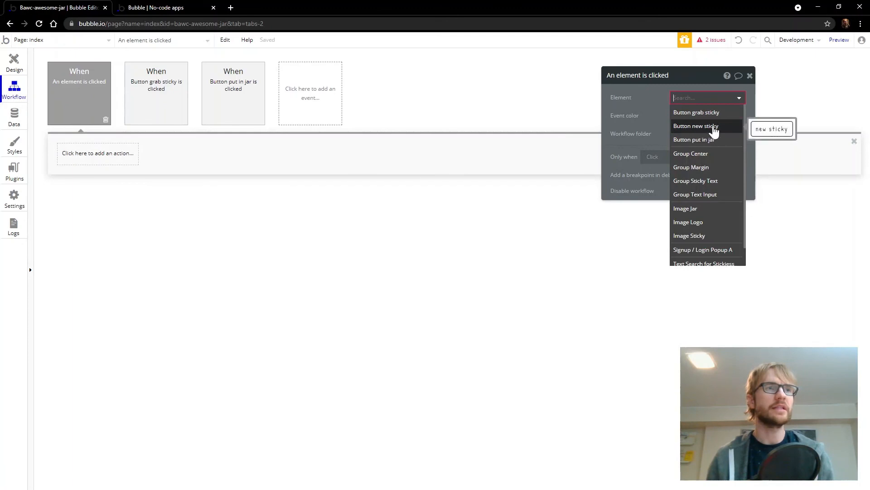
click(695, 126)
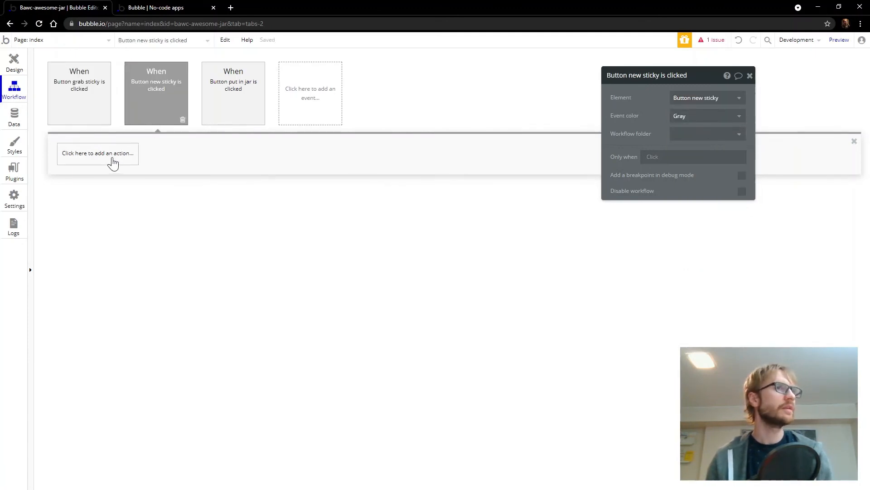
Add a Show action targeting Group Text Input (after first picking Group Sticky Text)
click(98, 154)
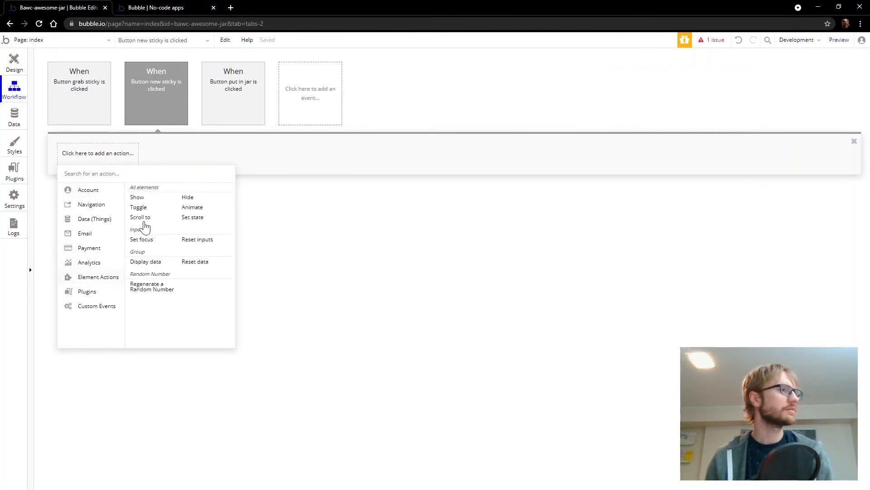
mouse_move(141, 196)
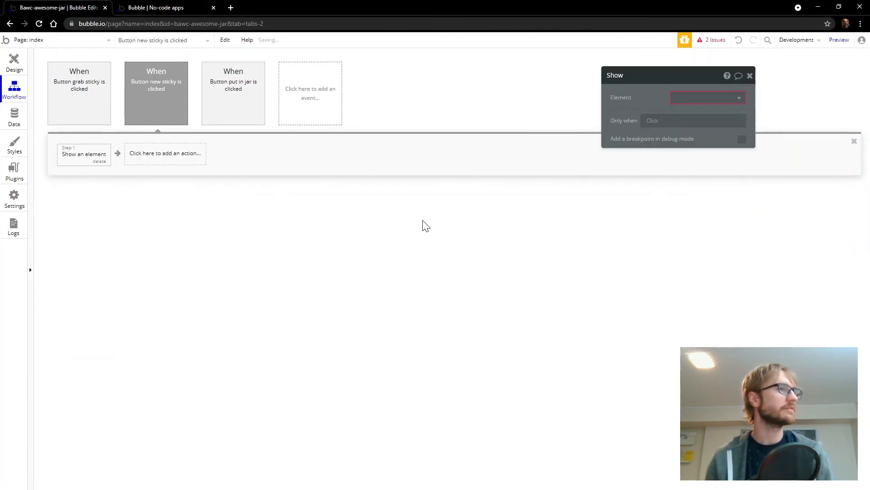
click(705, 97)
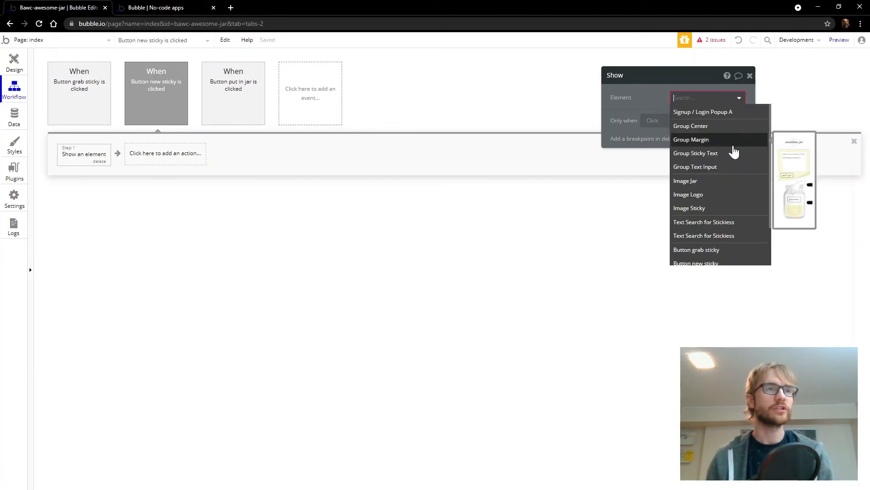
click(695, 152)
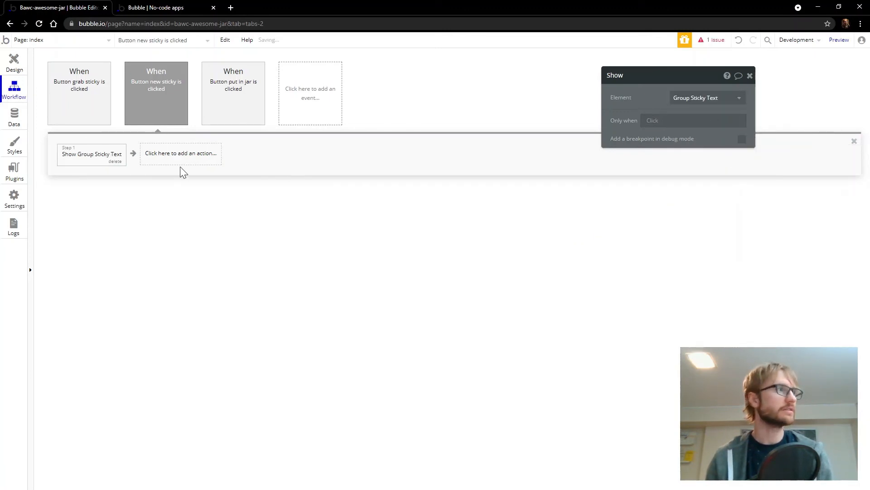
click(705, 97)
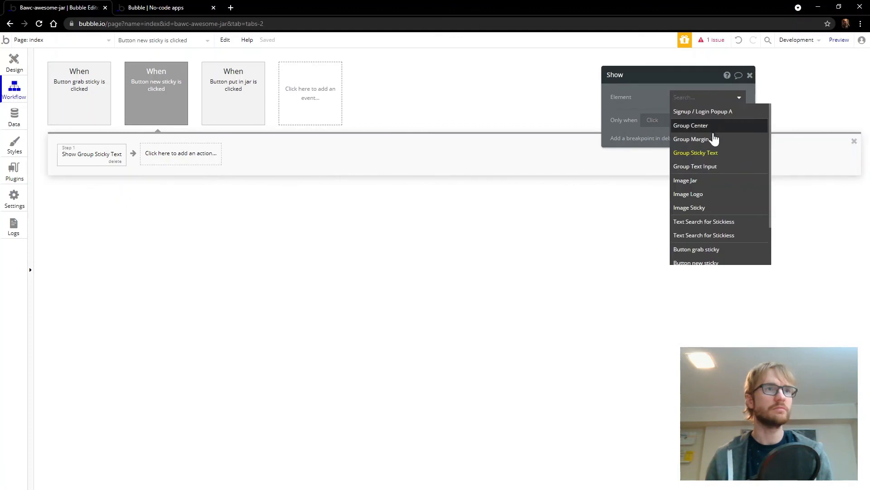
click(696, 166)
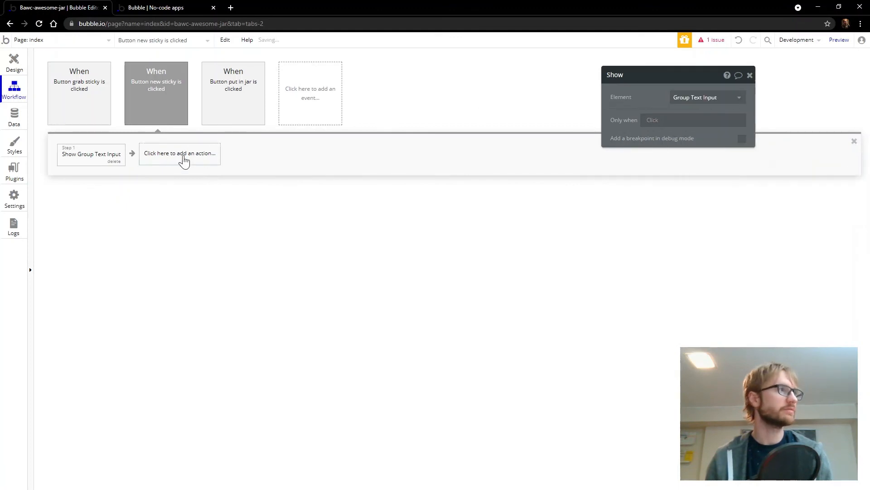
Add a Hide action targeting Group Sticky Text
click(179, 153)
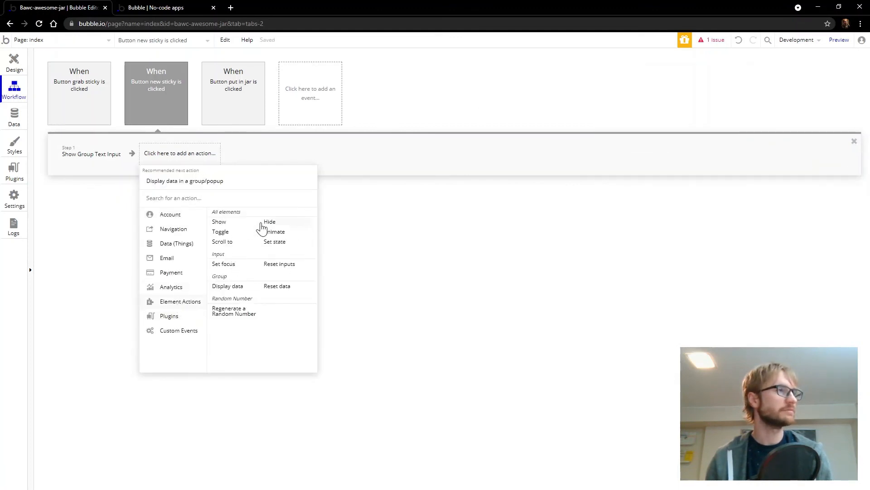
click(269, 221)
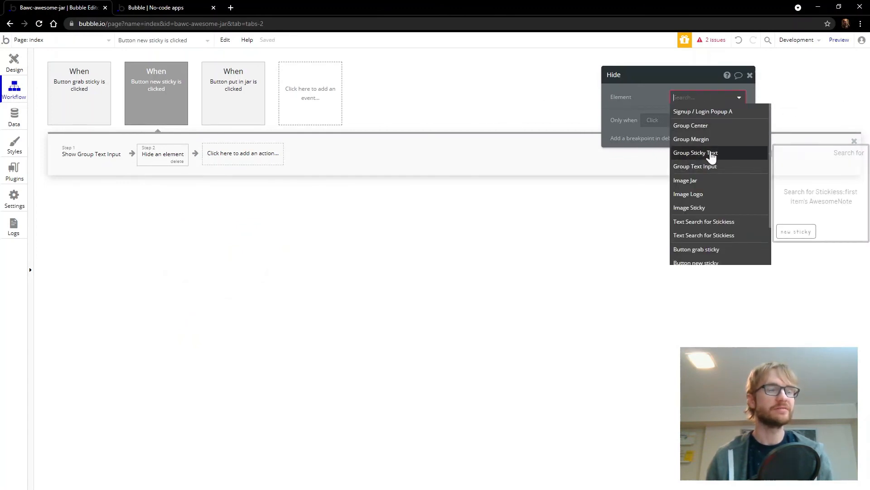
click(695, 153)
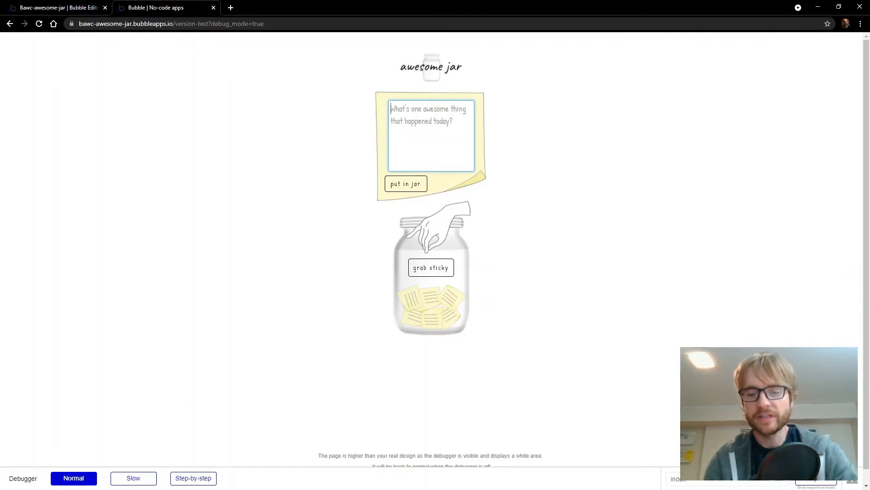
Enter the note 'I got my hair cut!' and grab random stickies, ending on the zoo note dated 8/24/21
text(I got m)
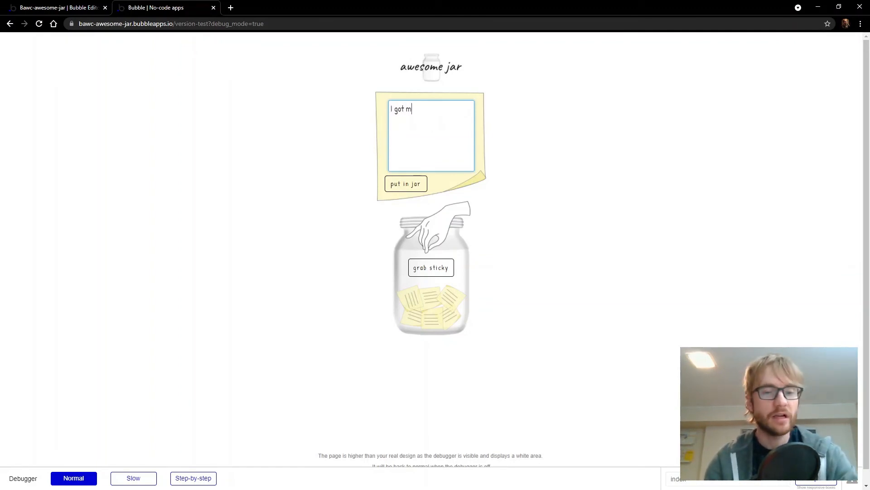
text(y hair cut!)
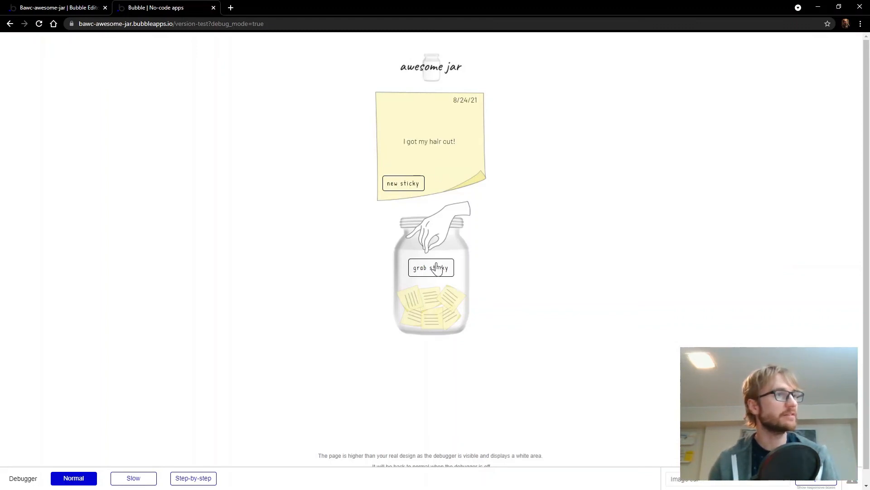
click(432, 267)
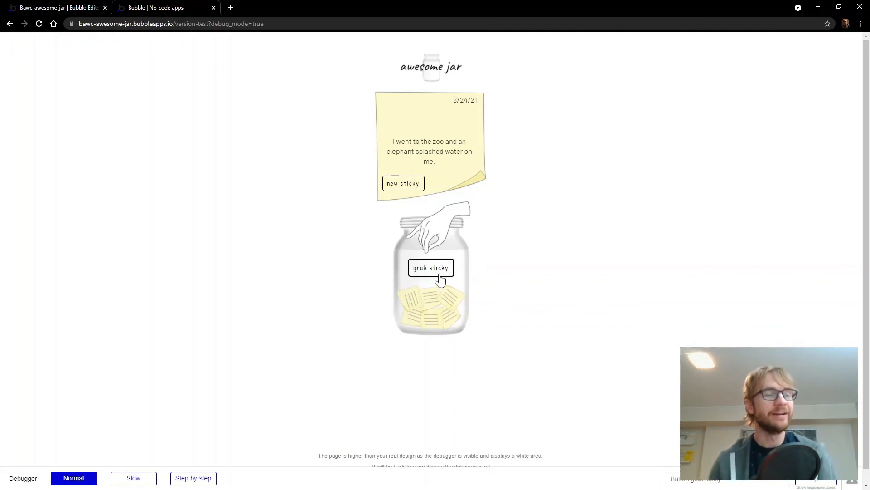
click(431, 267)
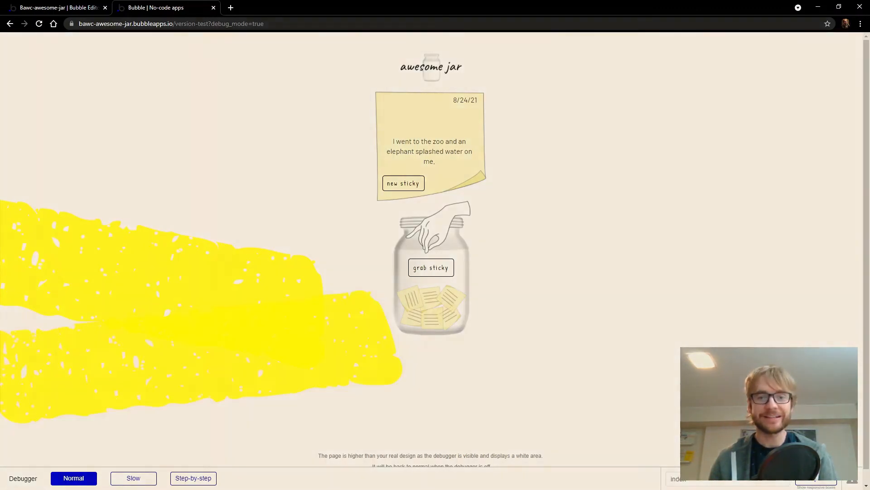